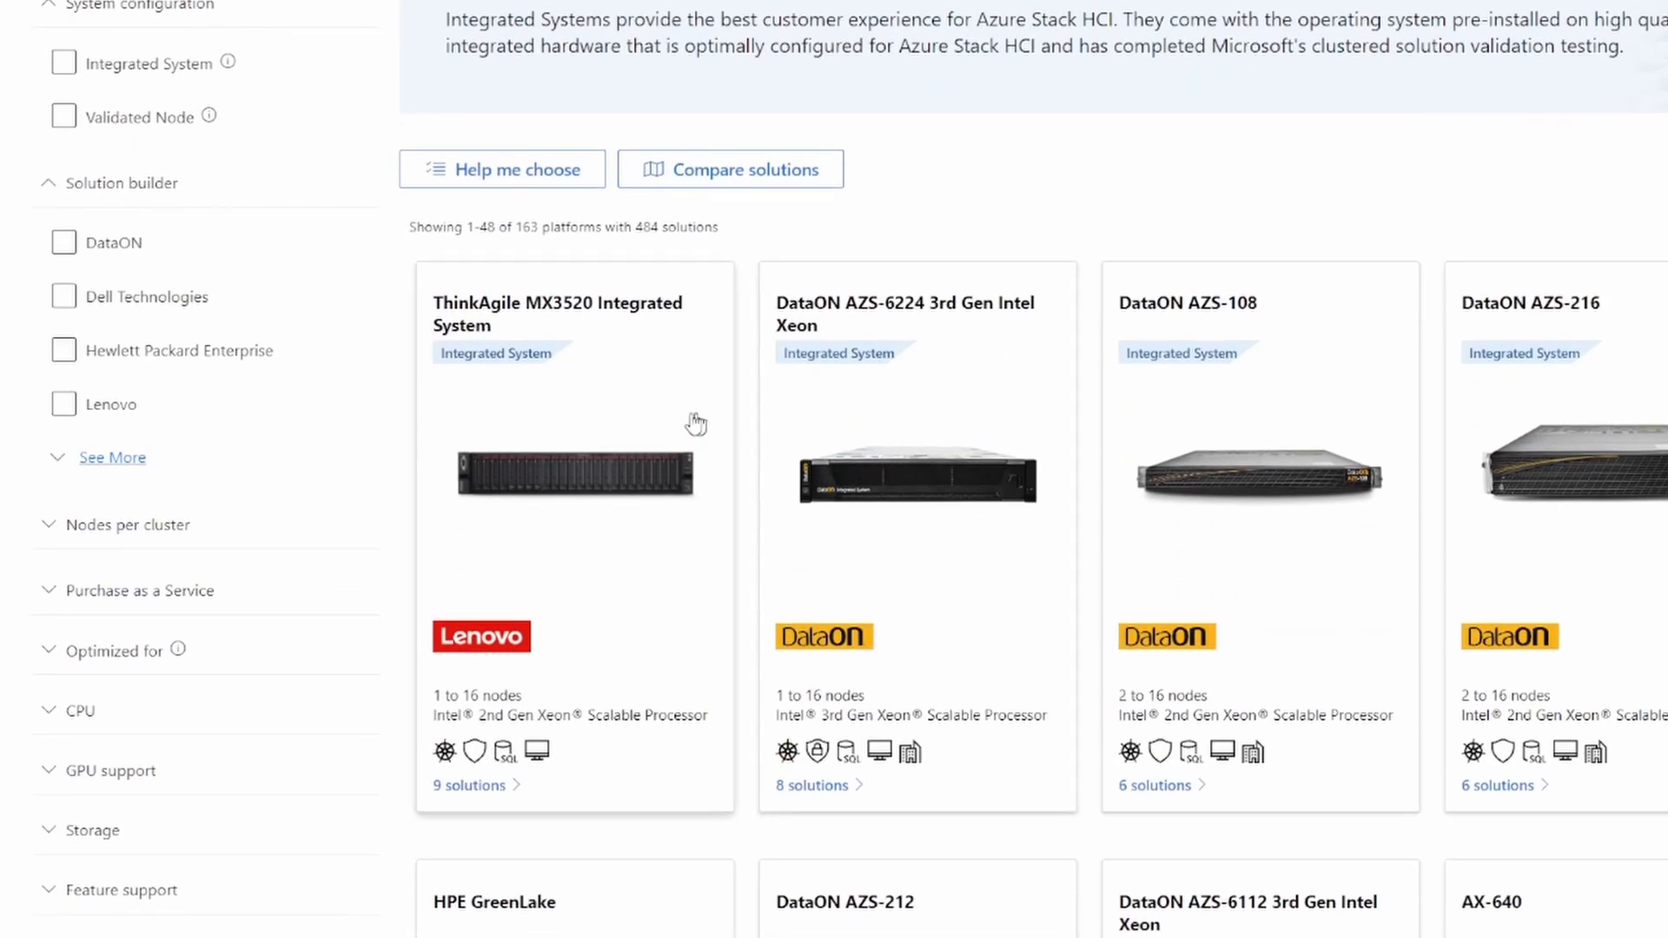
pyautogui.moveTo(679, 398)
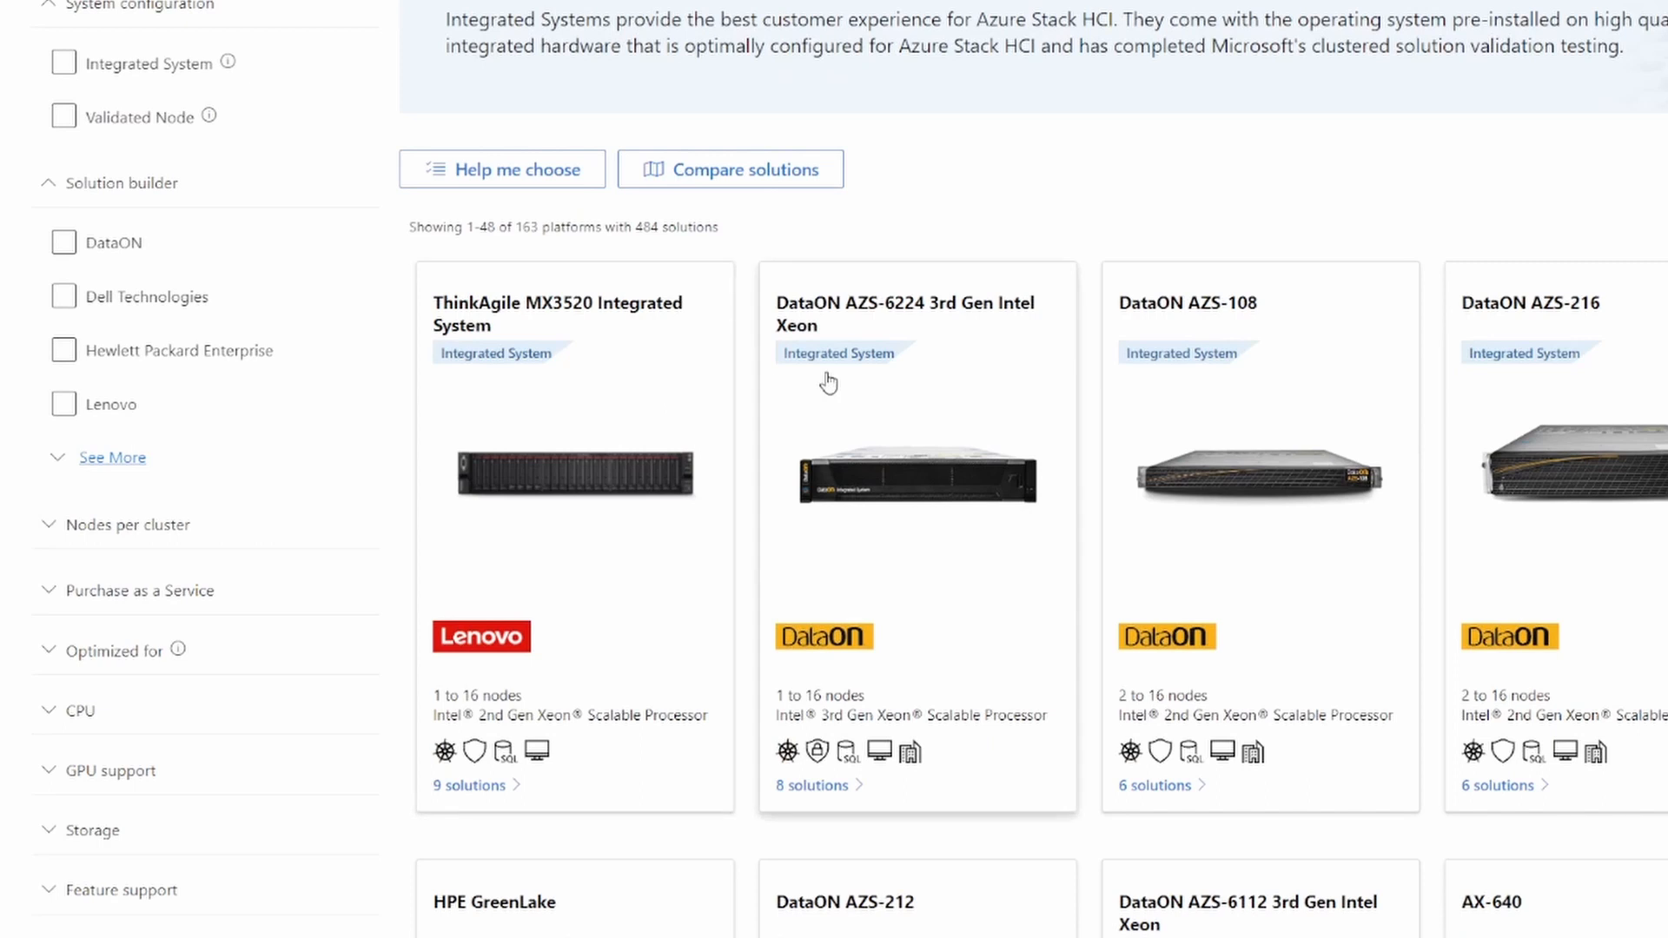
# Start the Help me choose wizard from above the catalog results.
pyautogui.scroll(-3)
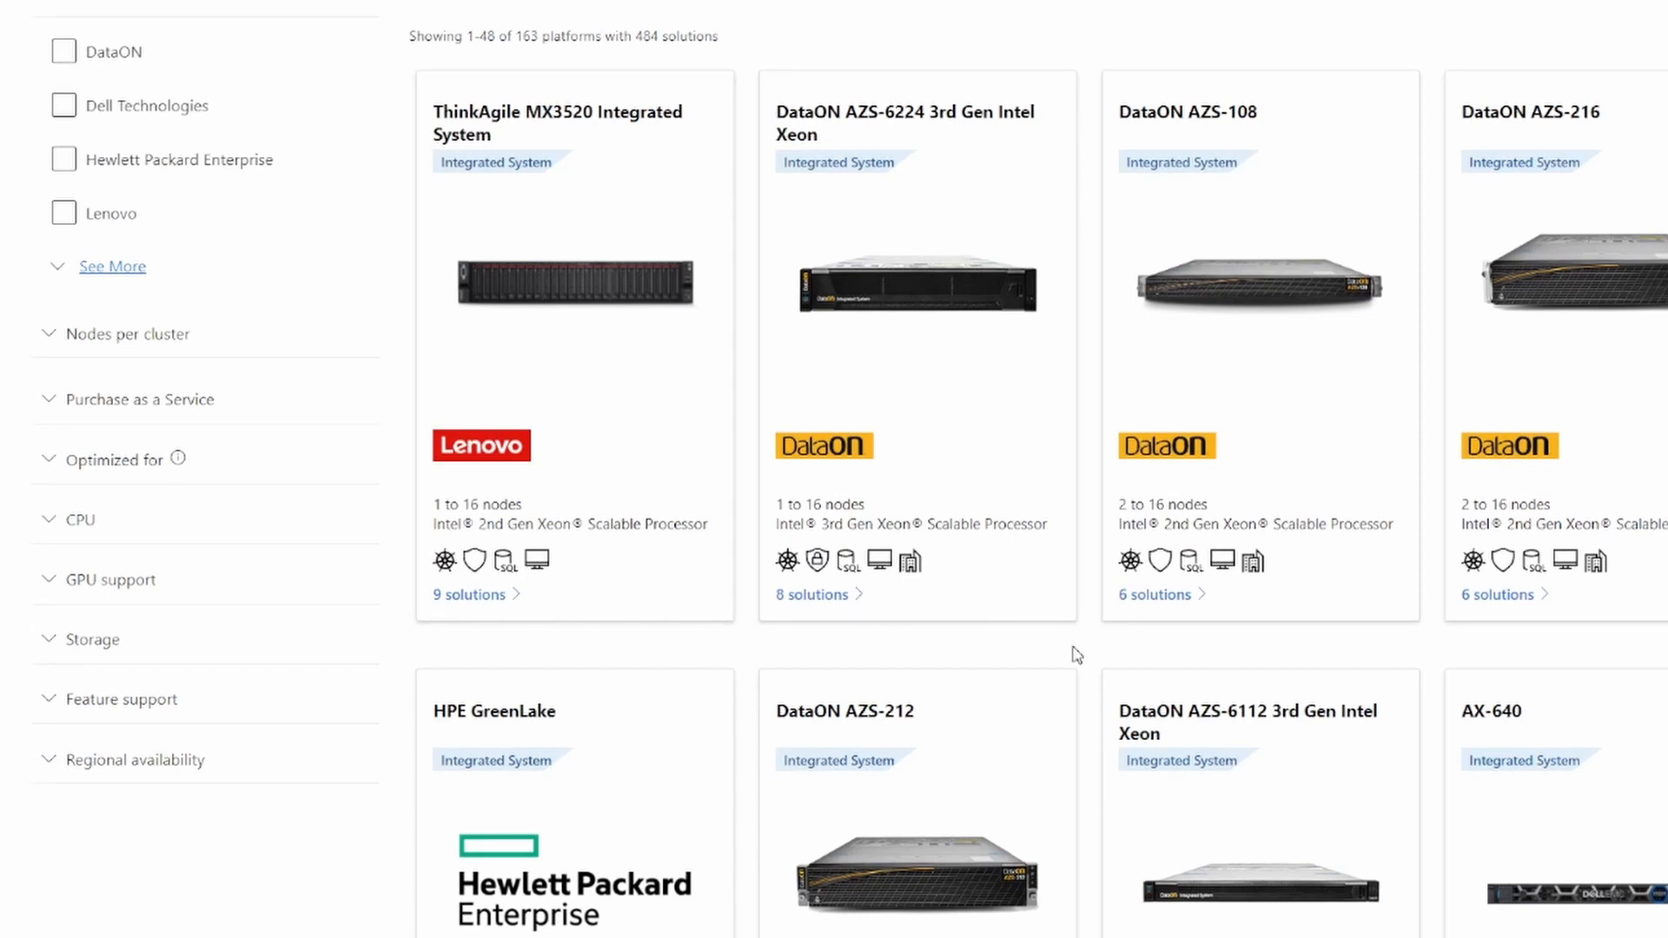
pyautogui.moveTo(945, 666)
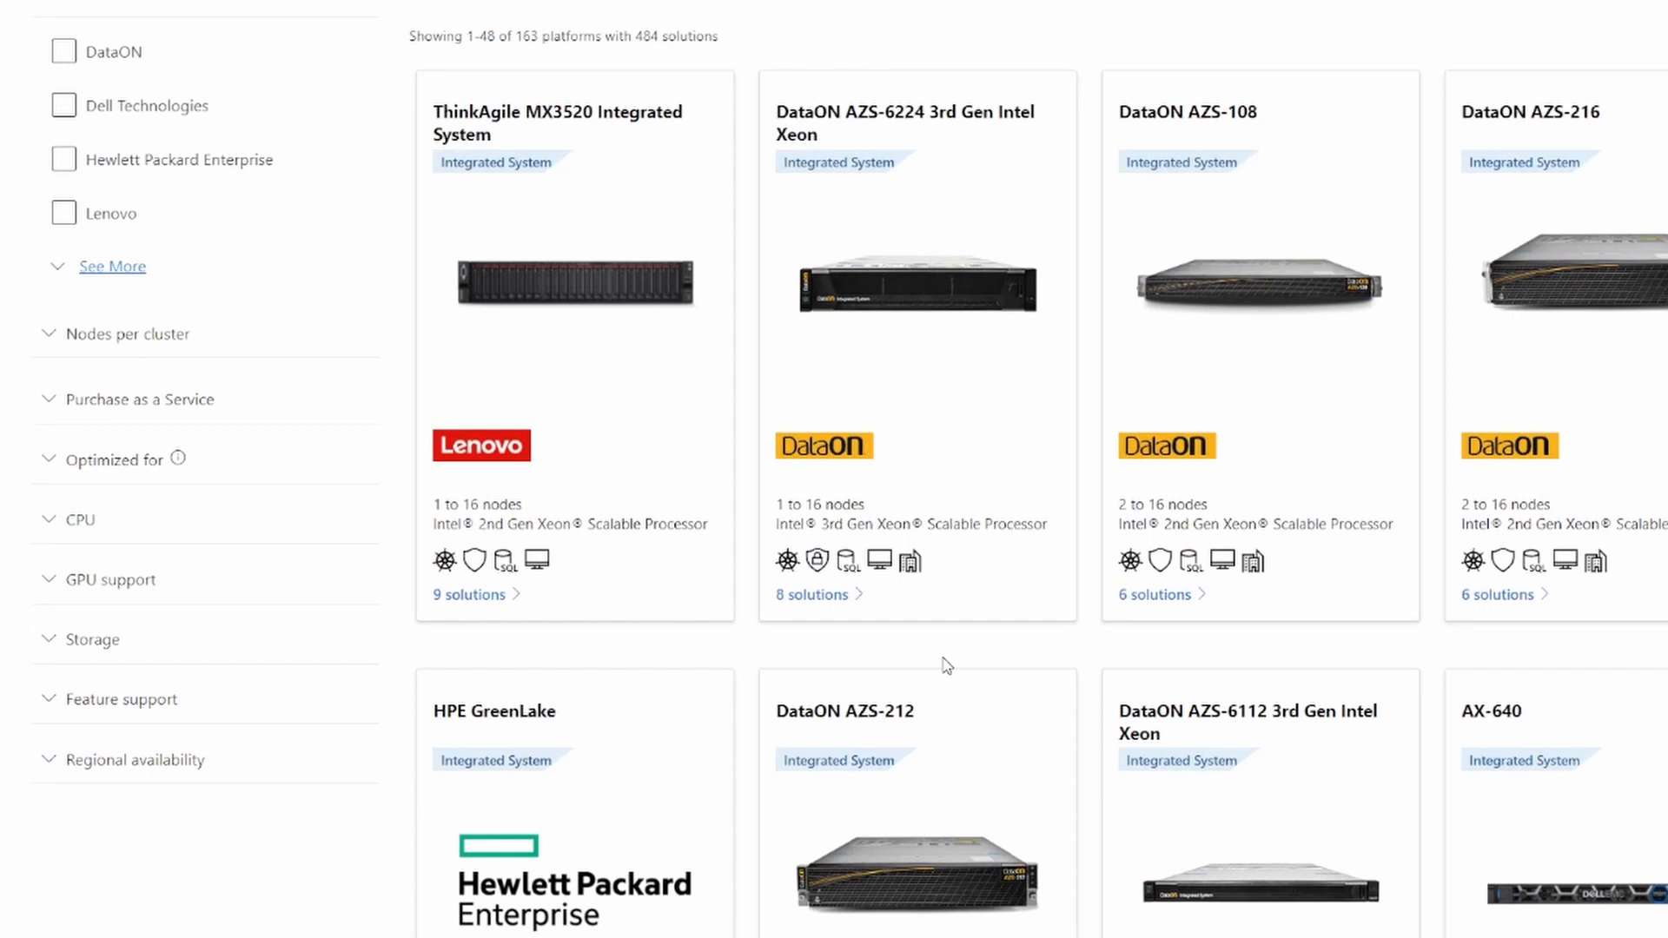
pyautogui.scroll(-3)
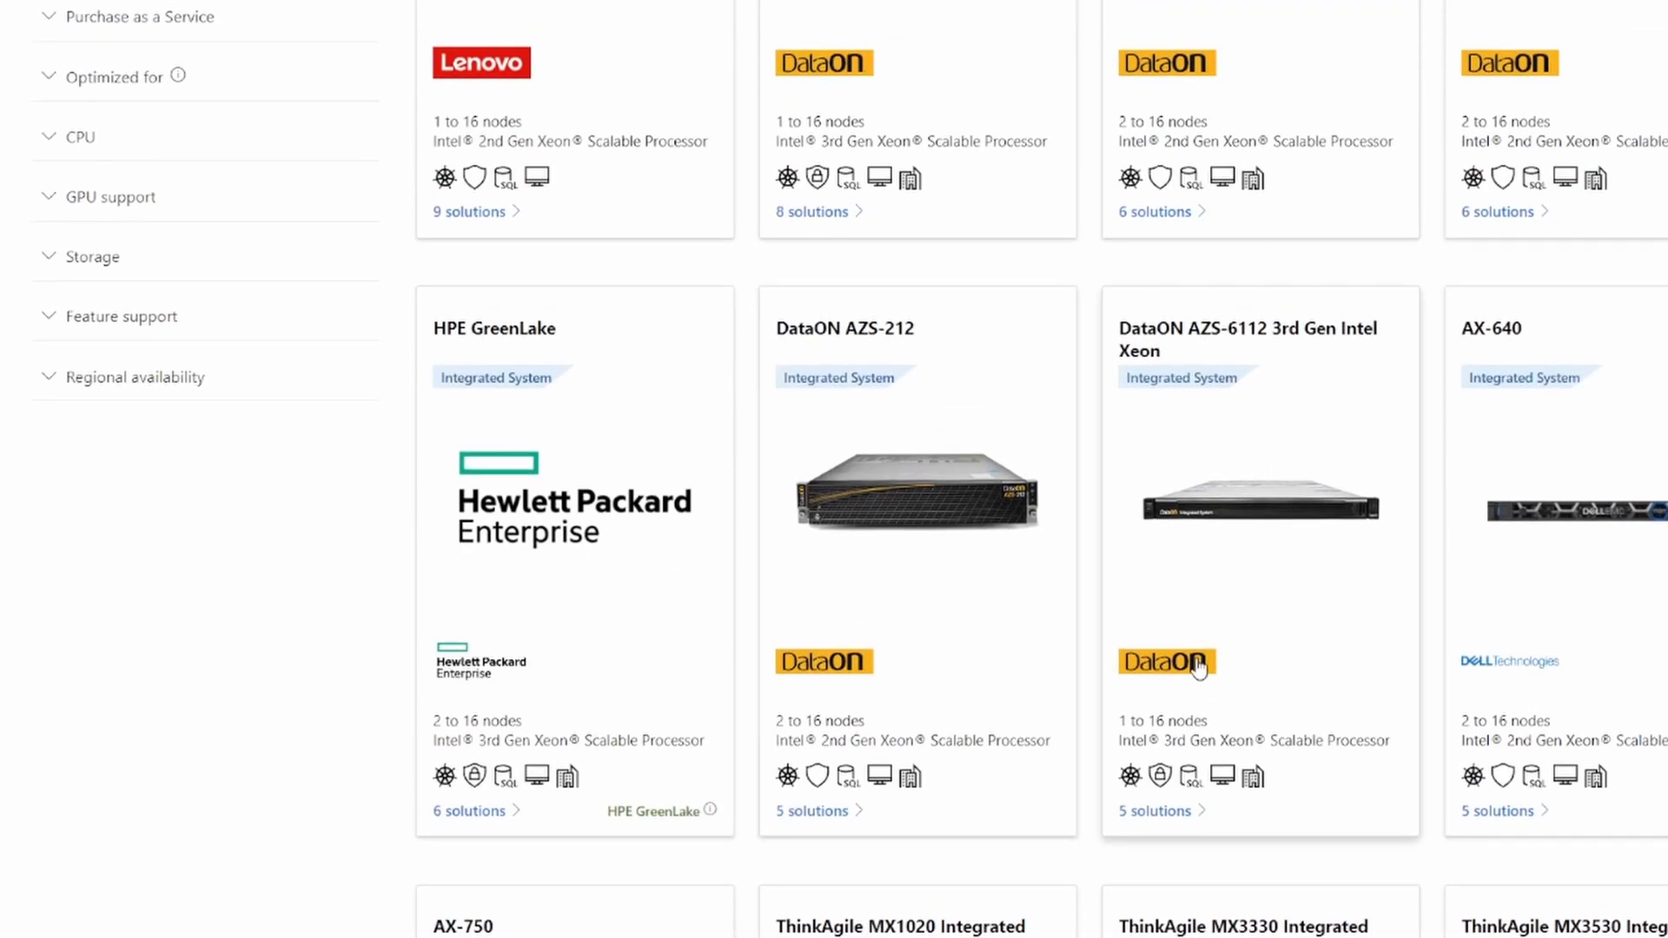
pyautogui.moveTo(984, 689)
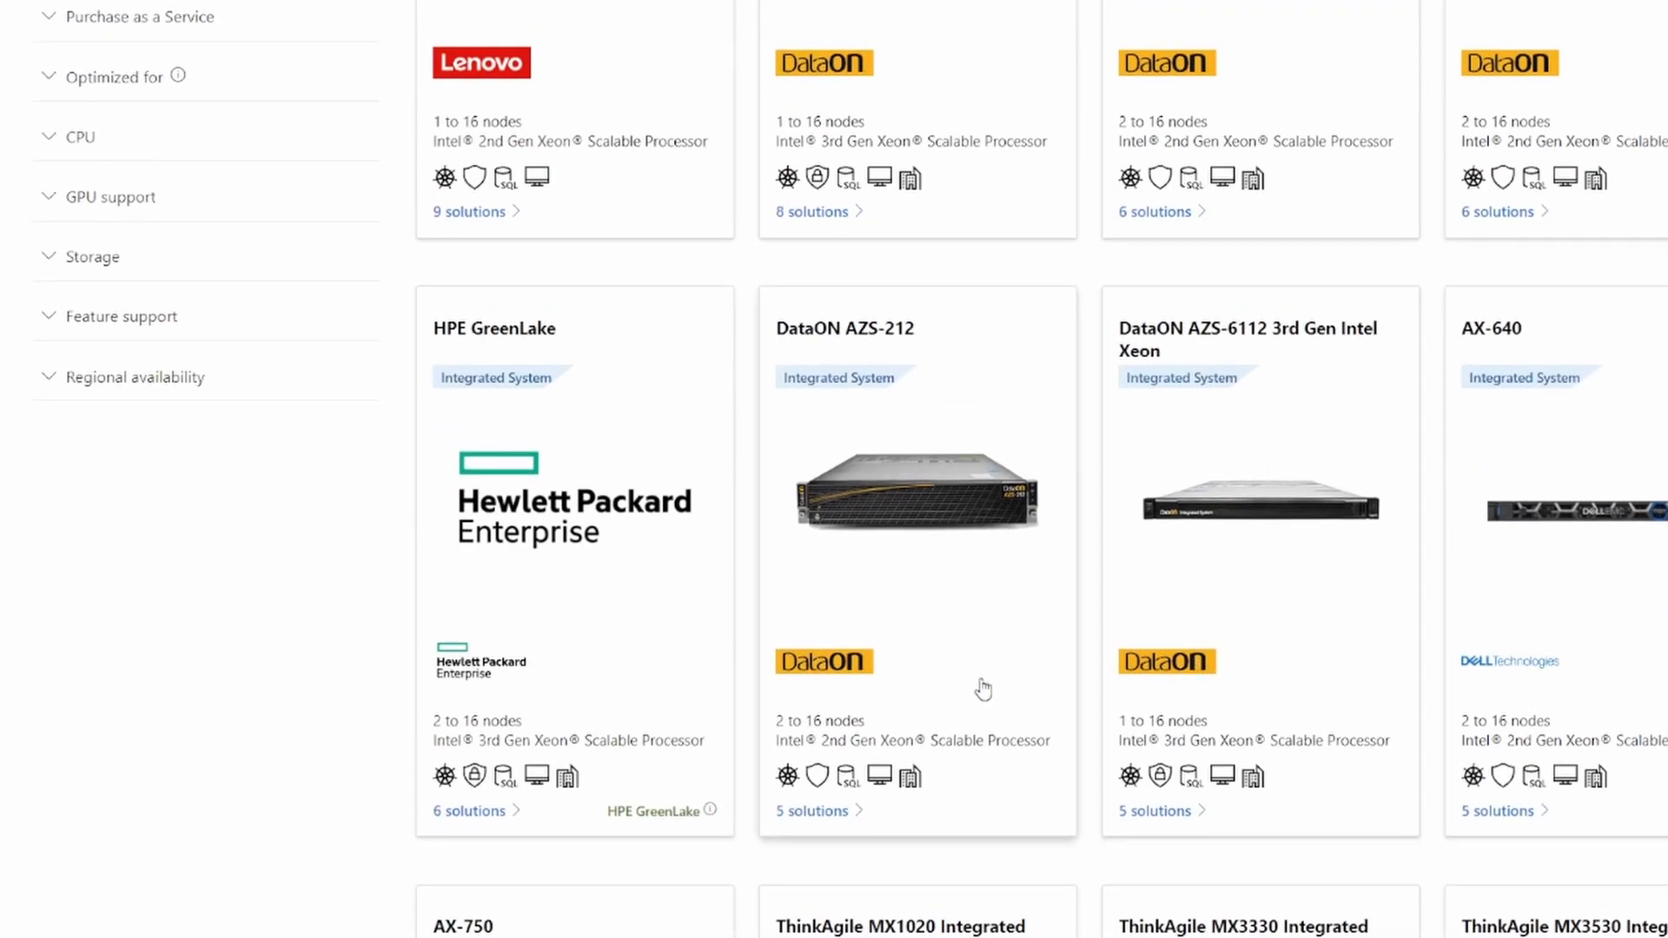
pyautogui.moveTo(997, 726)
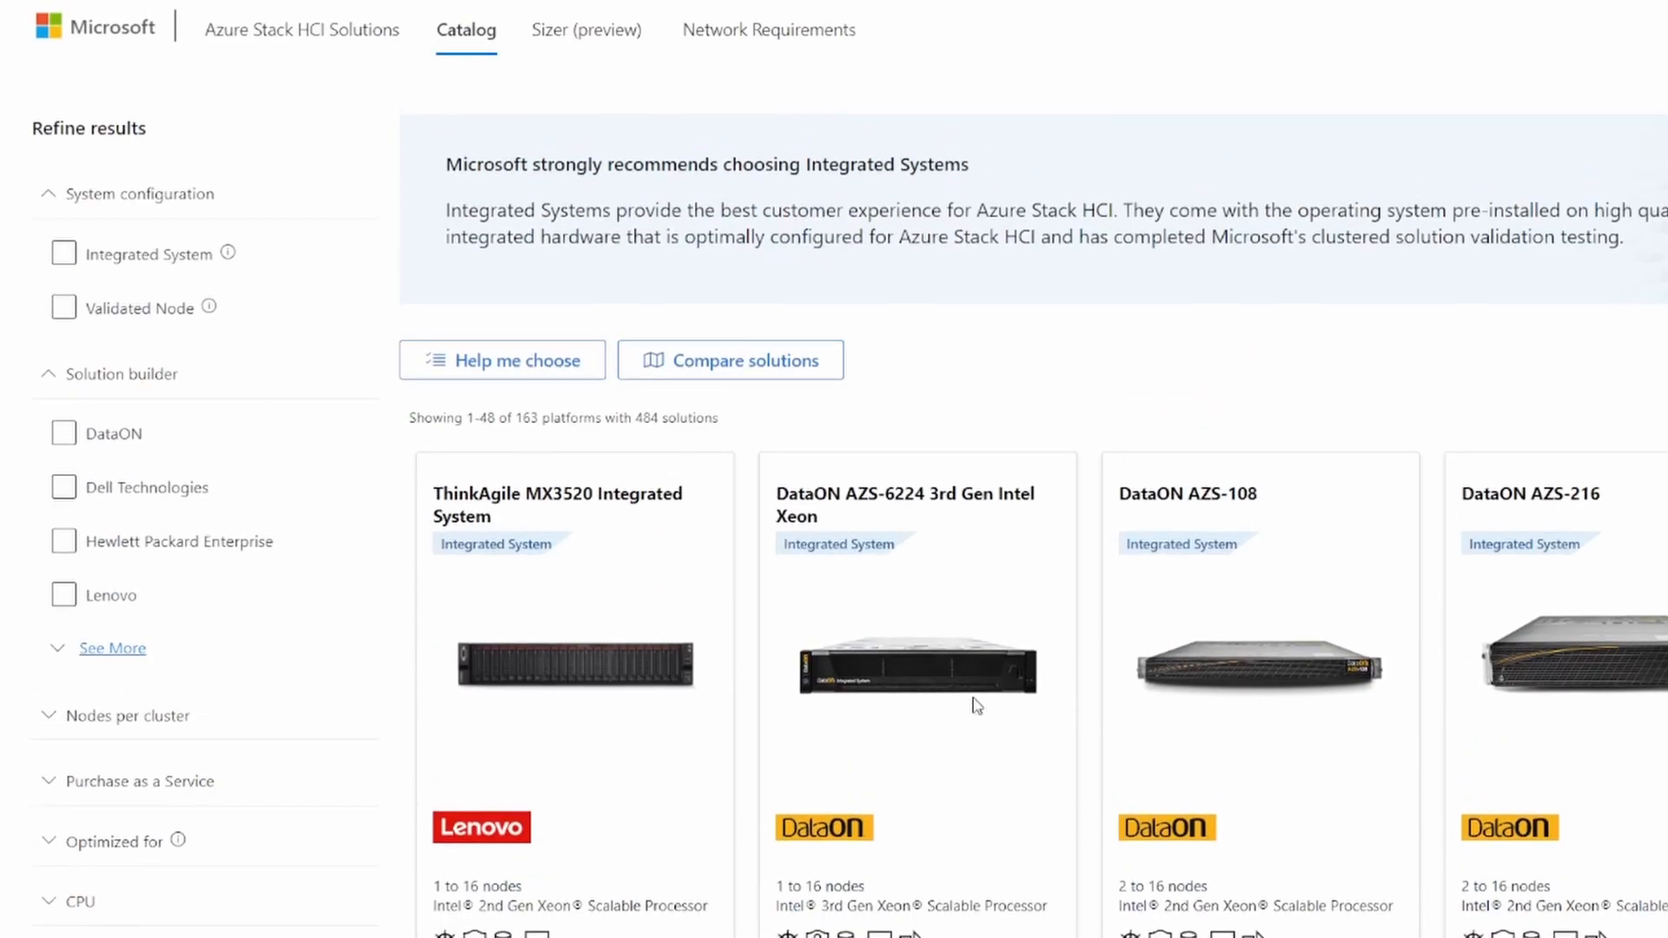
pyautogui.click(500, 360)
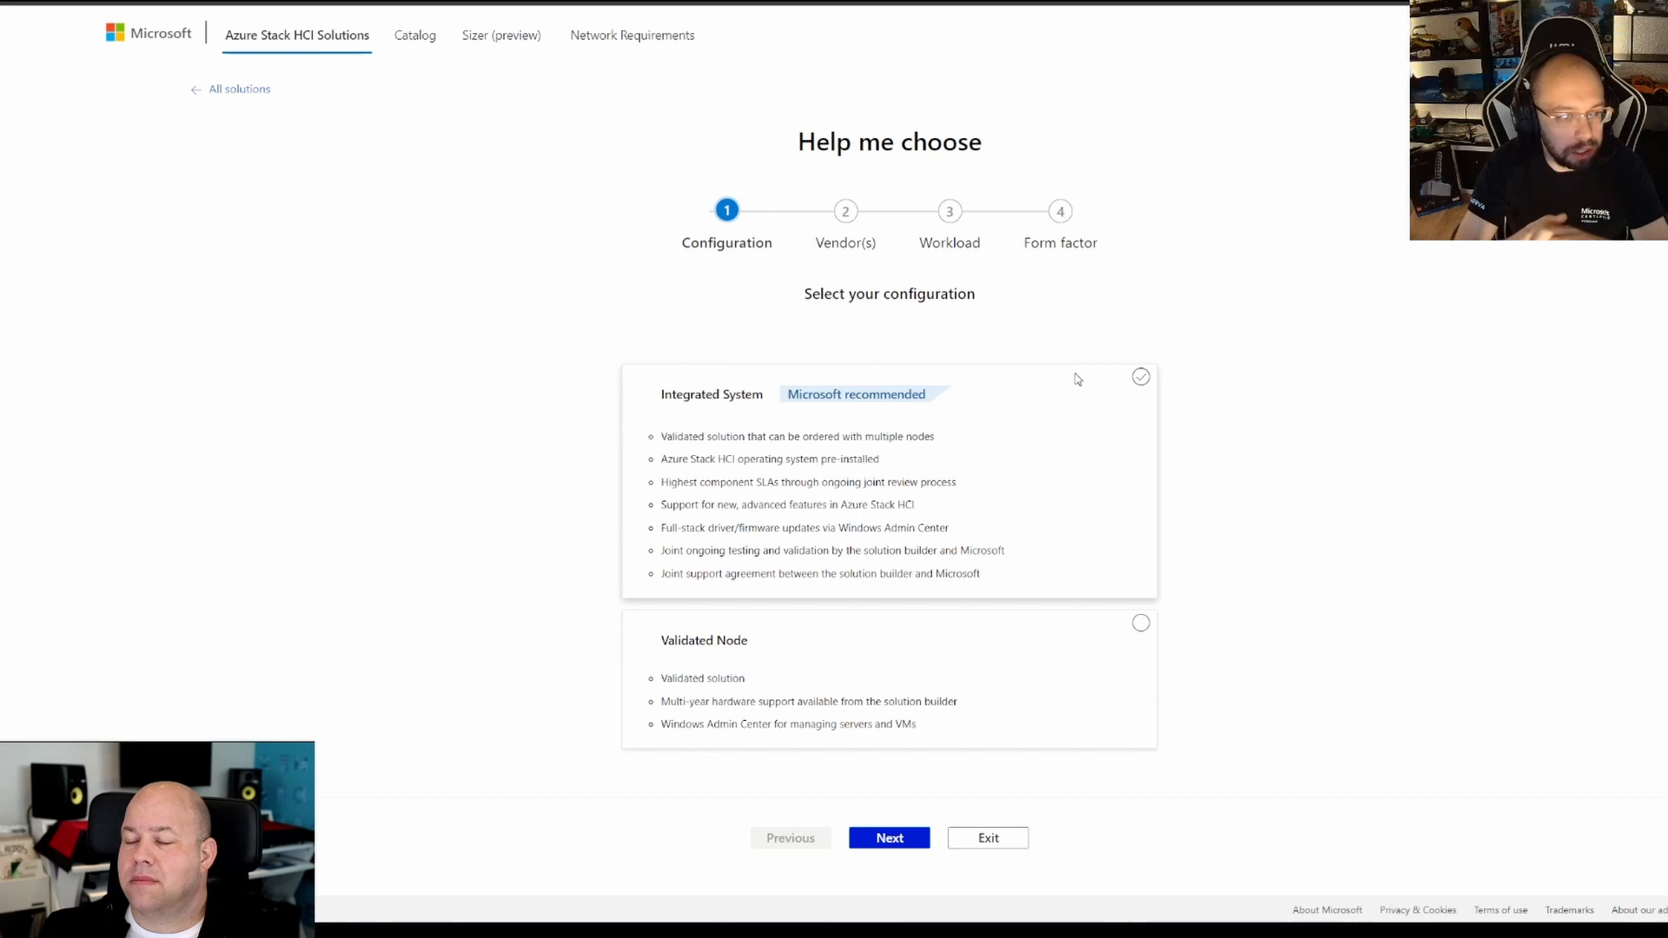
pyautogui.click(1140, 377)
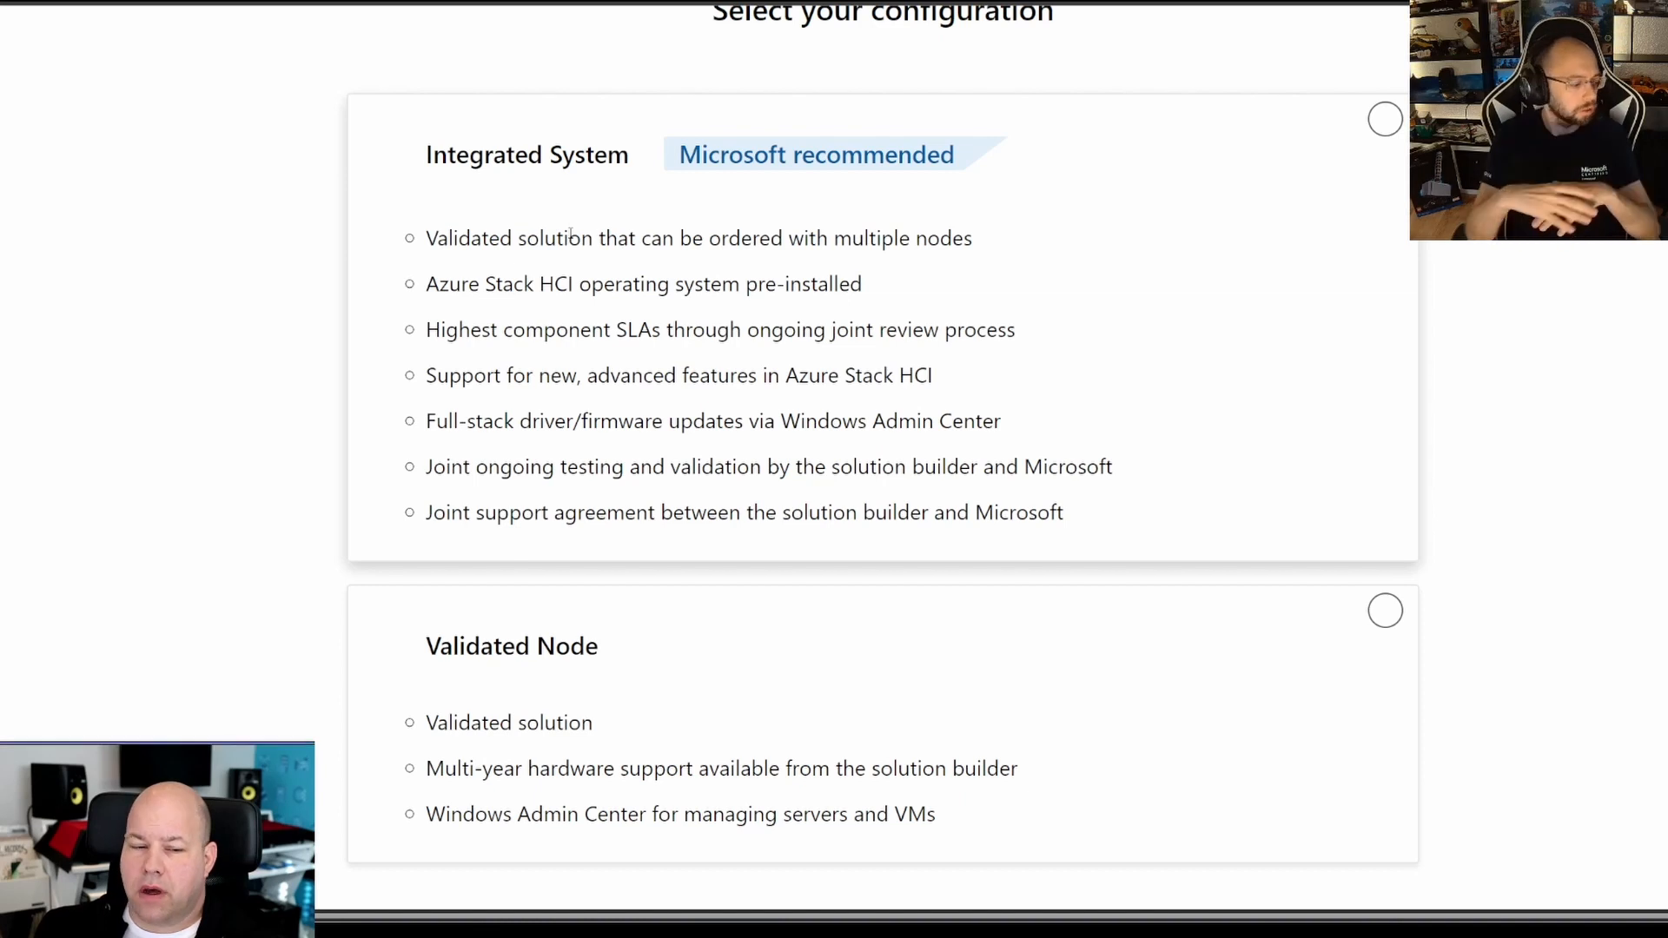
pyautogui.moveTo(568, 550)
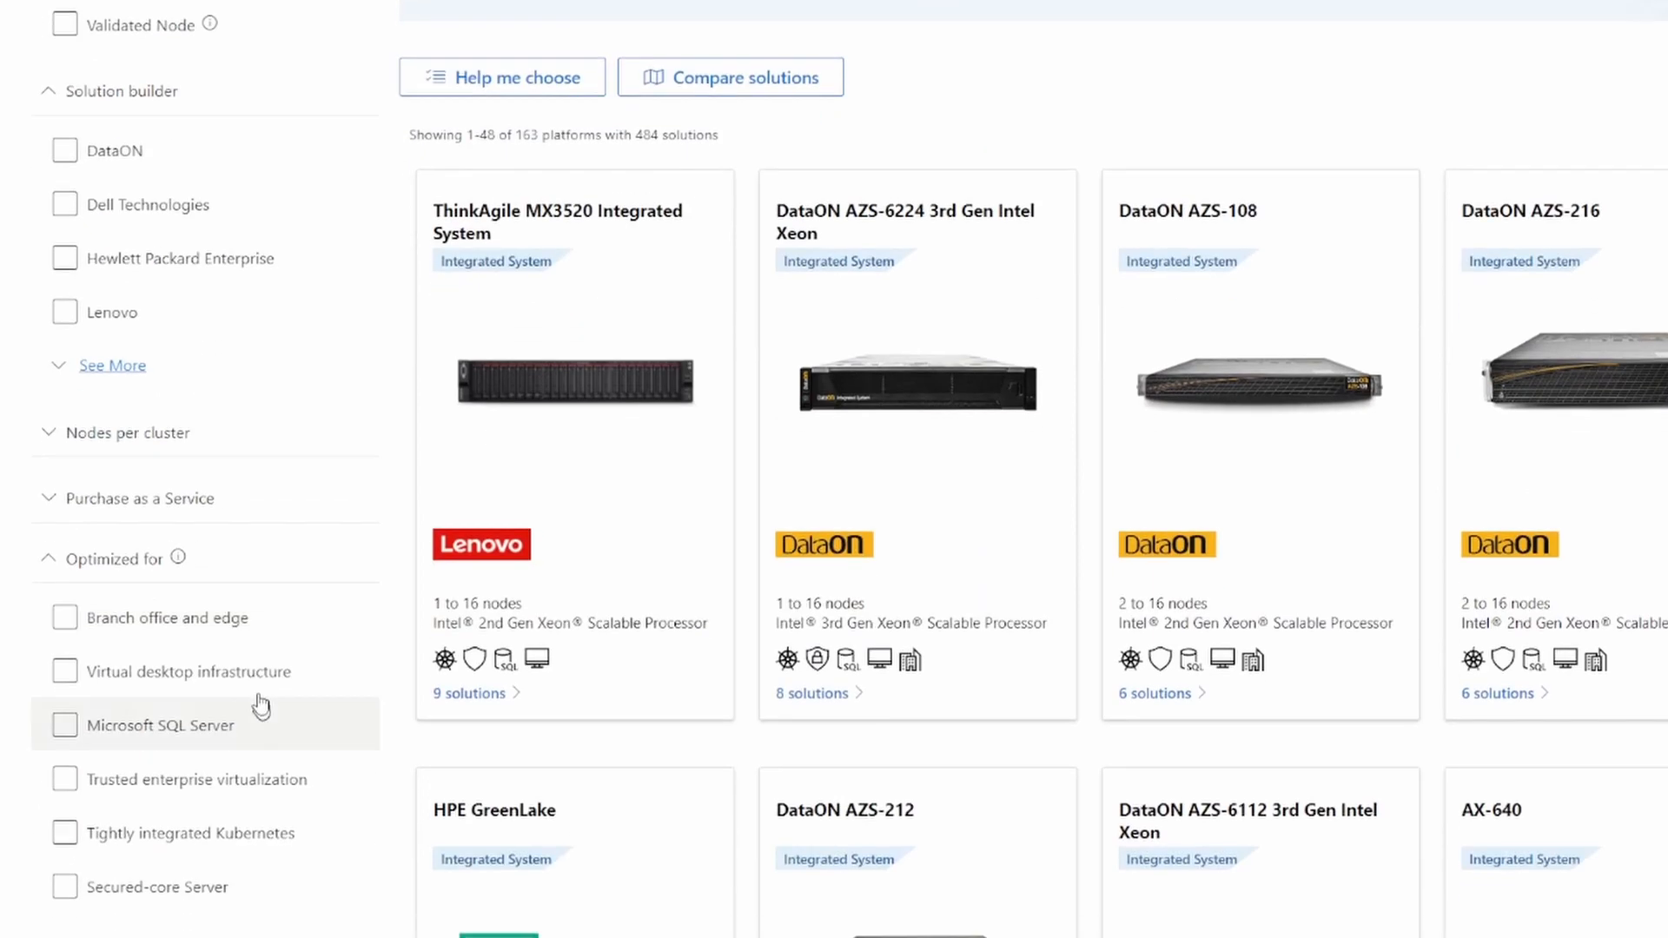
# Filter Optimized for to Microsoft SQL Server and Virtual desktop infrastructure, showing 76 platforms.
pyautogui.click(64, 671)
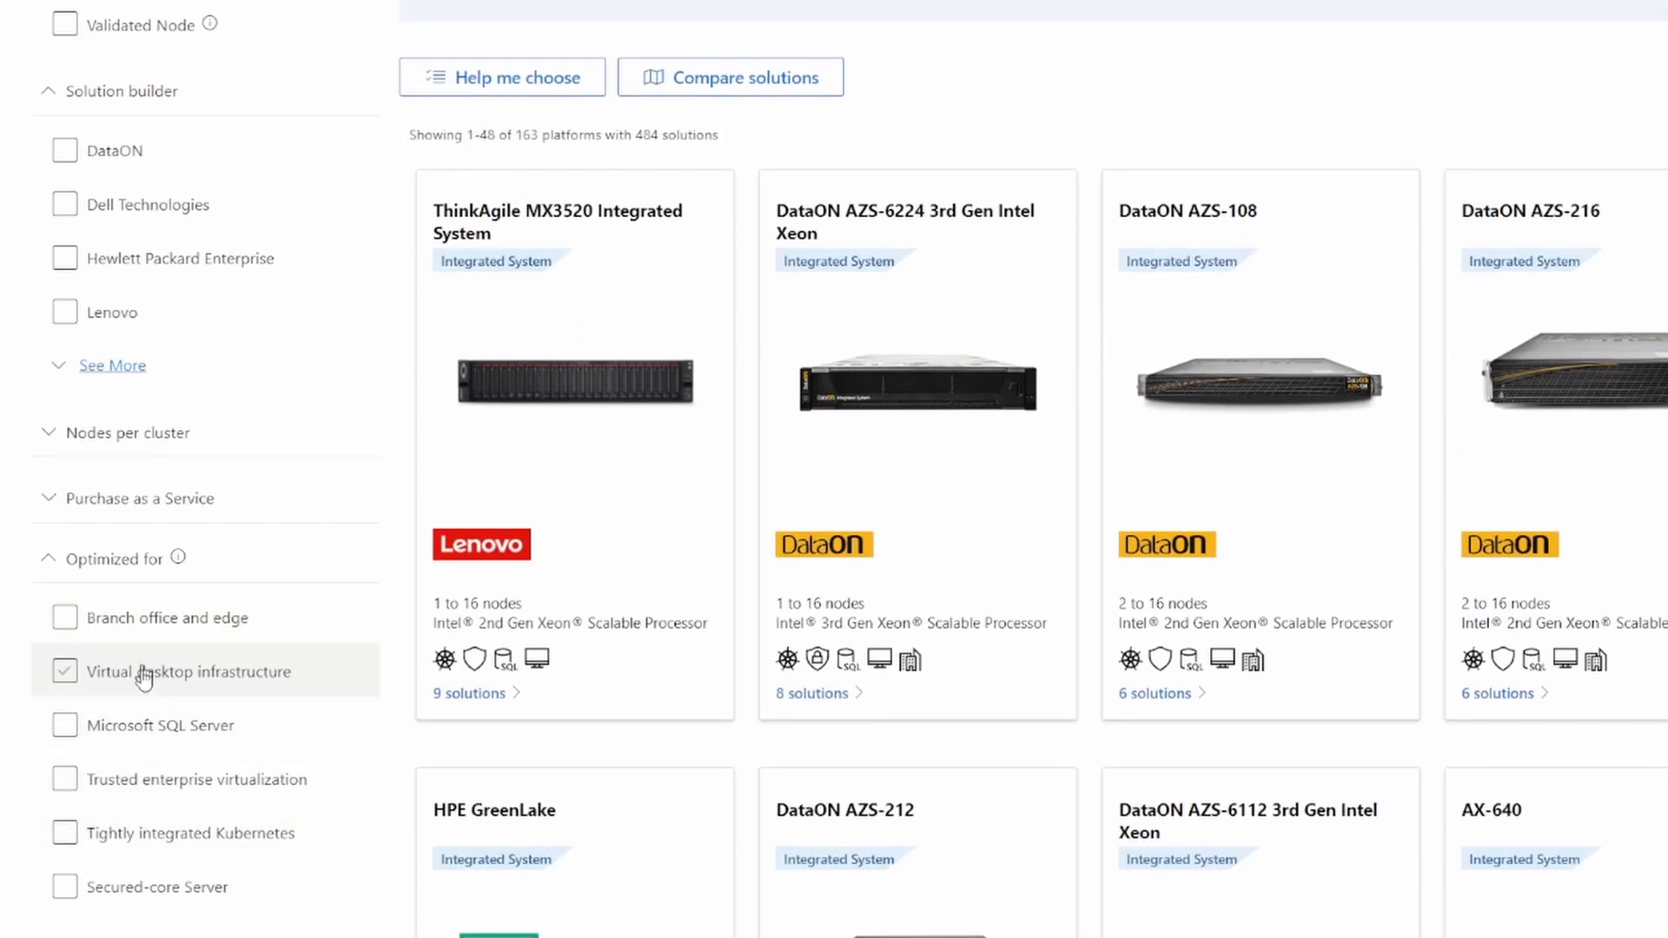
pyautogui.click(63, 671)
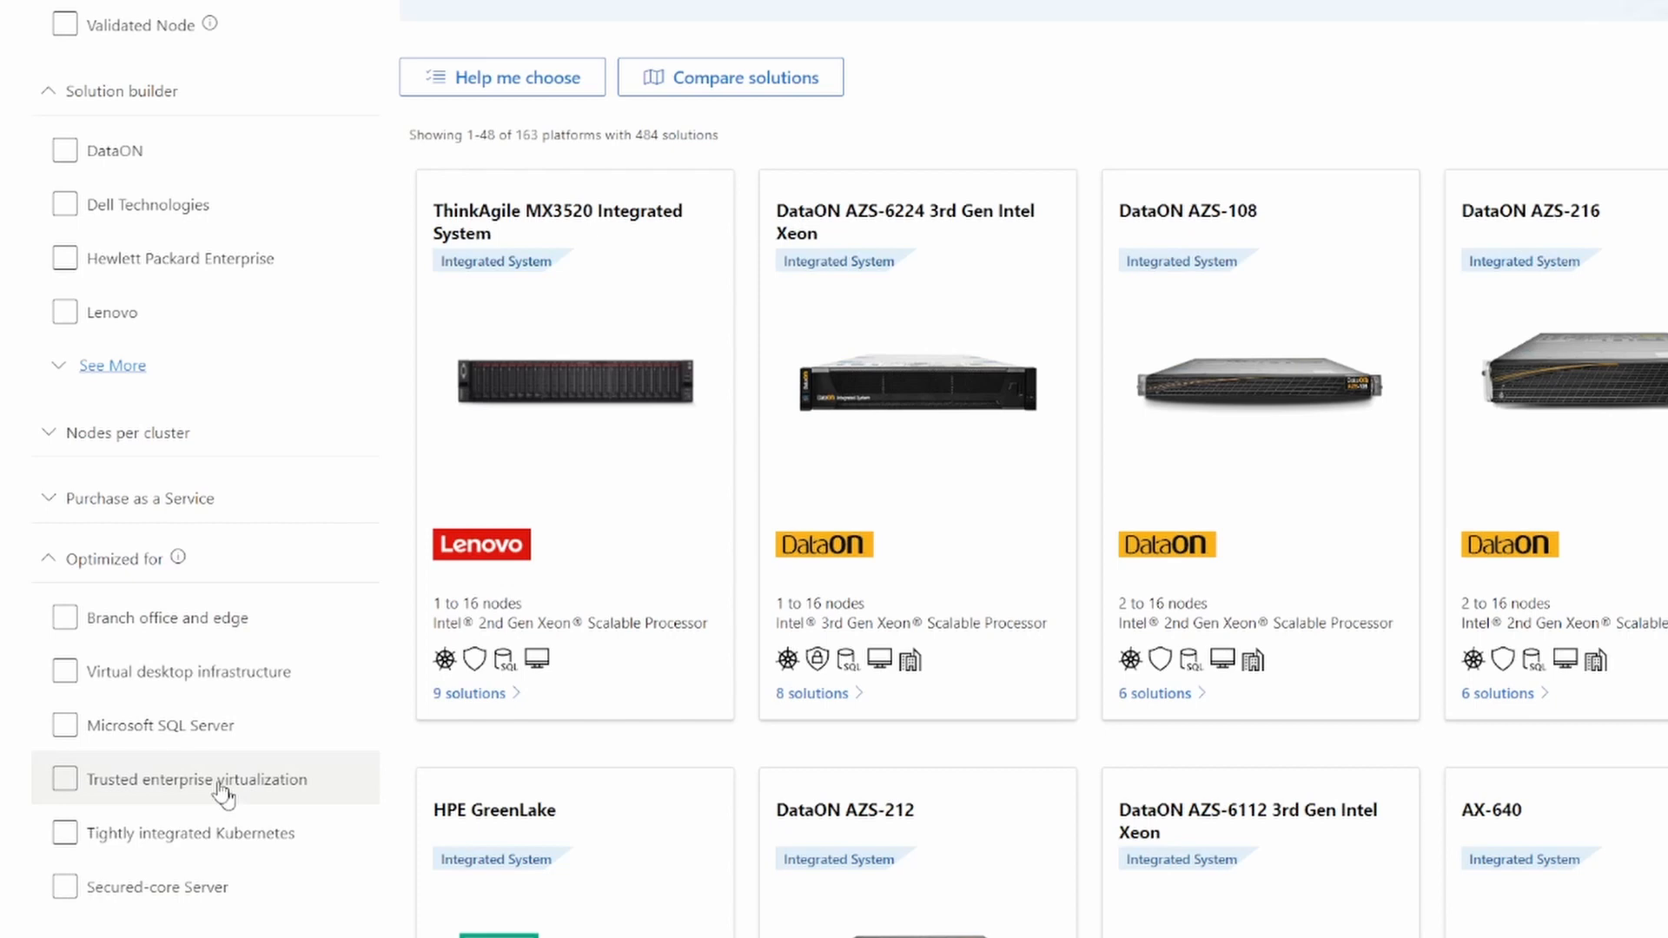
pyautogui.click(64, 724)
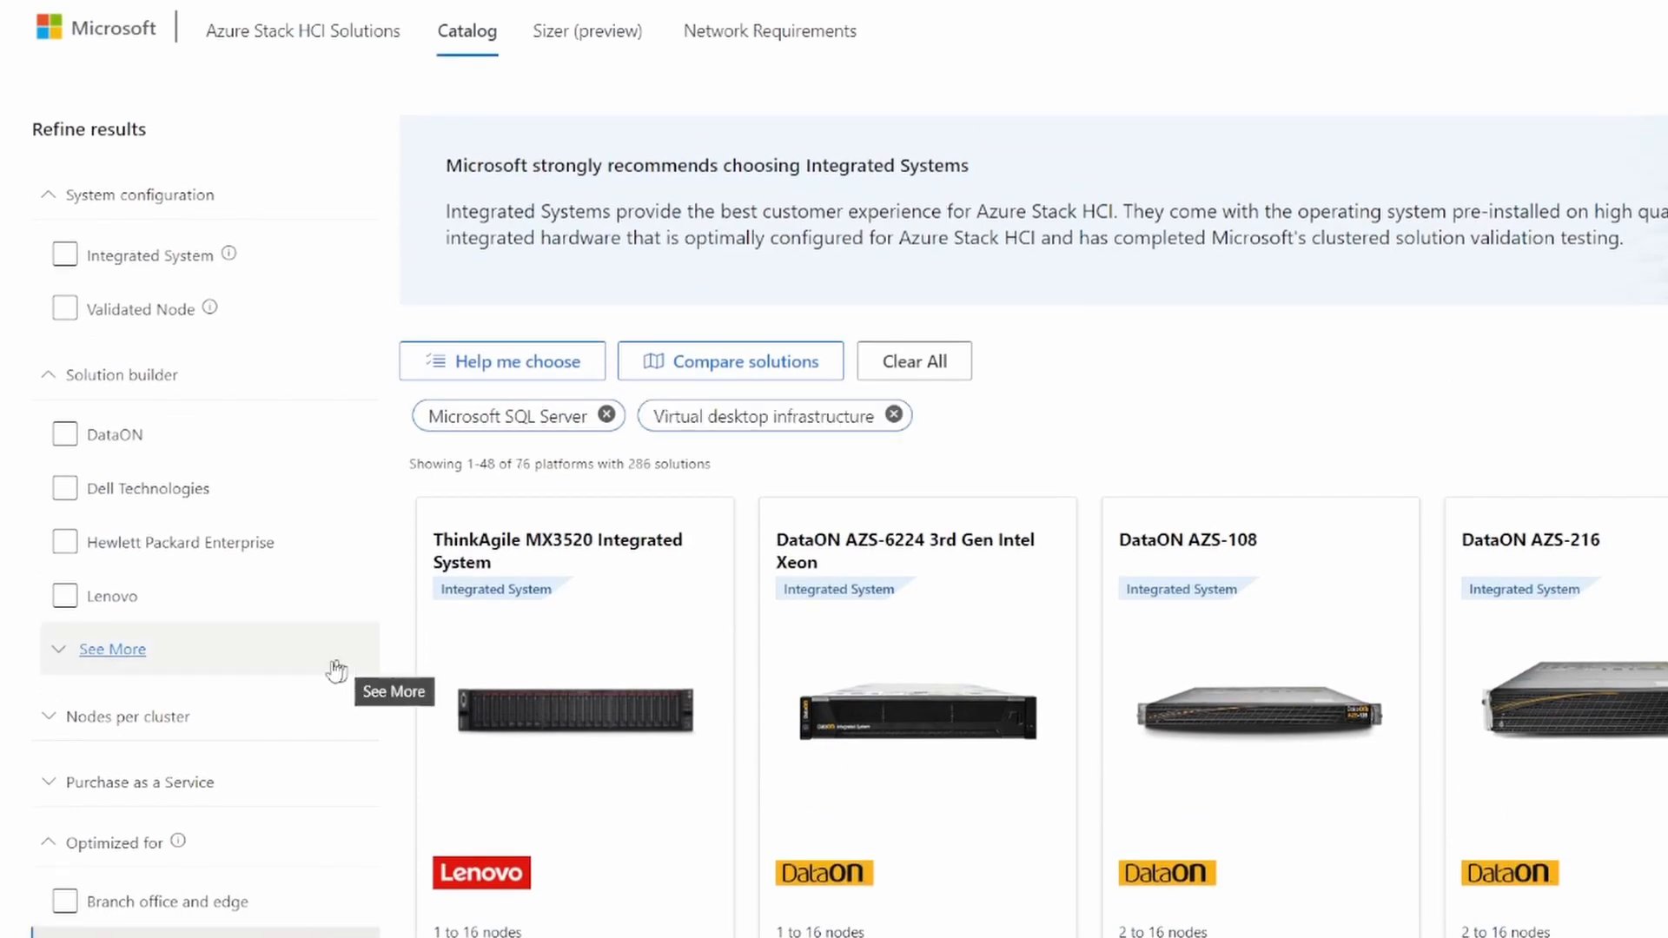
pyautogui.moveTo(445, 702)
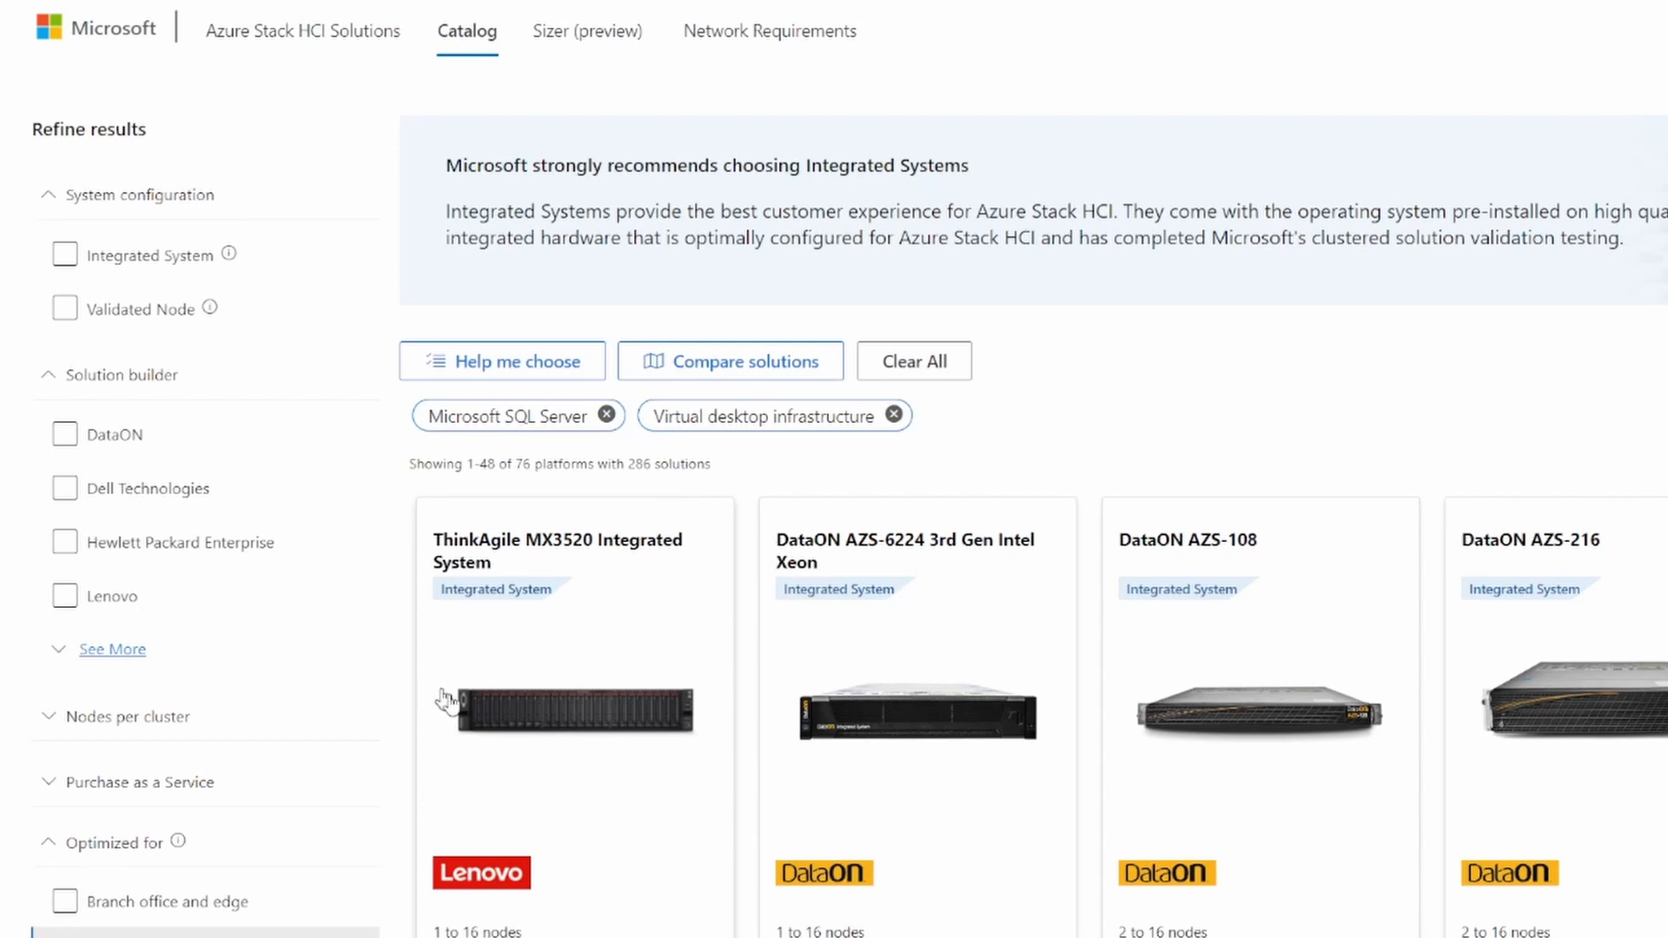
pyautogui.scroll(-3)
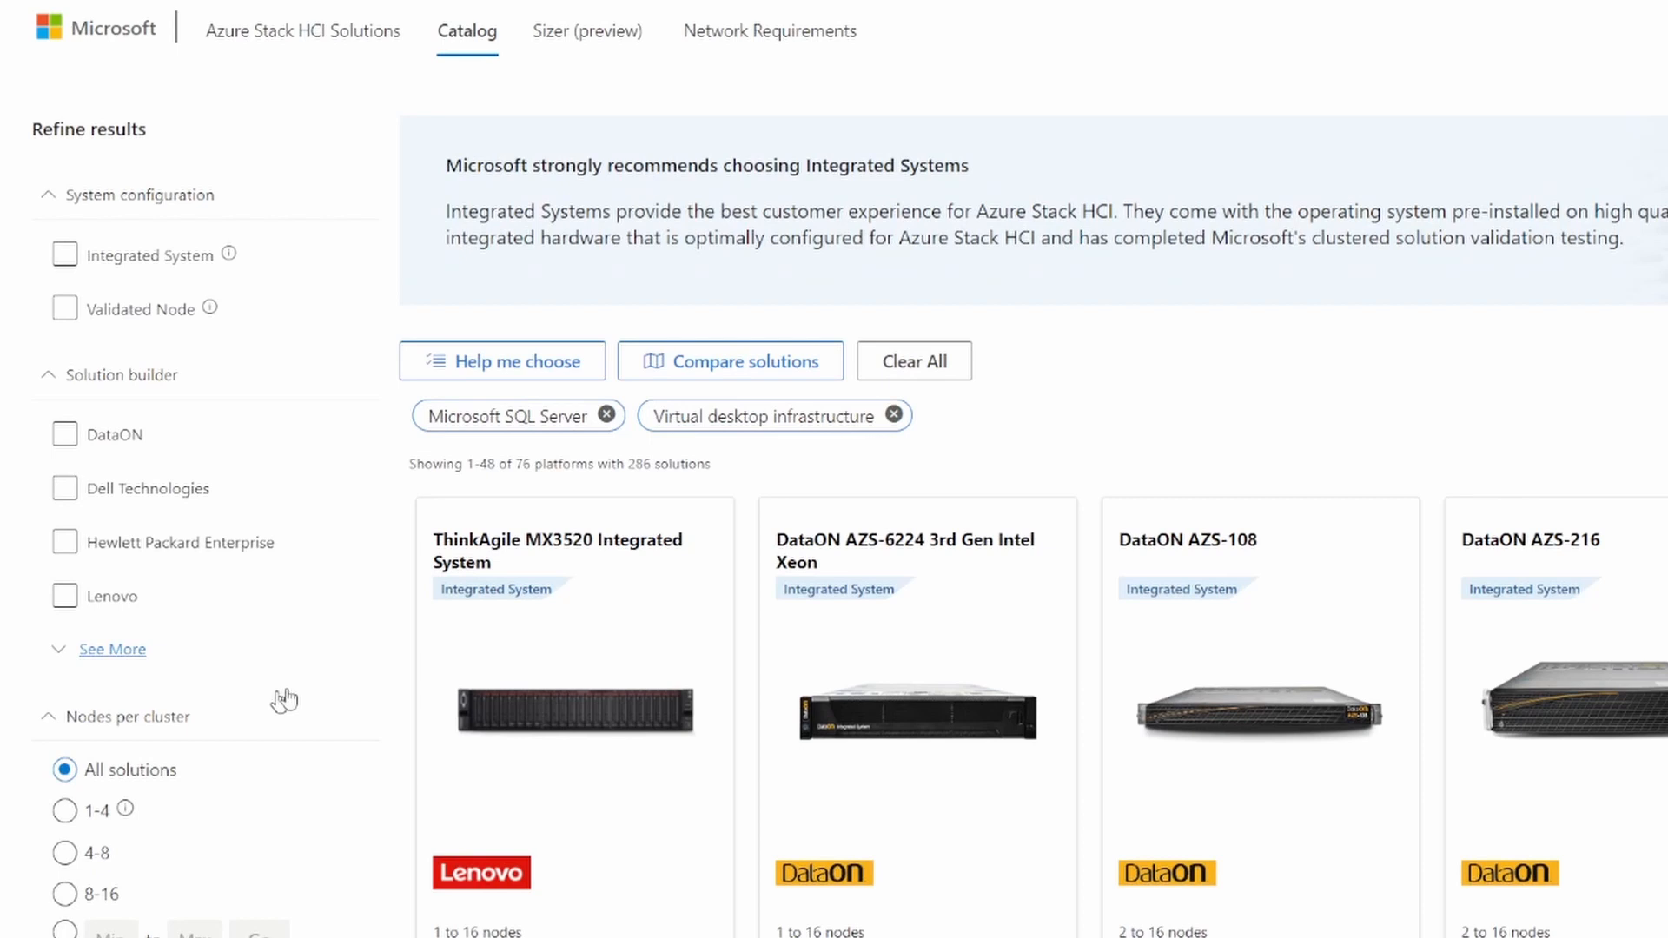
# Add a 1-4 nodes per cluster filter, narrowing results to 35 platforms with 122 solutions.
pyautogui.click(64, 810)
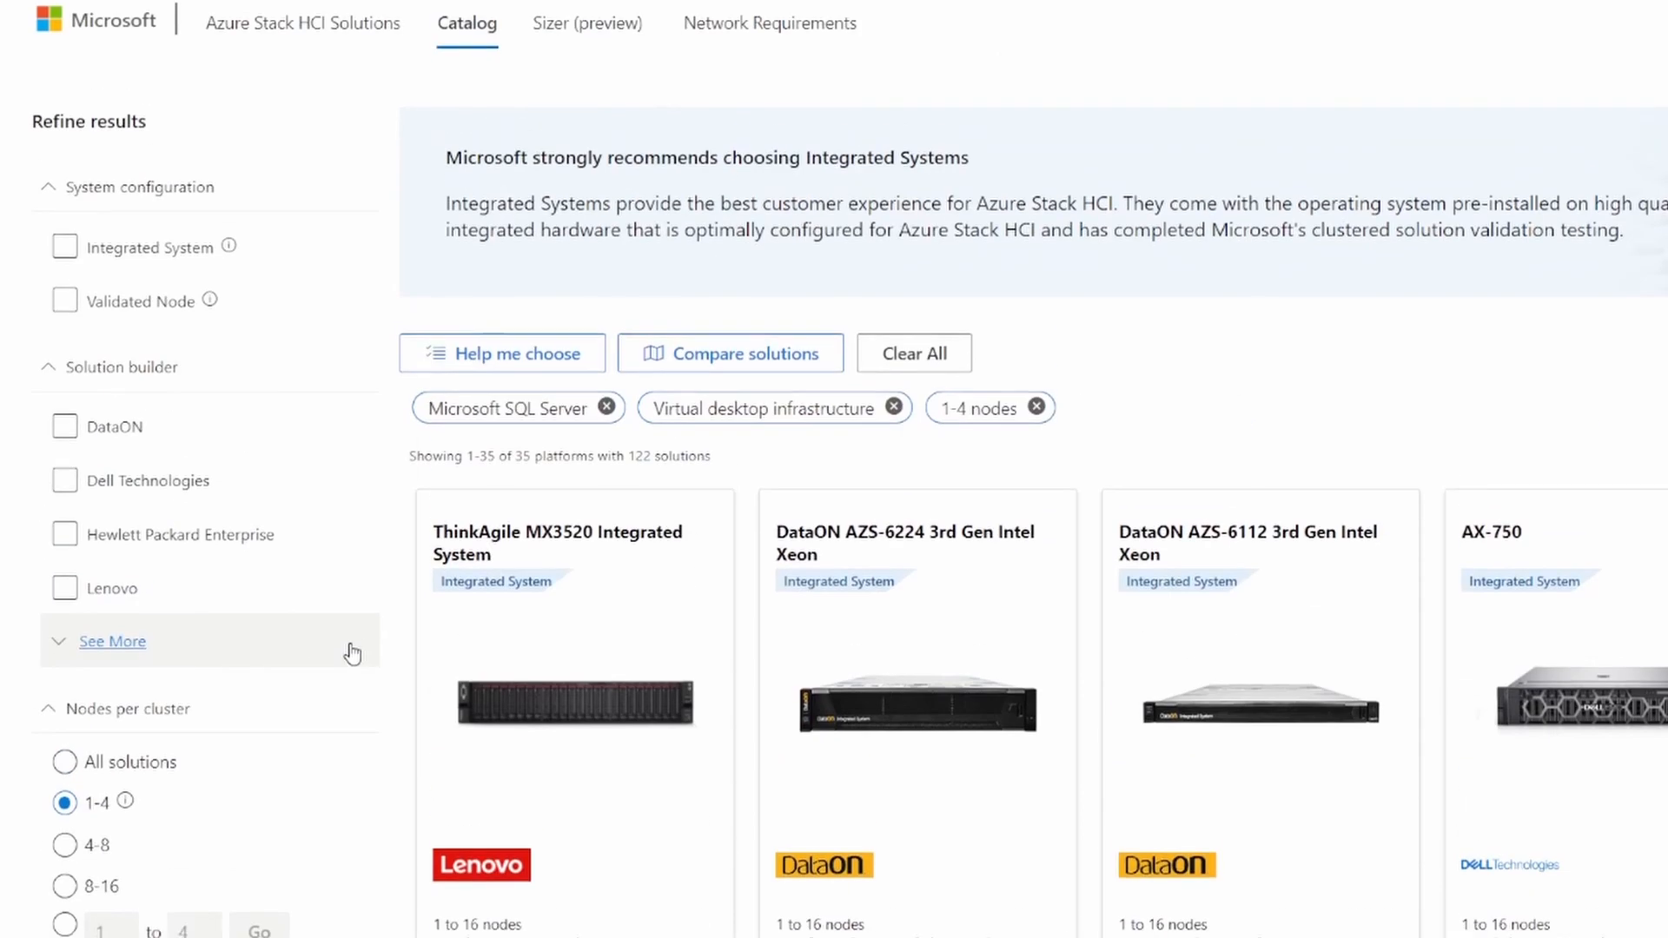
pyautogui.scroll(-3)
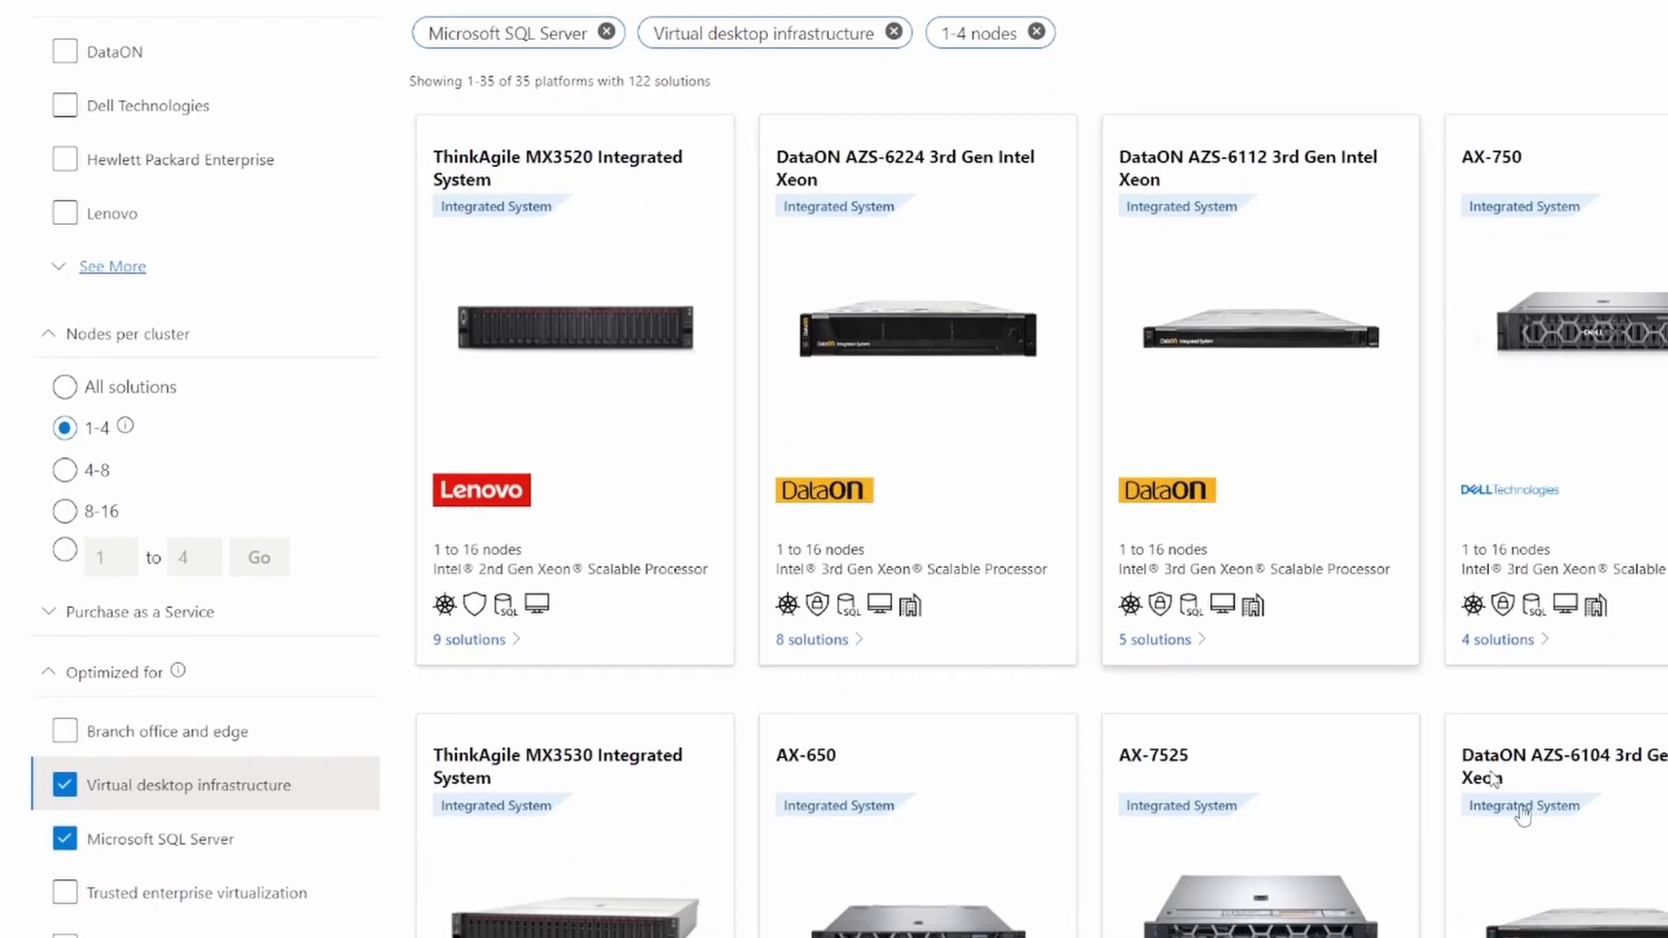
pyautogui.moveTo(415, 857)
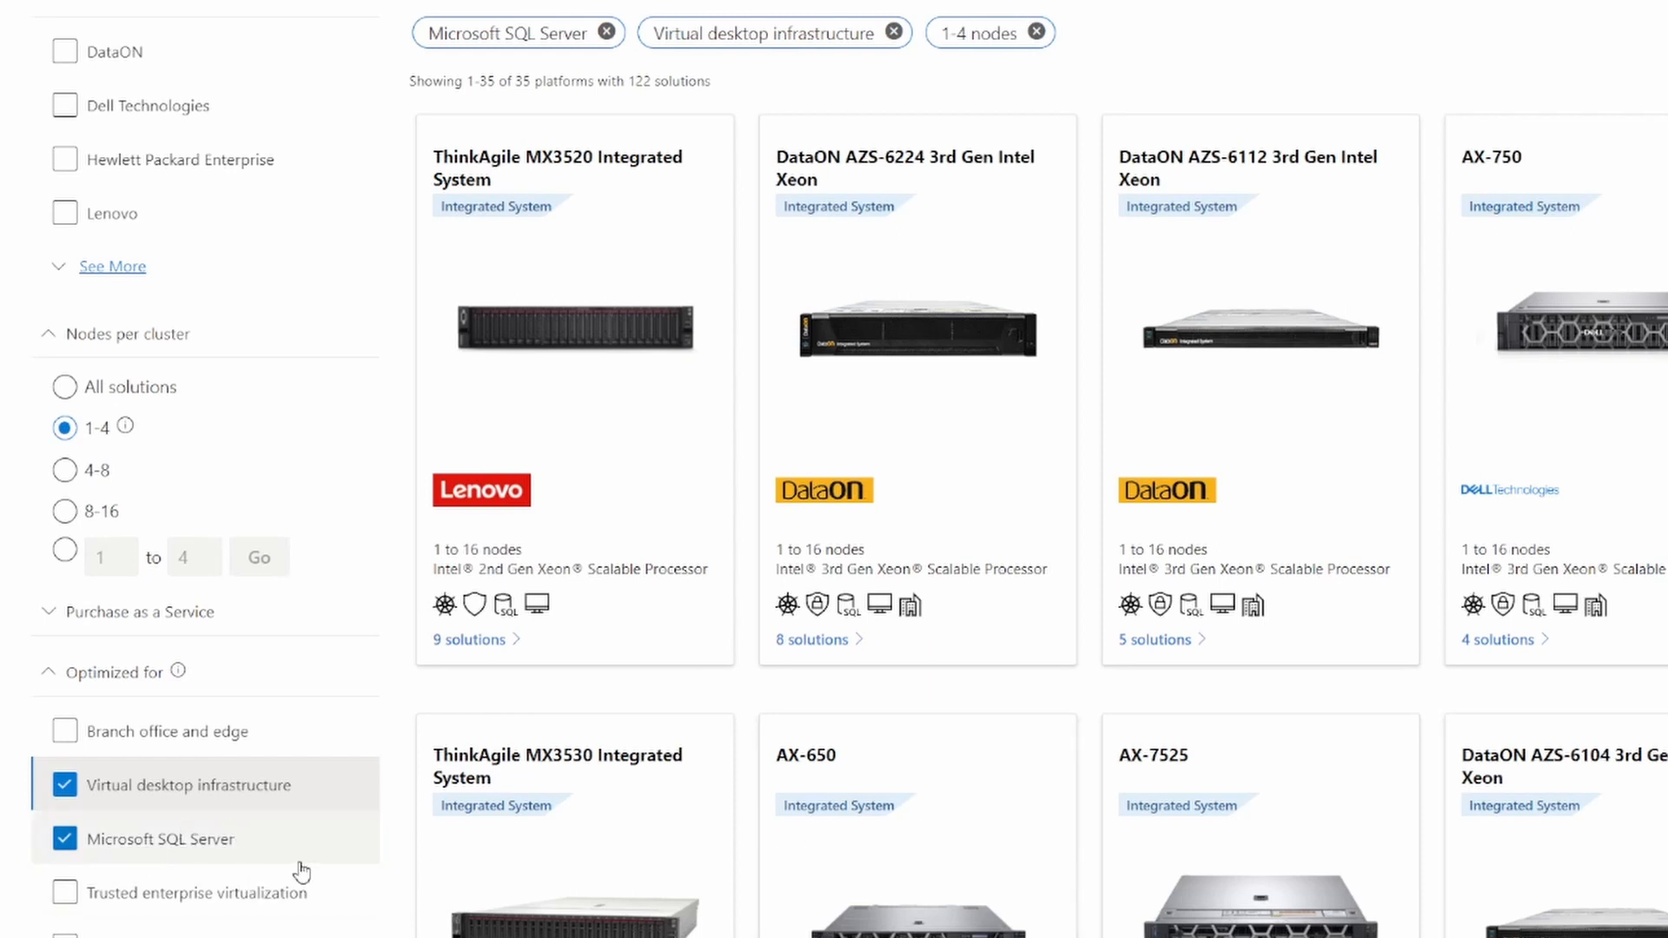
pyautogui.scroll(3)
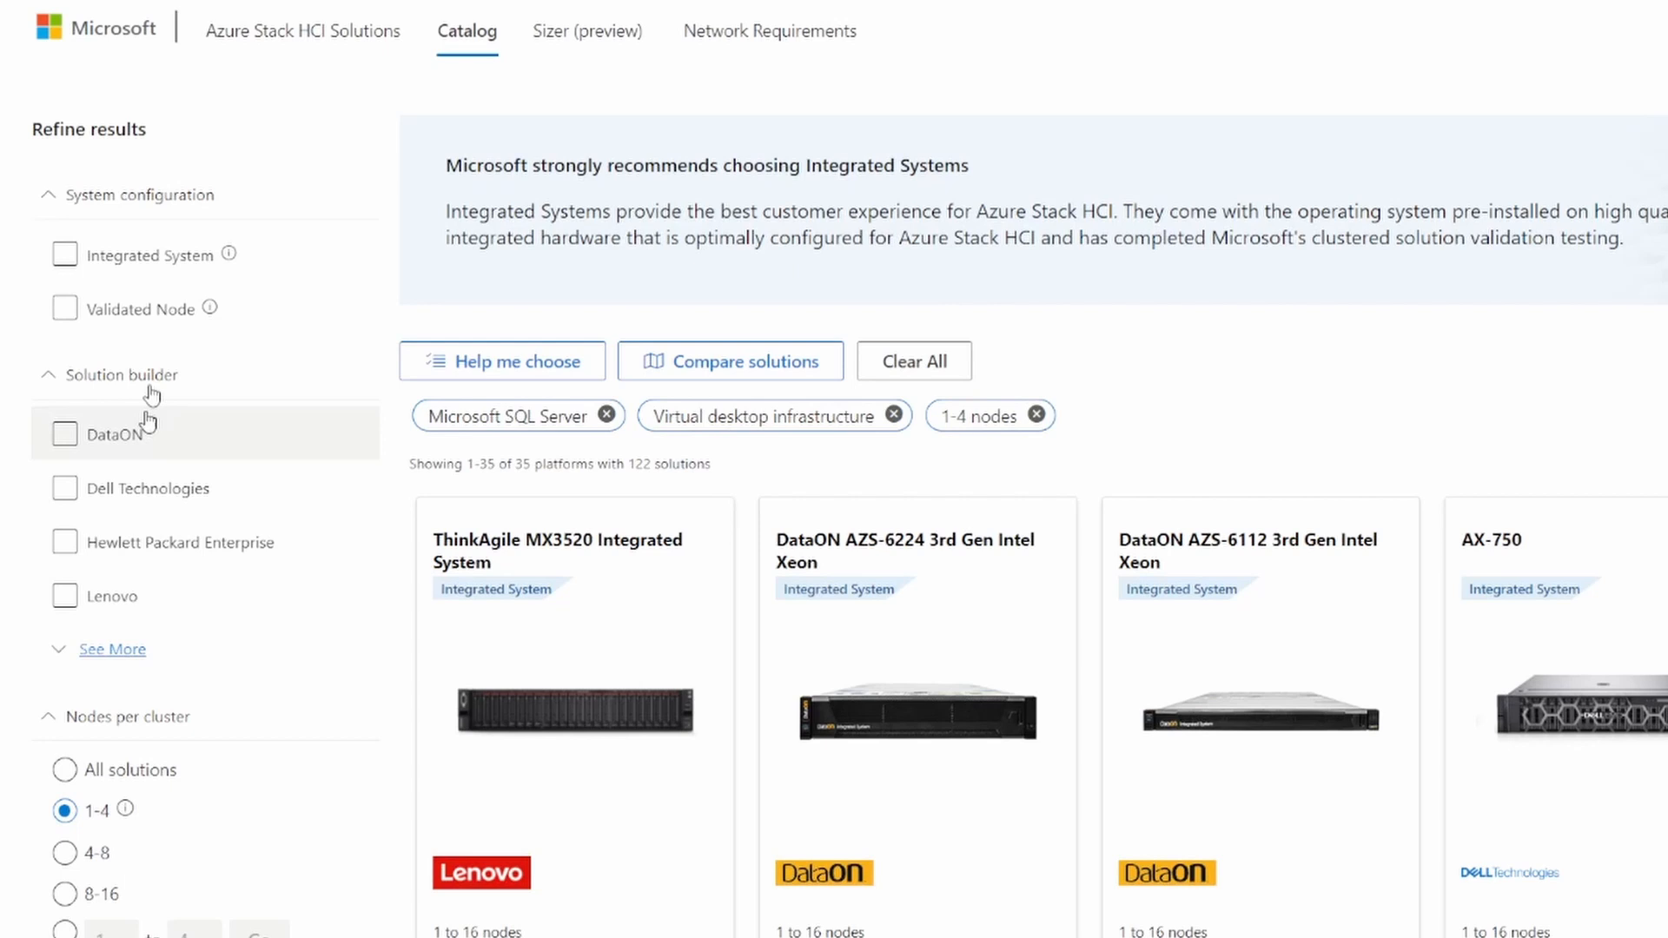
pyautogui.click(64, 255)
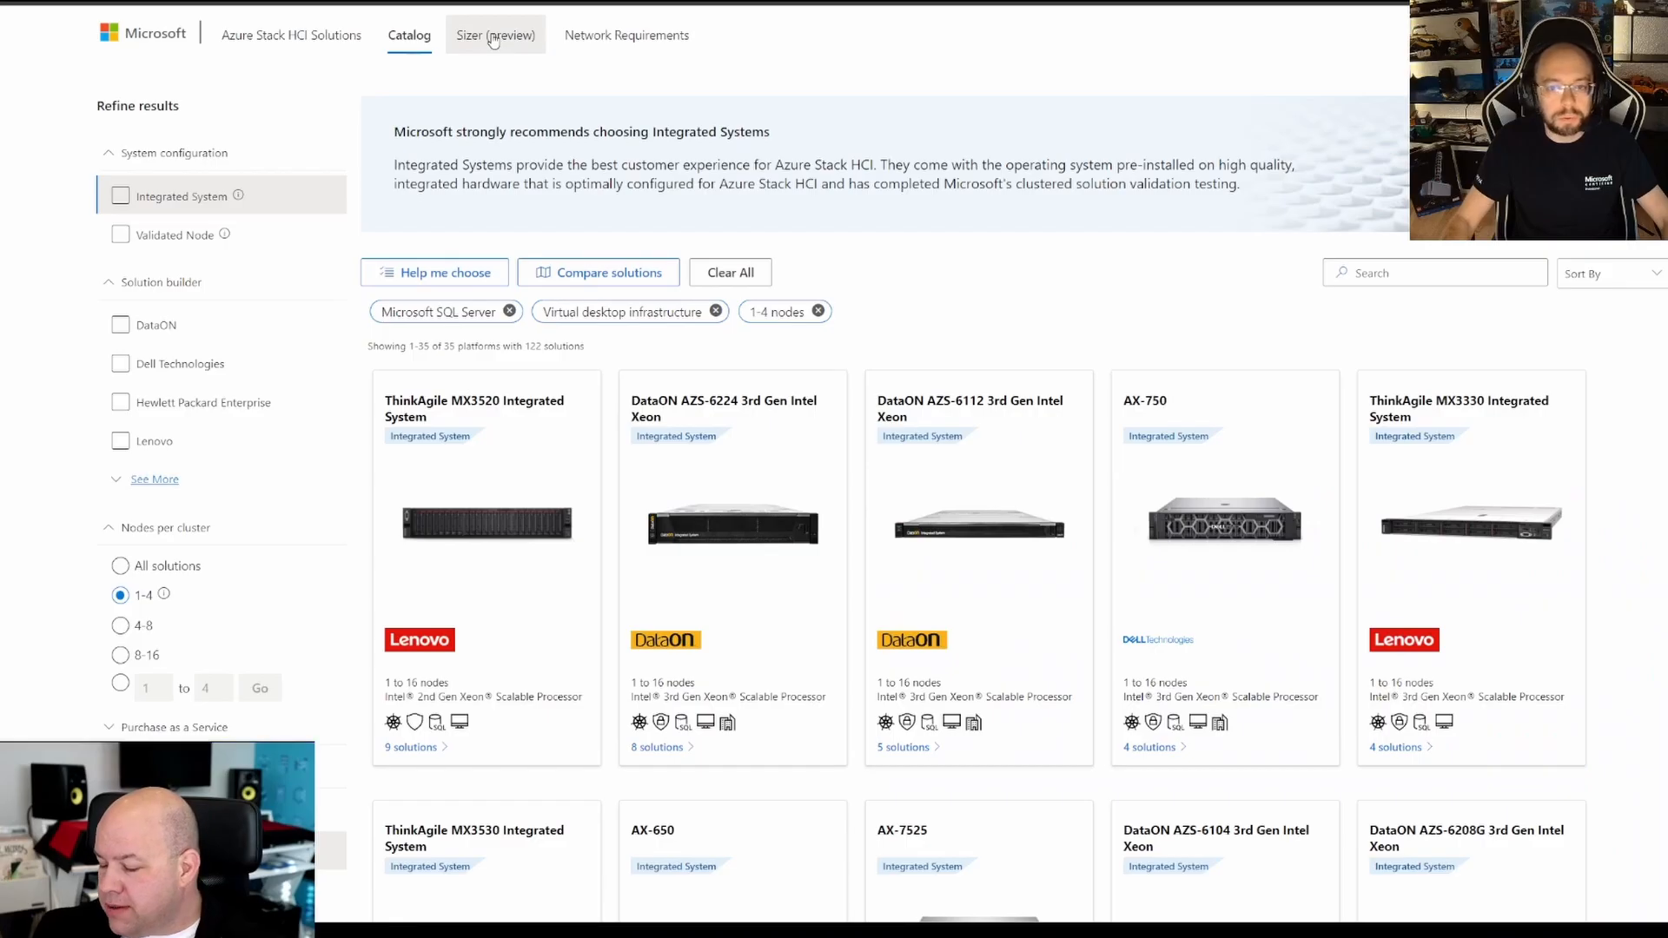
# Go to the Sizer page and open the saved project 'Bert' at its Preferences step.
pyautogui.click(495, 35)
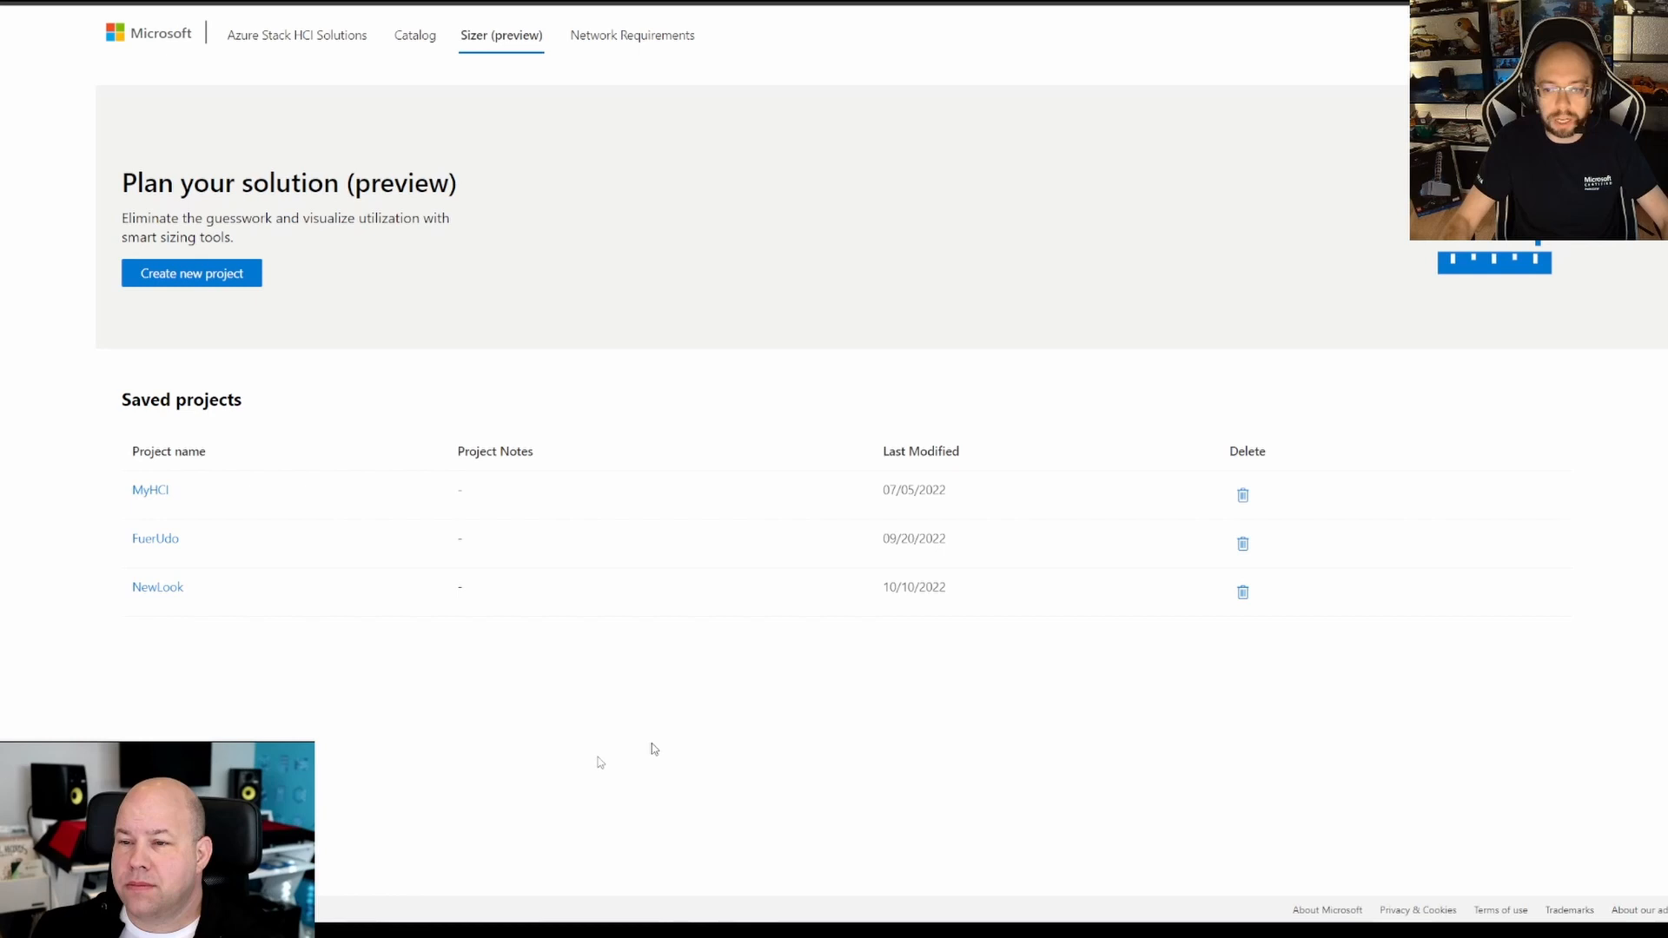
pyautogui.click(191, 272)
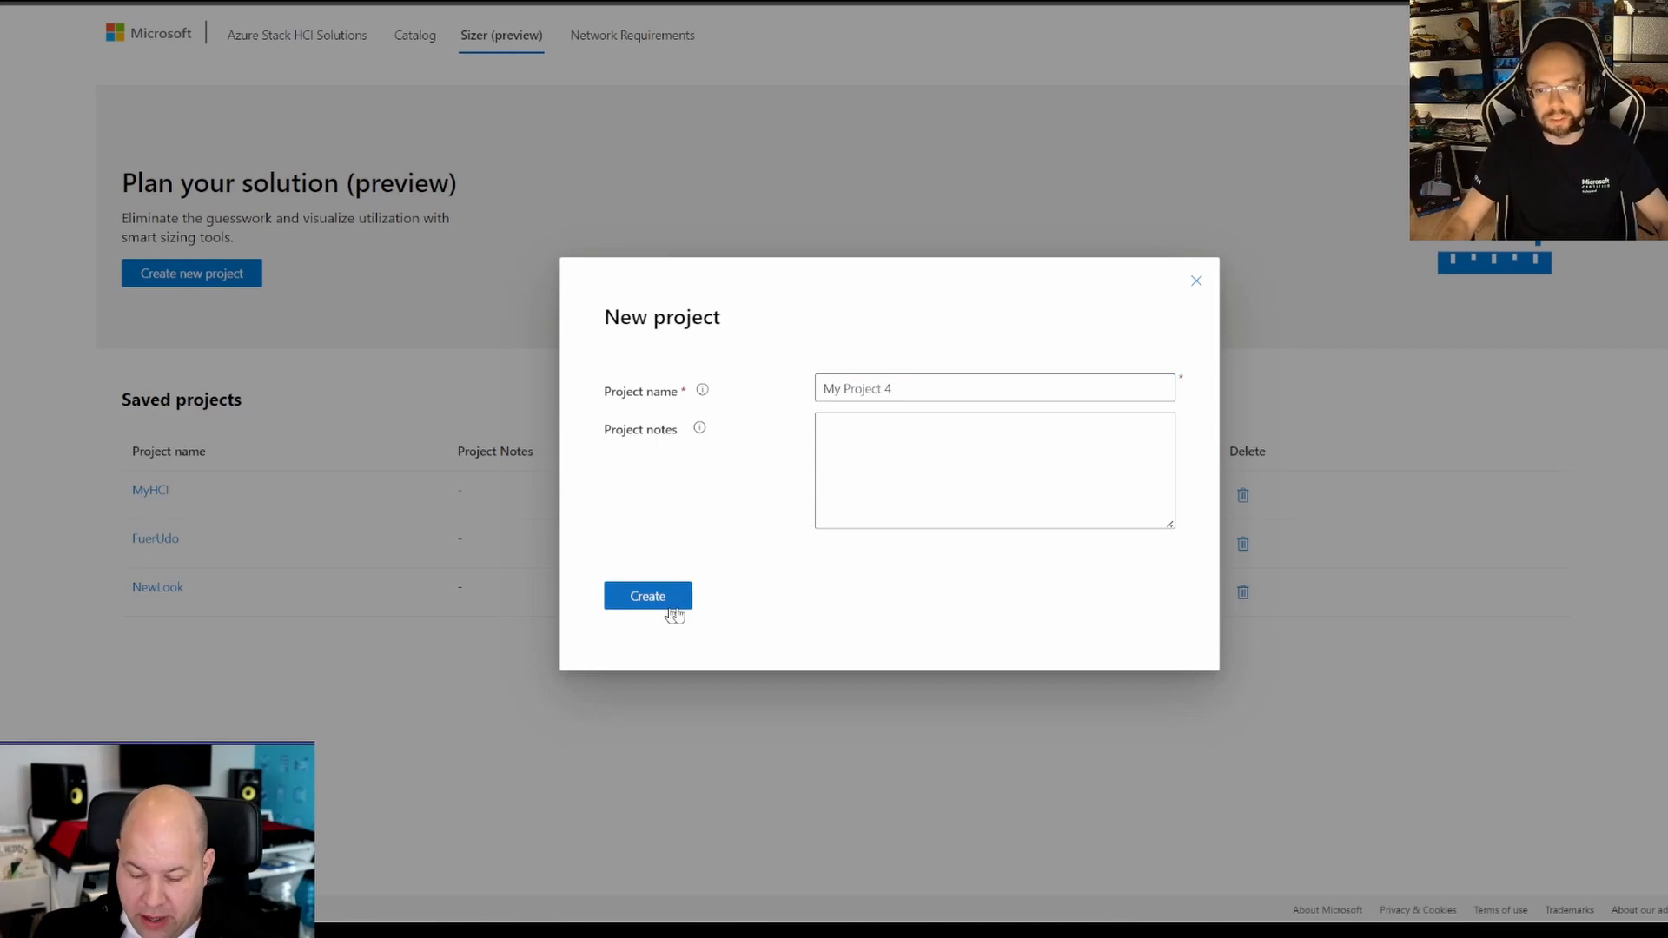
pyautogui.click(648, 595)
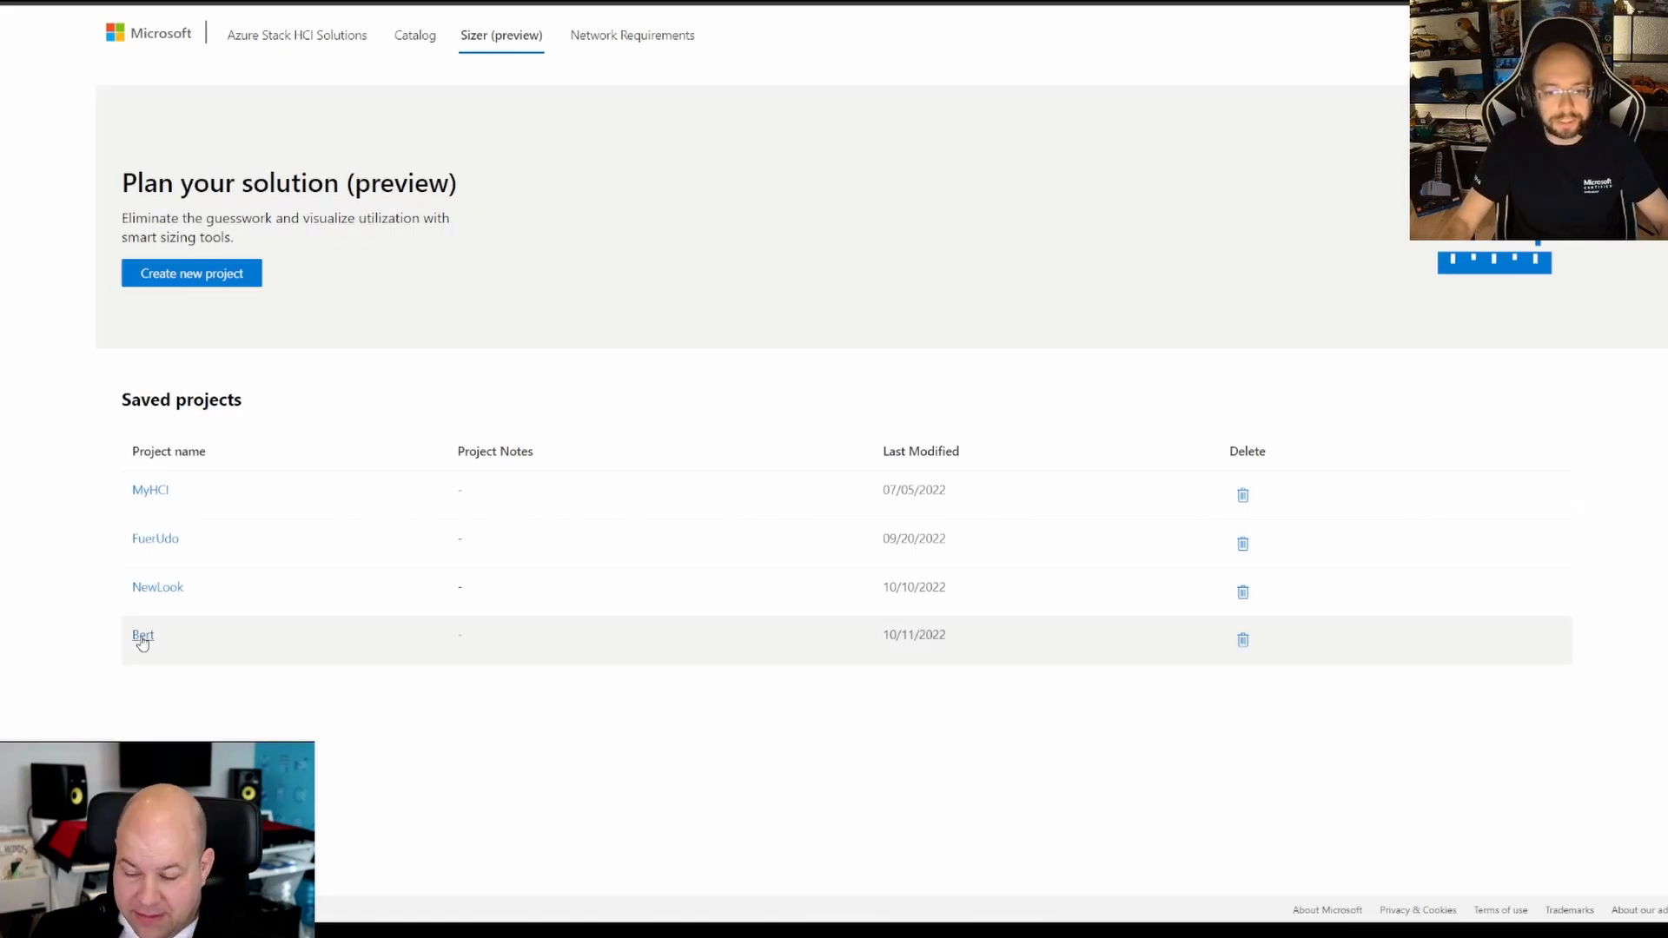
pyautogui.click(142, 636)
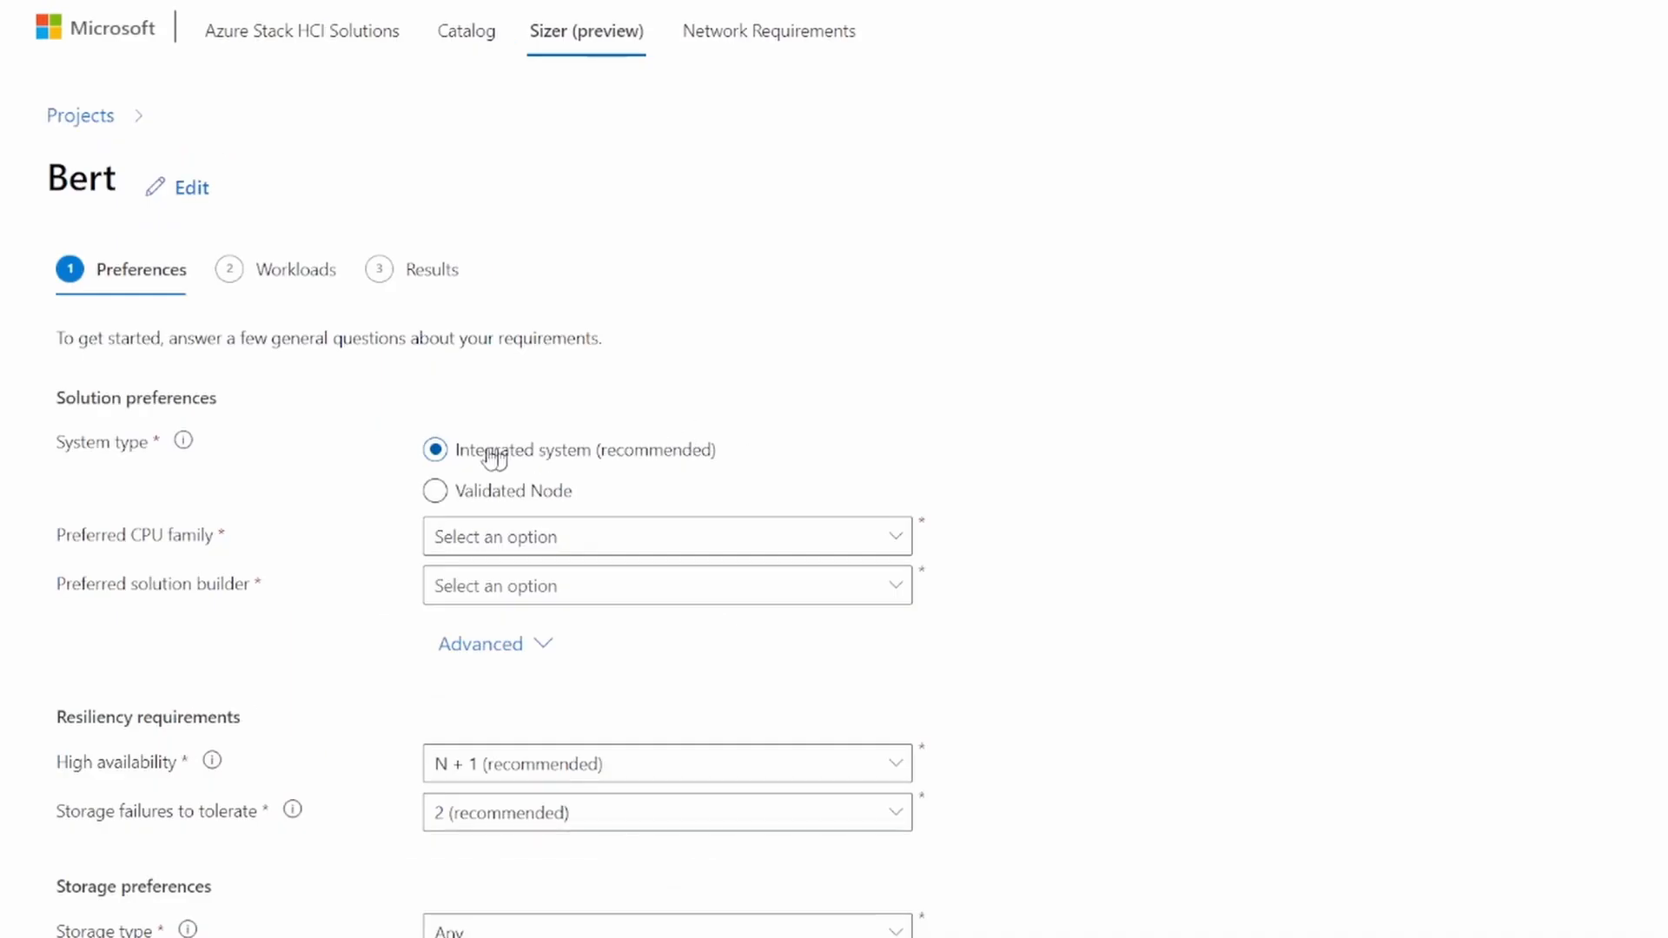
# Keep Integrated system as system type and choose Intel as preferred CPU family.
pyautogui.click(435, 490)
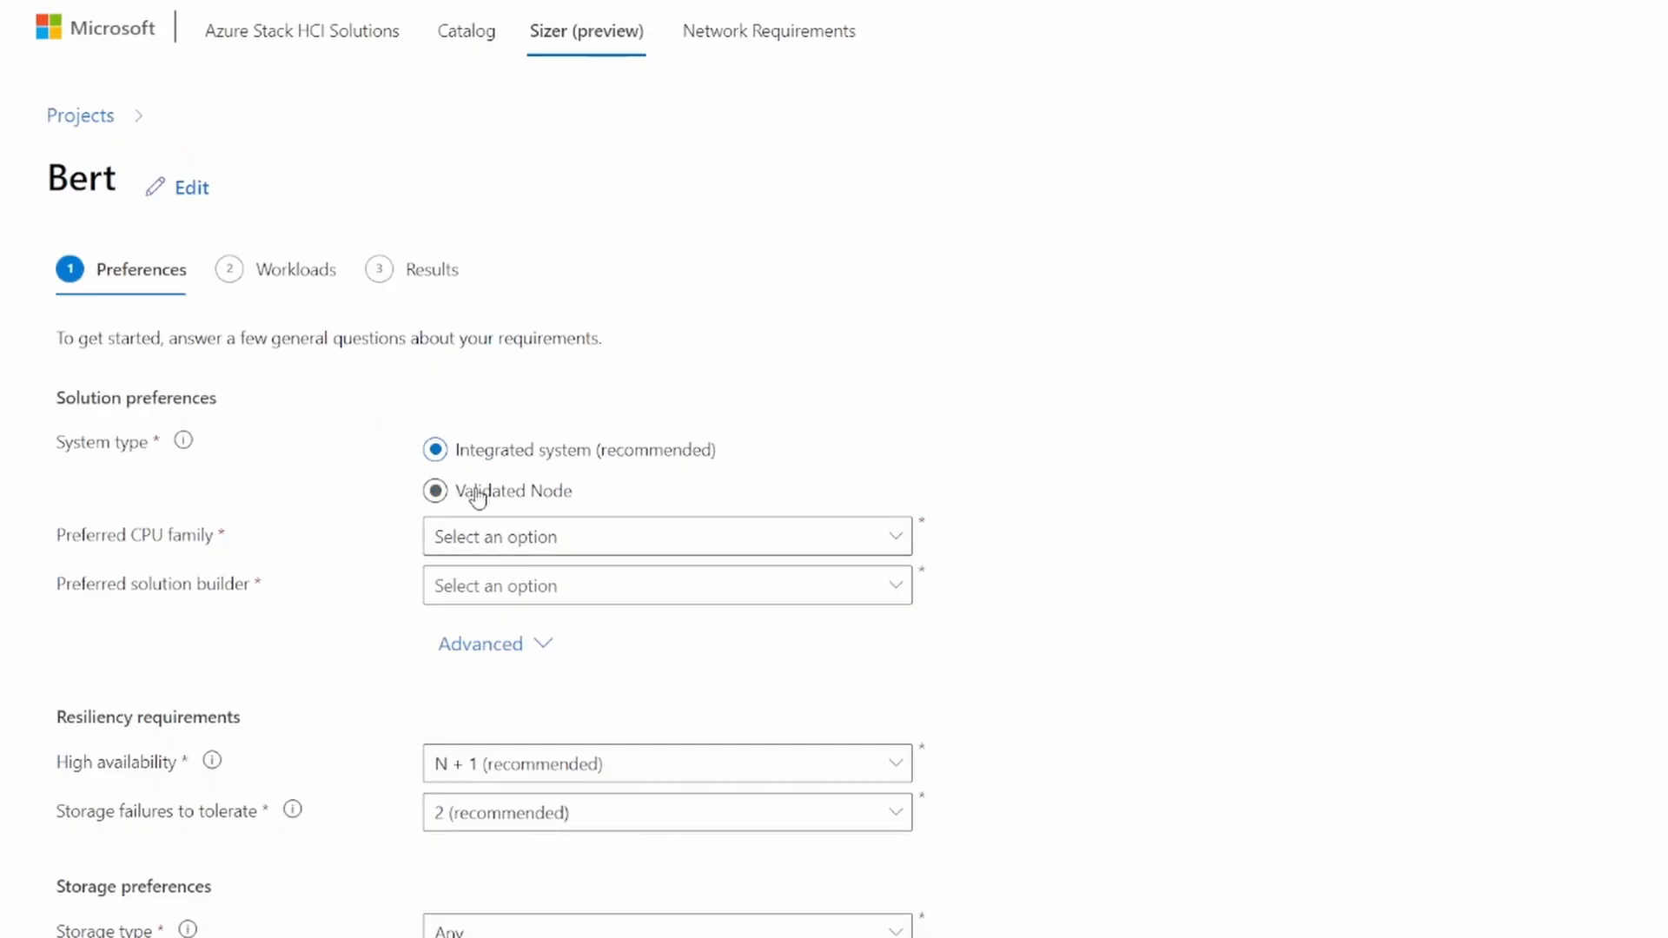
pyautogui.click(436, 450)
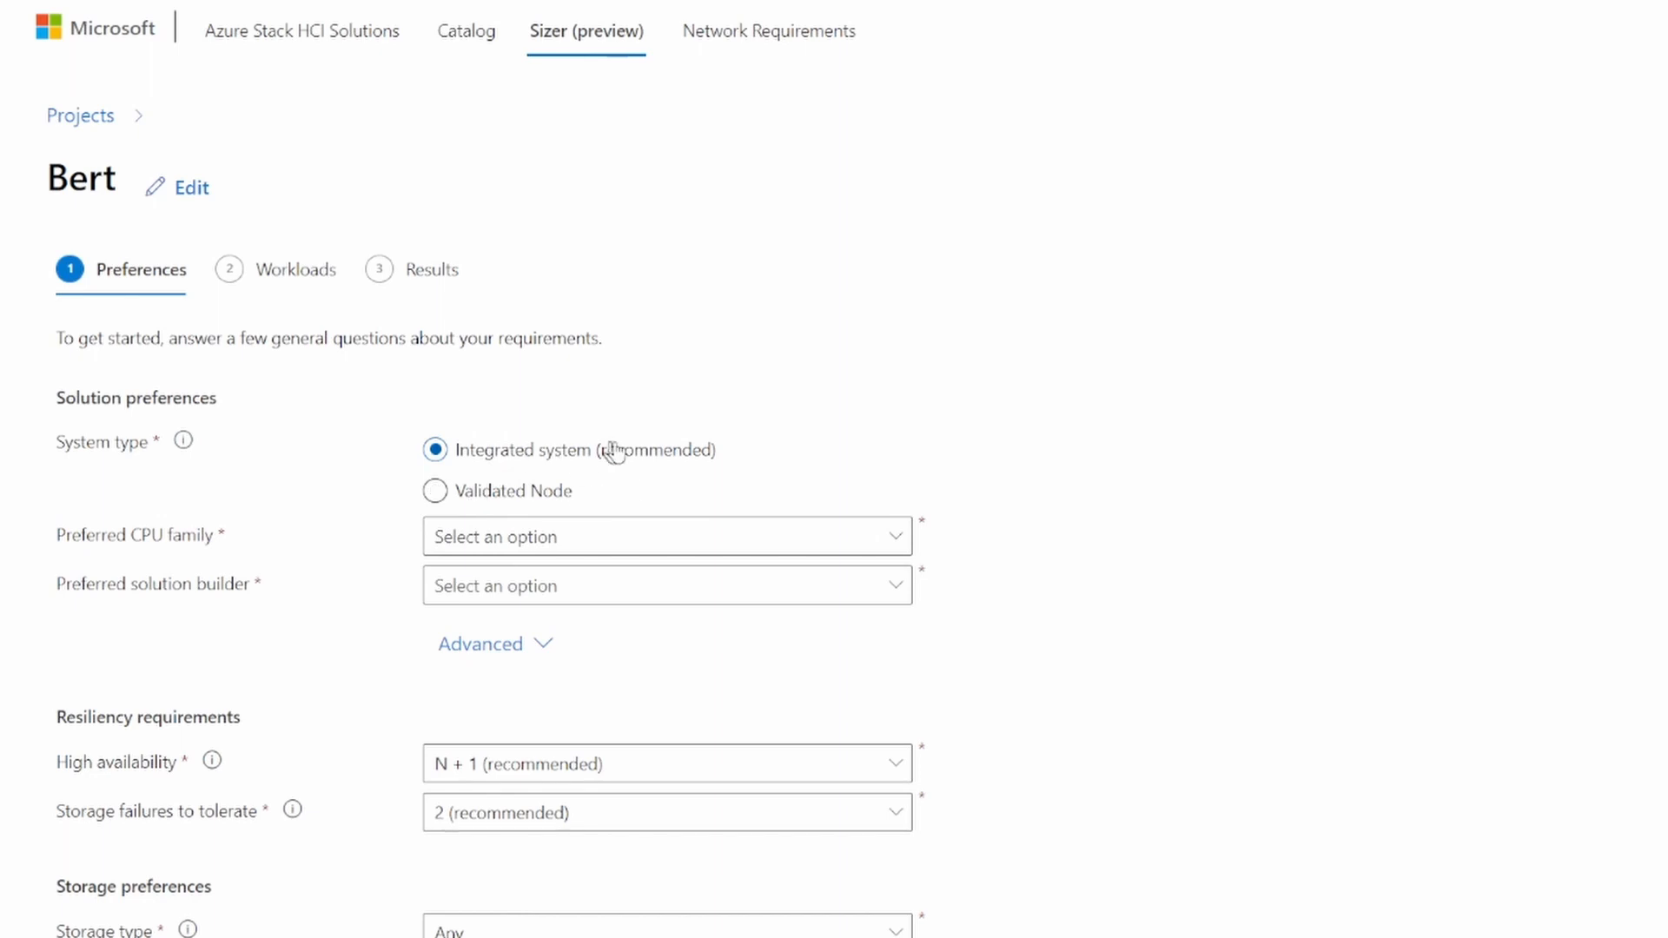
pyautogui.moveTo(589, 629)
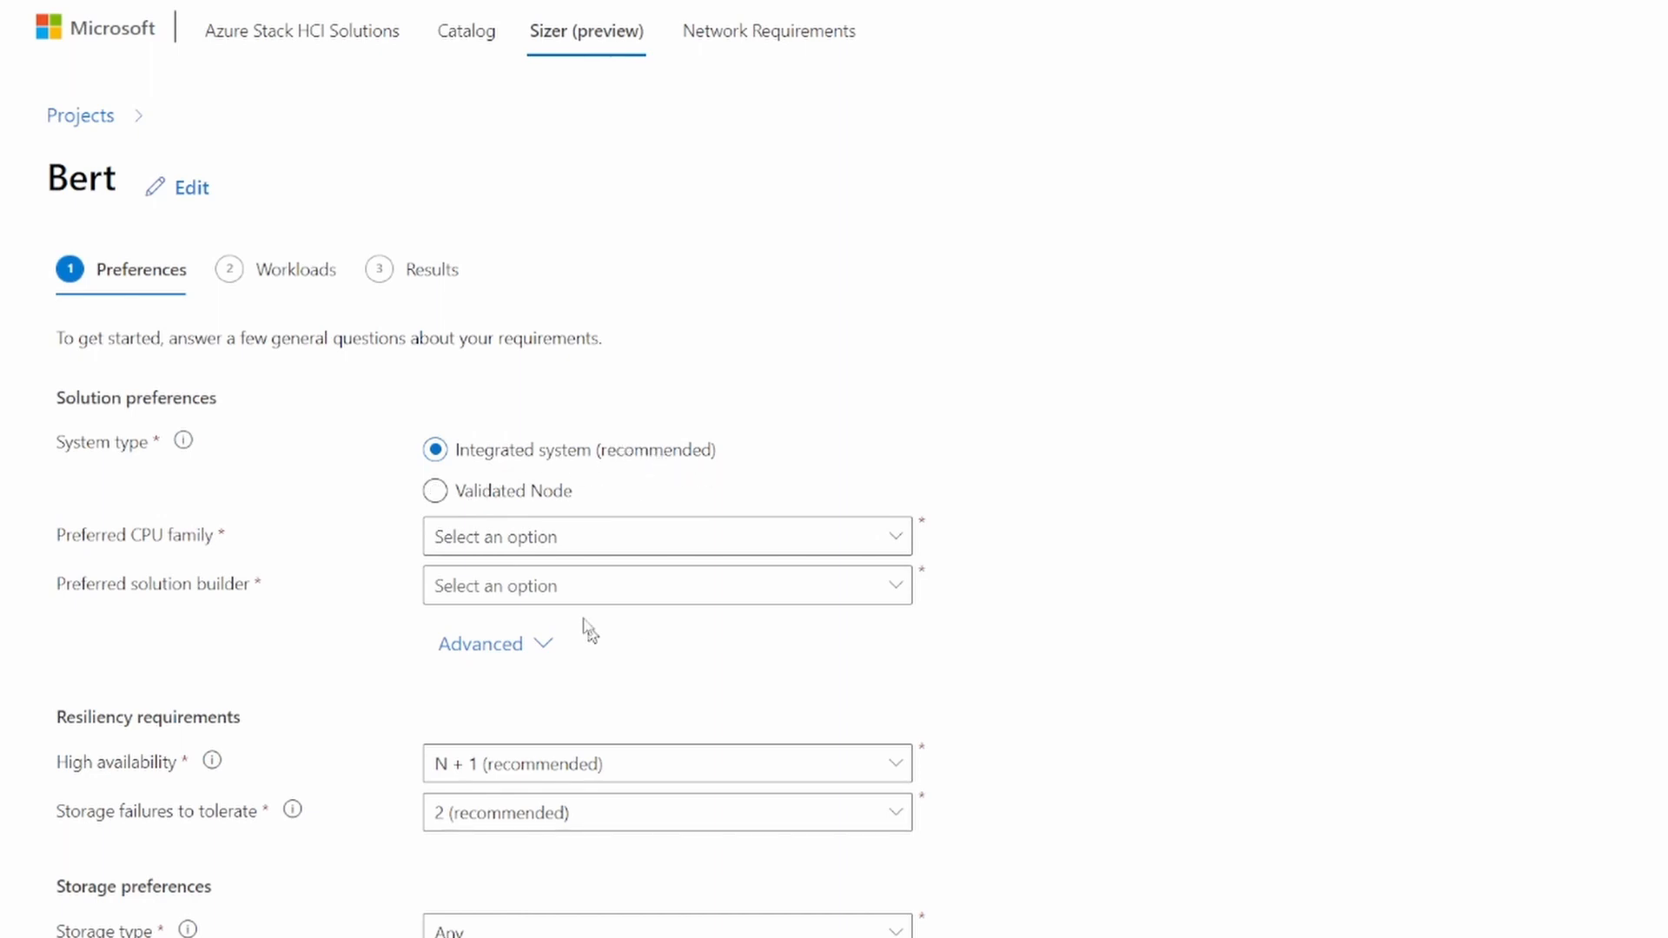
pyautogui.click(665, 536)
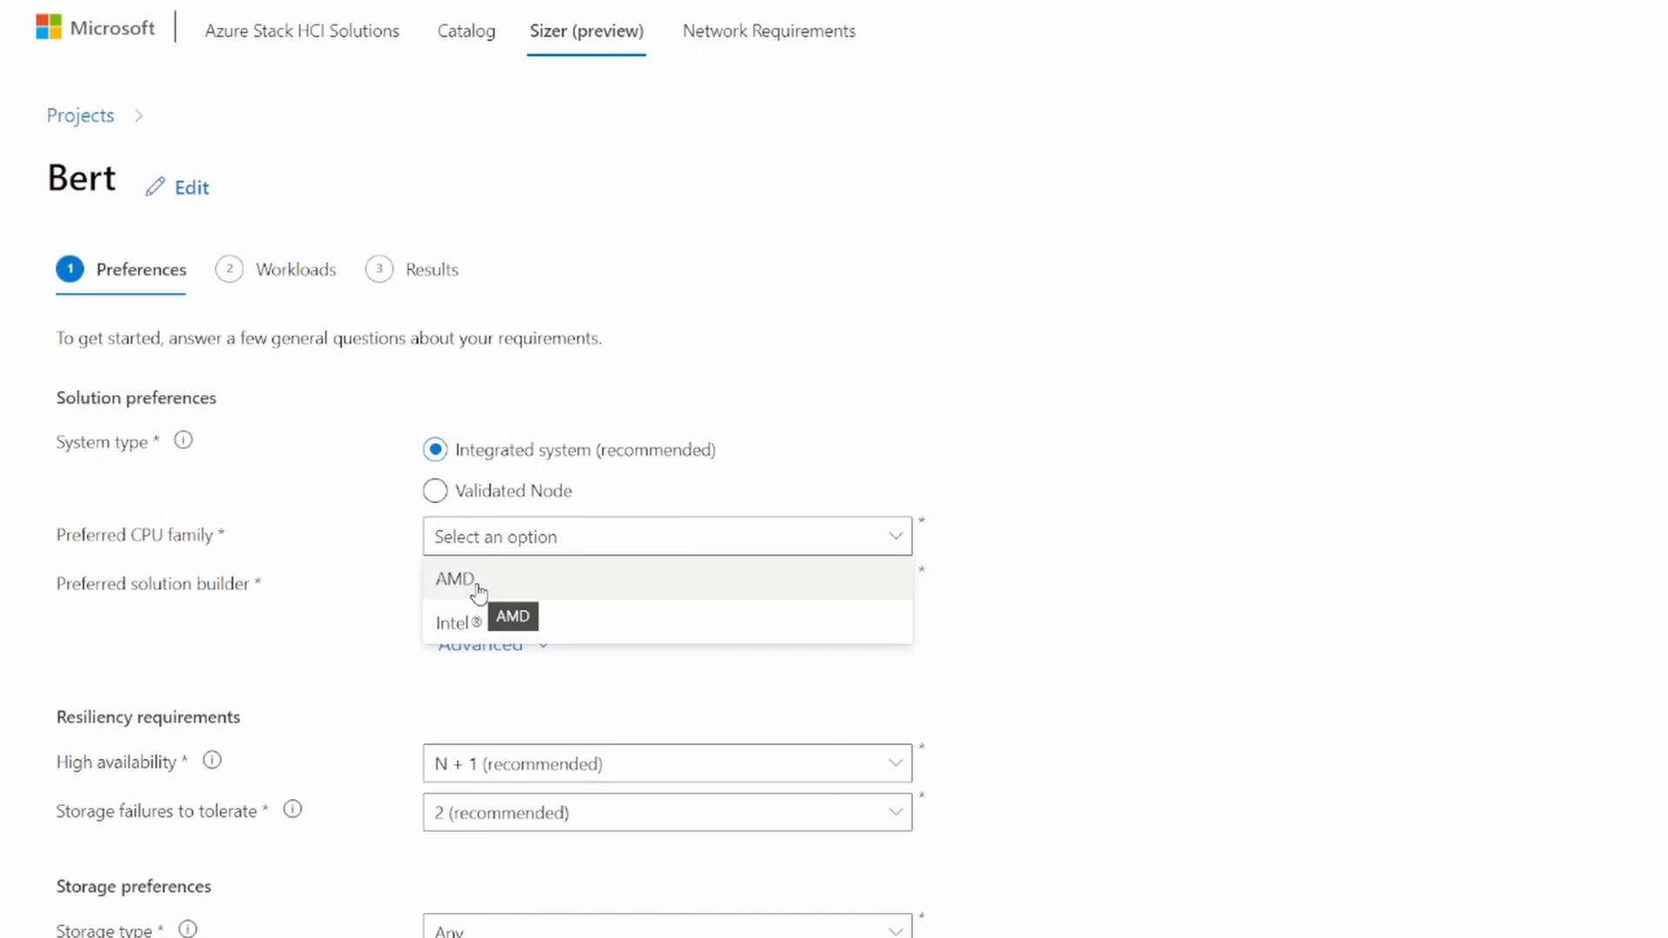
pyautogui.moveTo(530, 591)
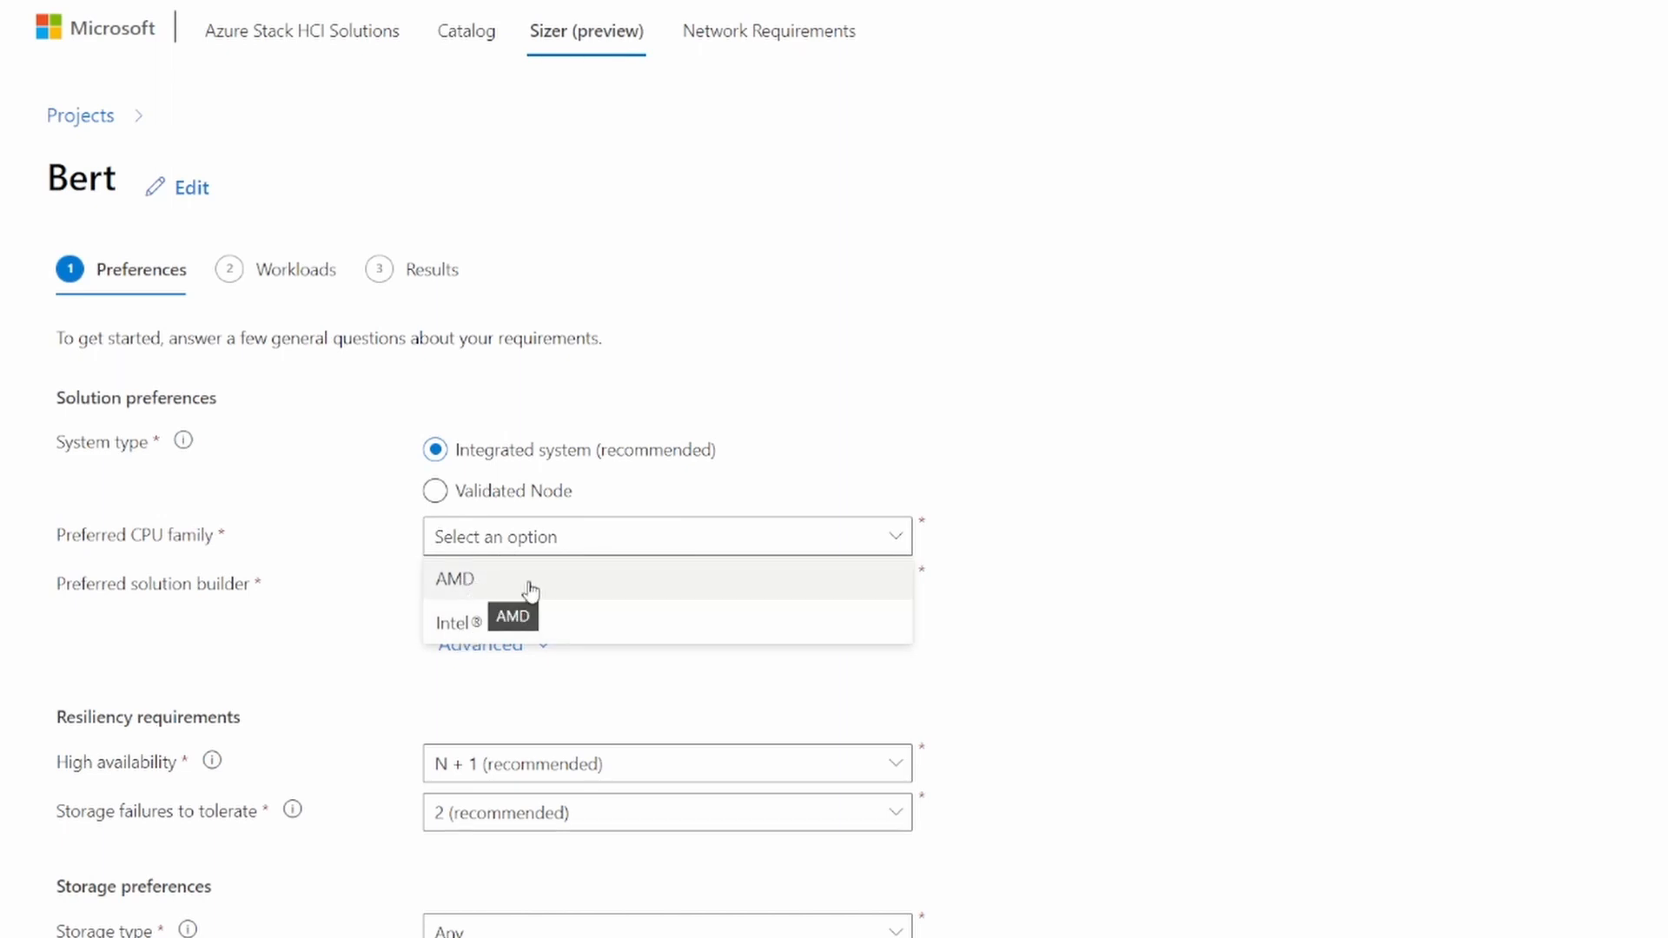
pyautogui.click(452, 622)
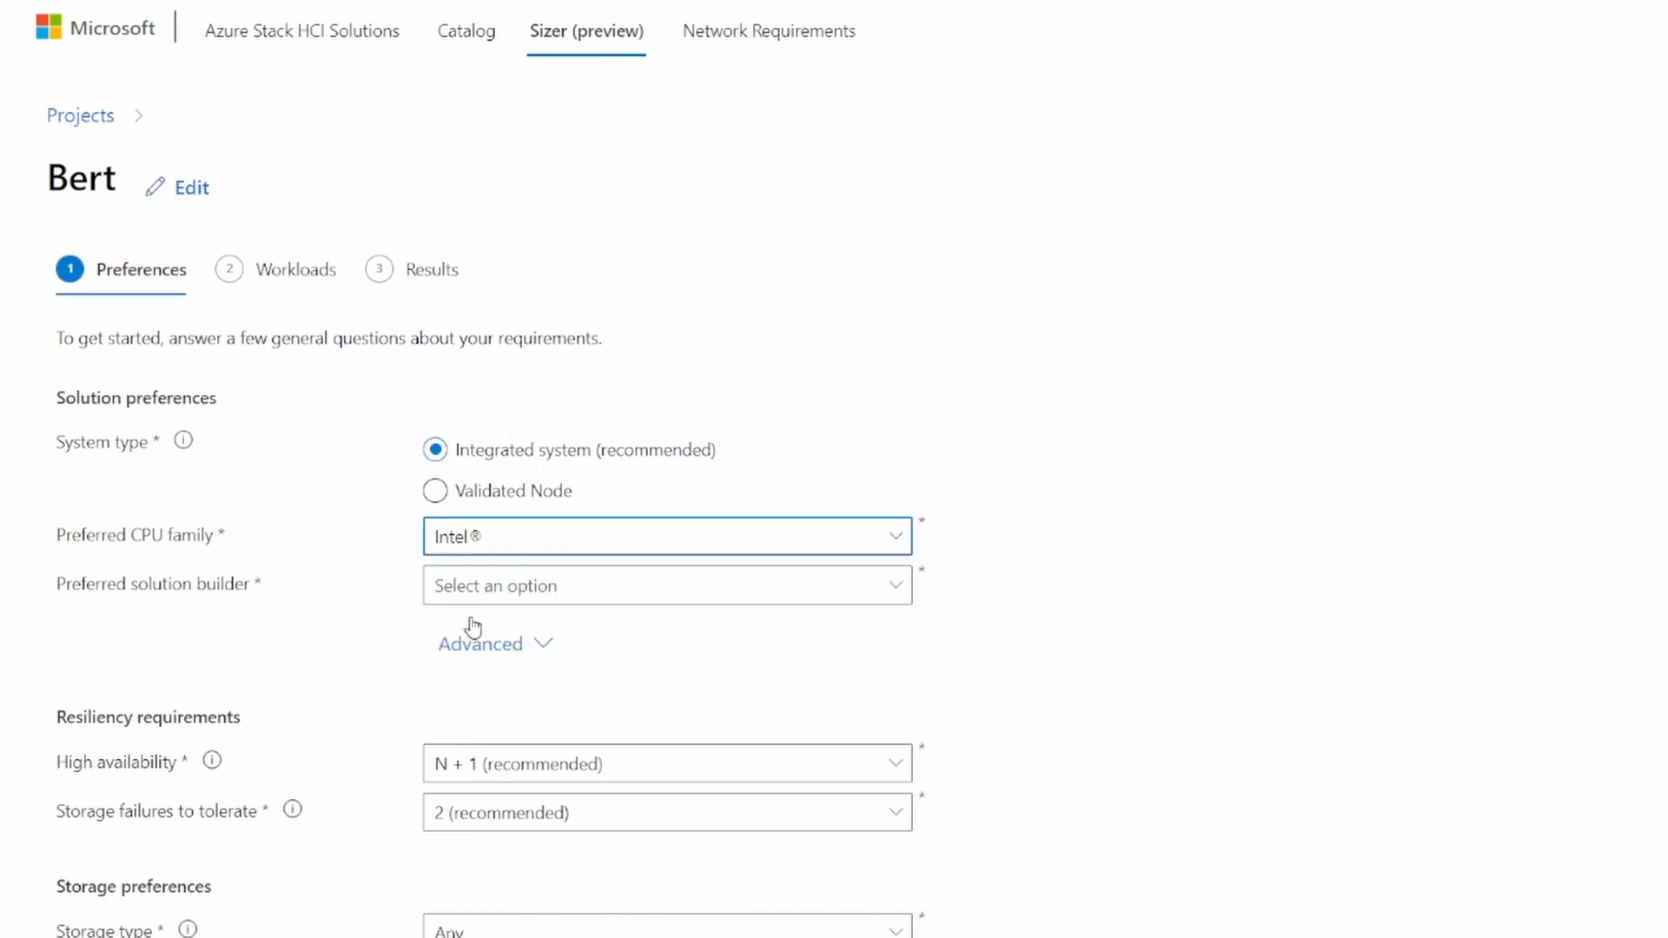
# Choose Dell Technologies as solution builder and drop the 2-node requirement under Advanced.
pyautogui.click(665, 585)
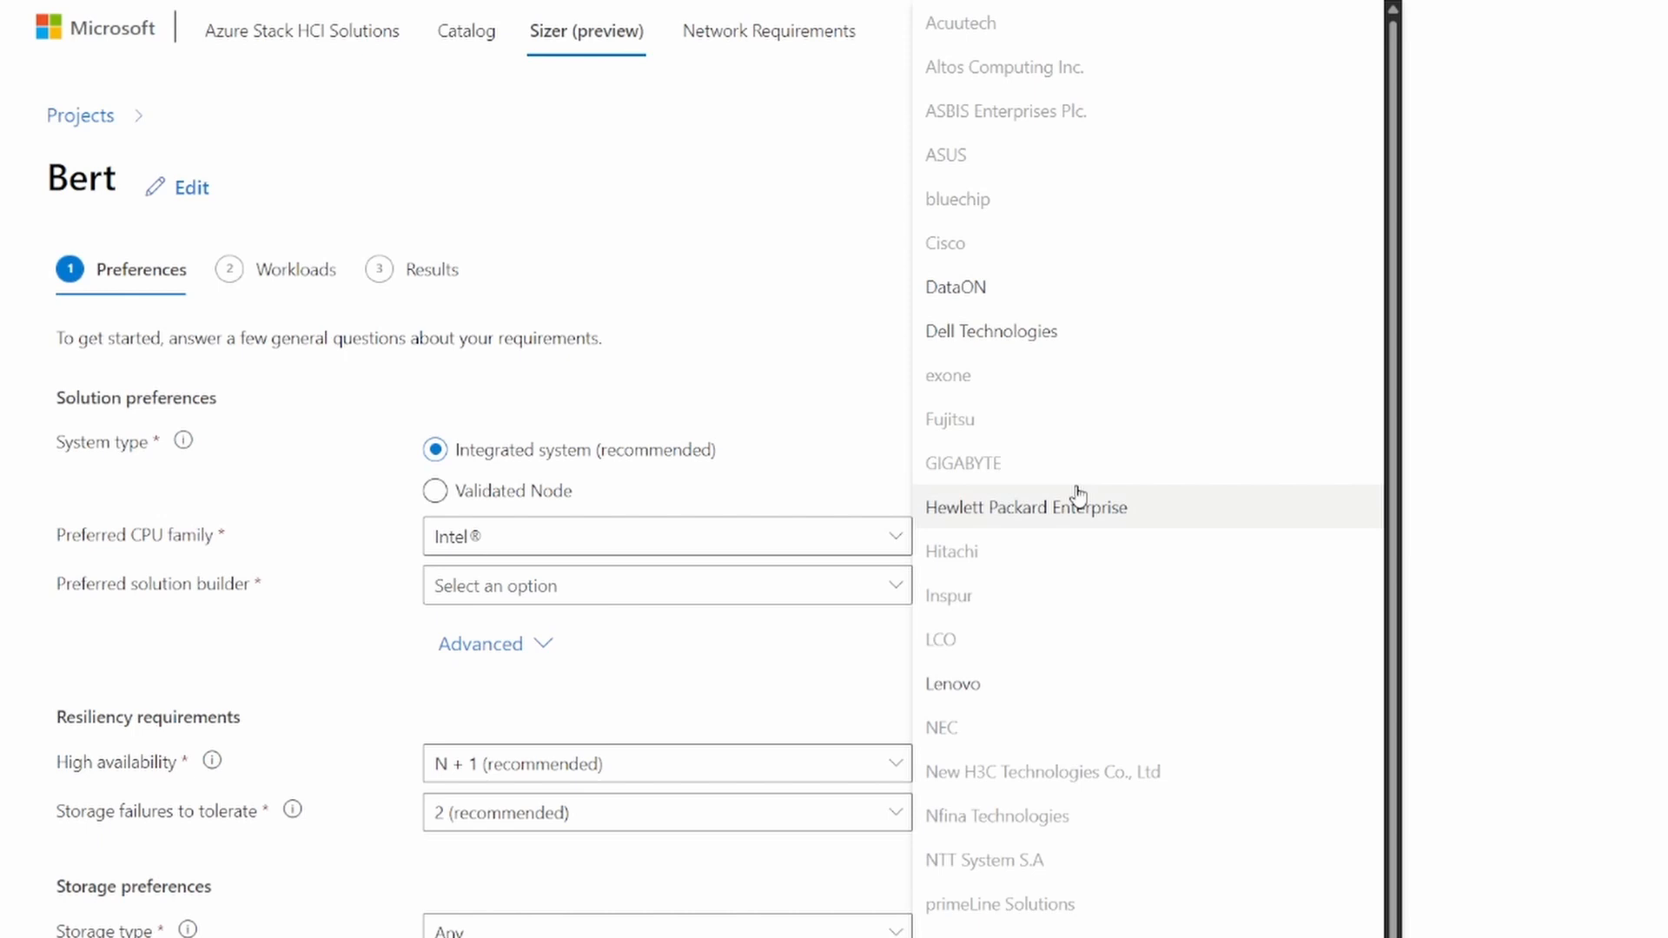
pyautogui.moveTo(1050, 476)
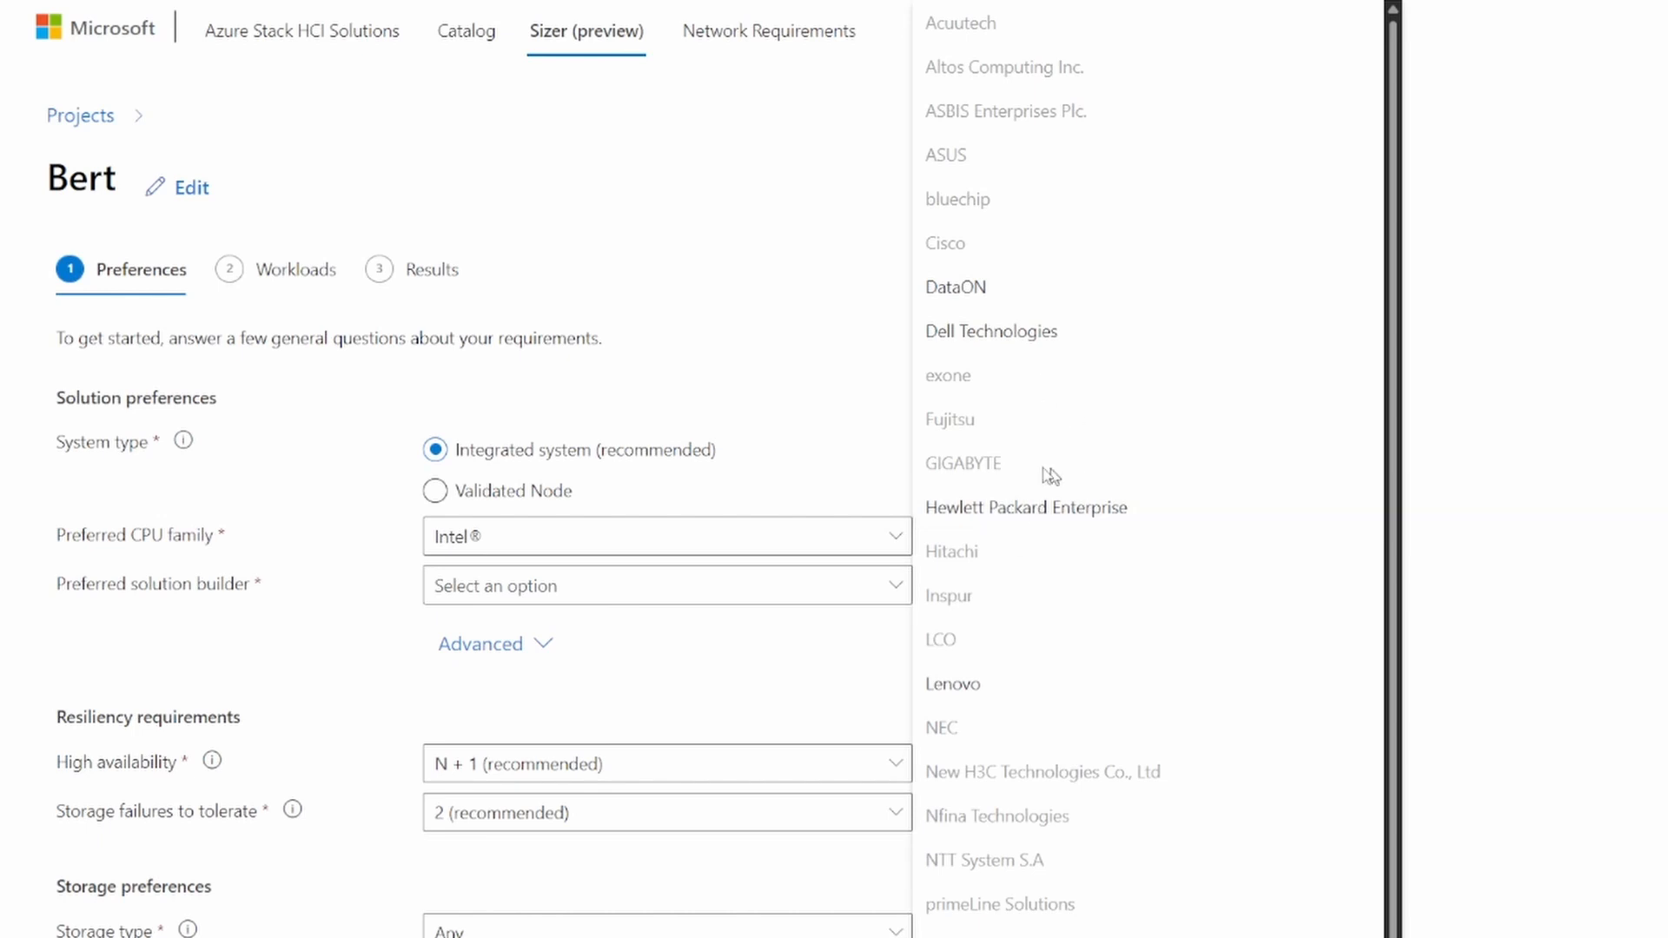
pyautogui.click(988, 330)
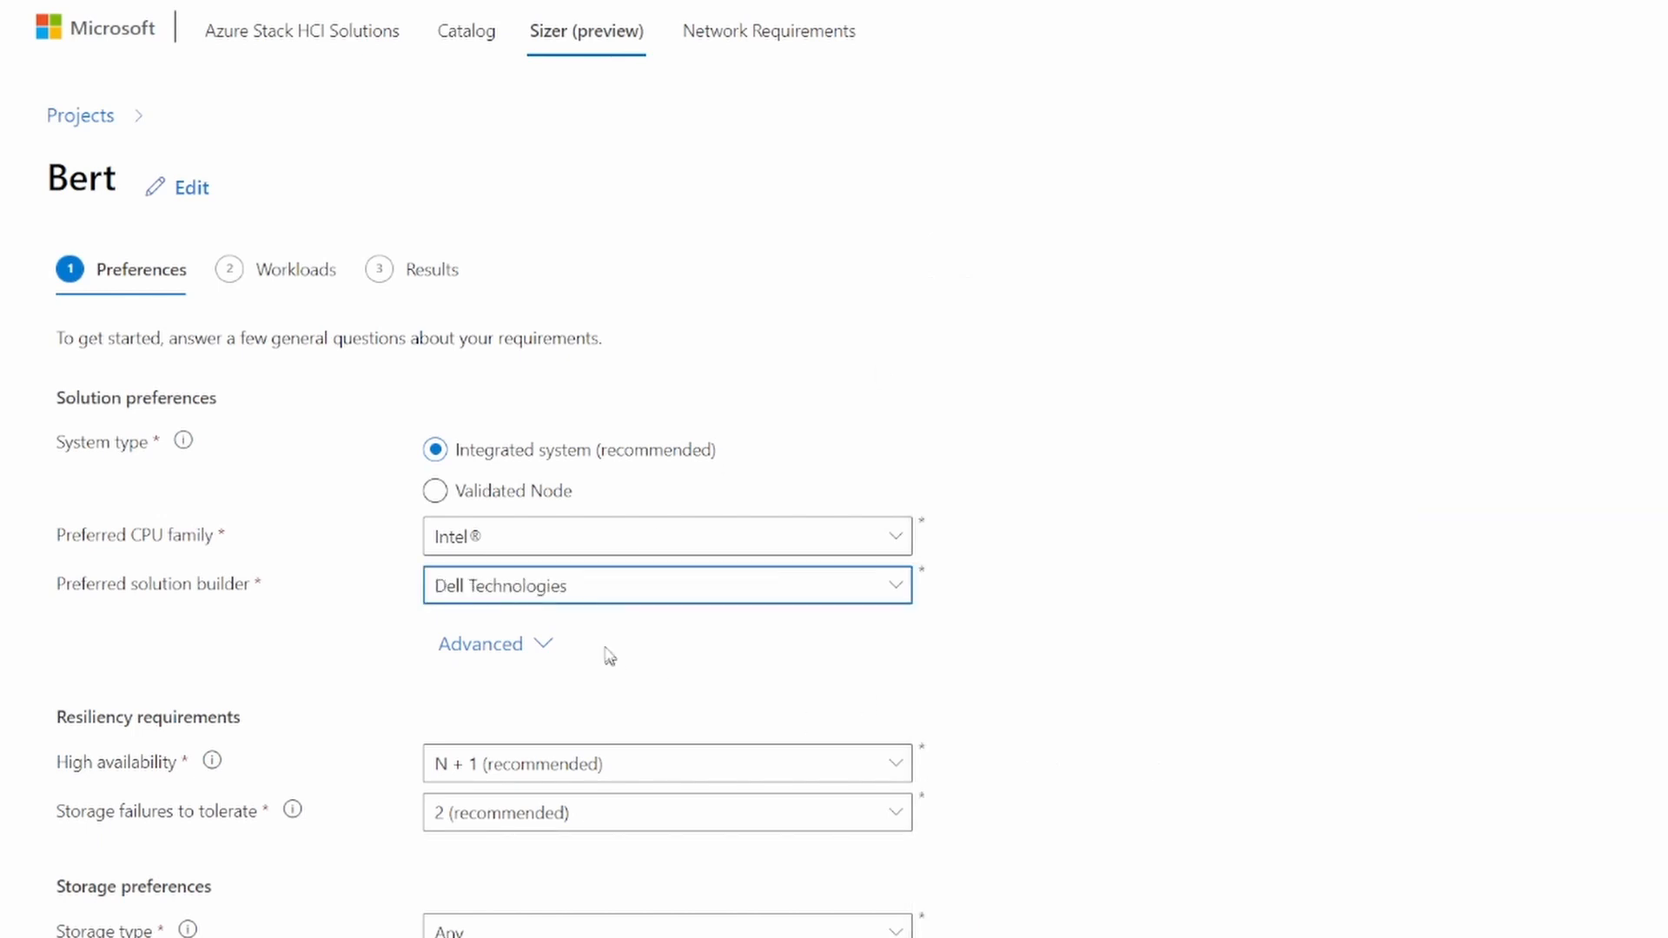
pyautogui.click(480, 643)
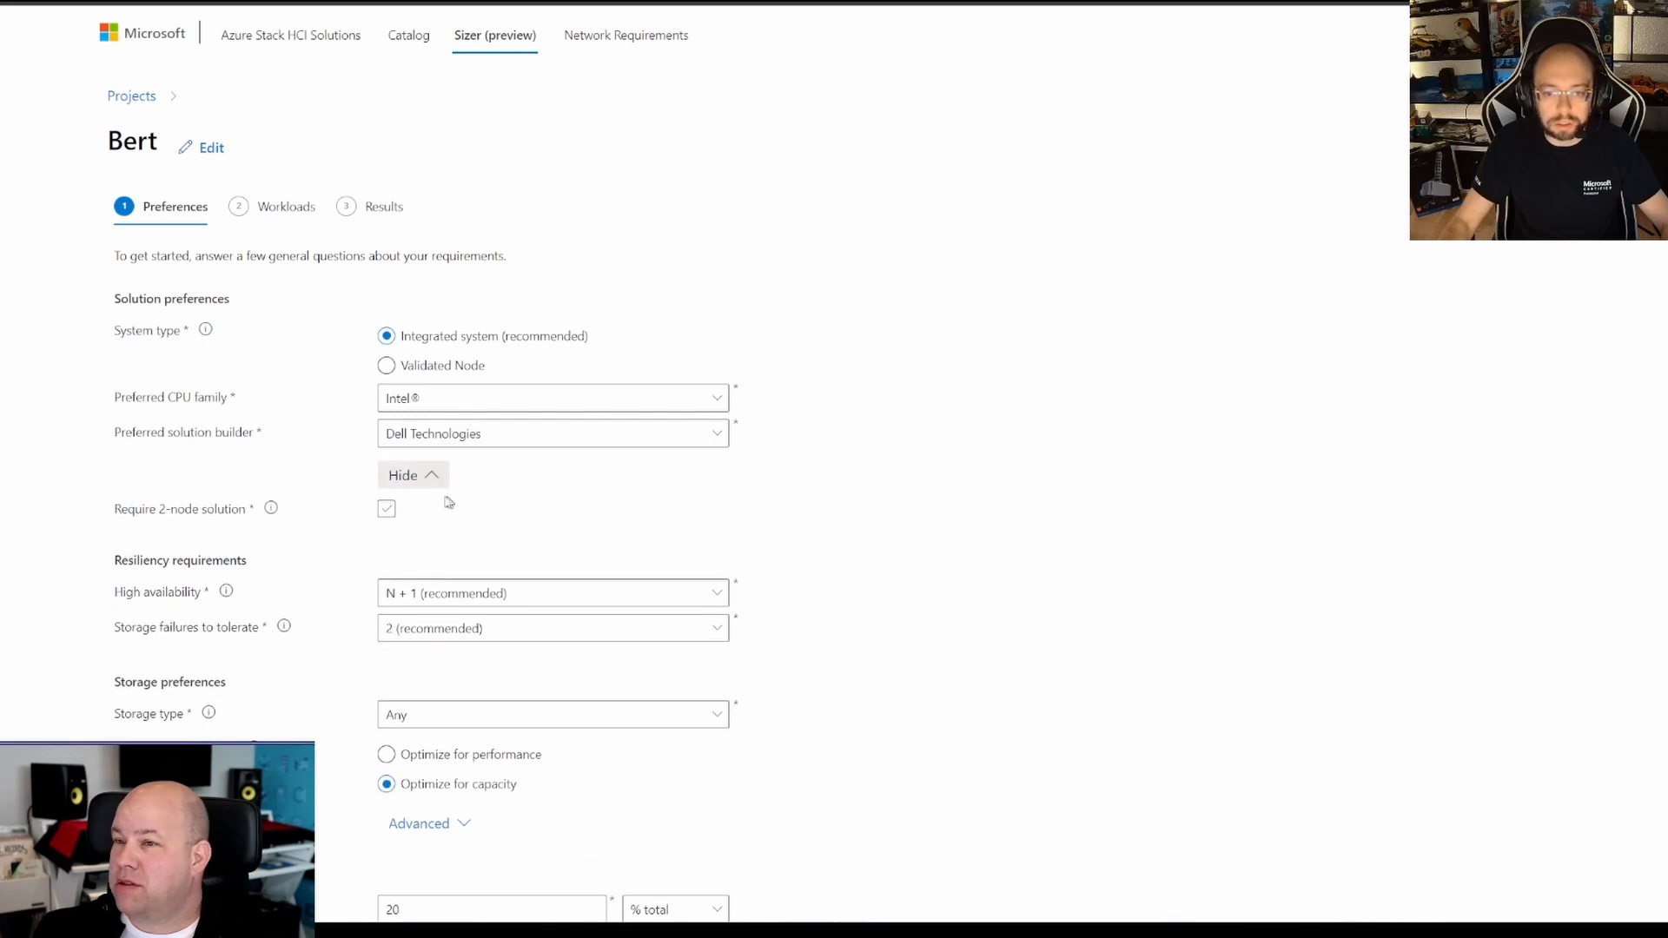
pyautogui.moveTo(700, 518)
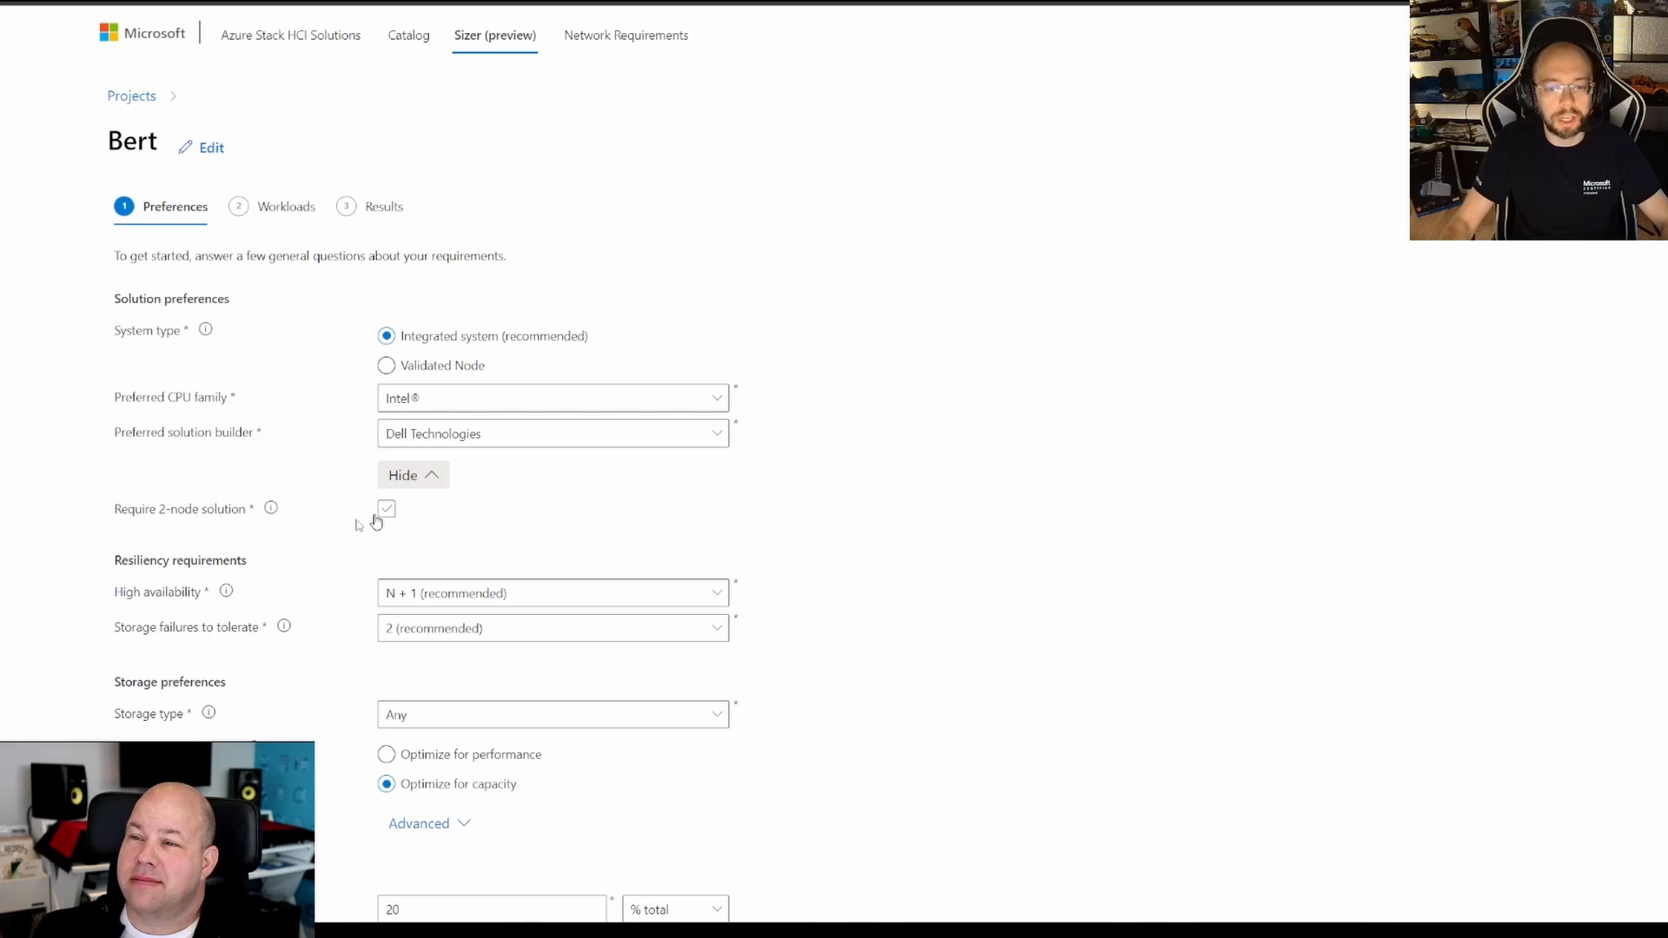
pyautogui.click(386, 509)
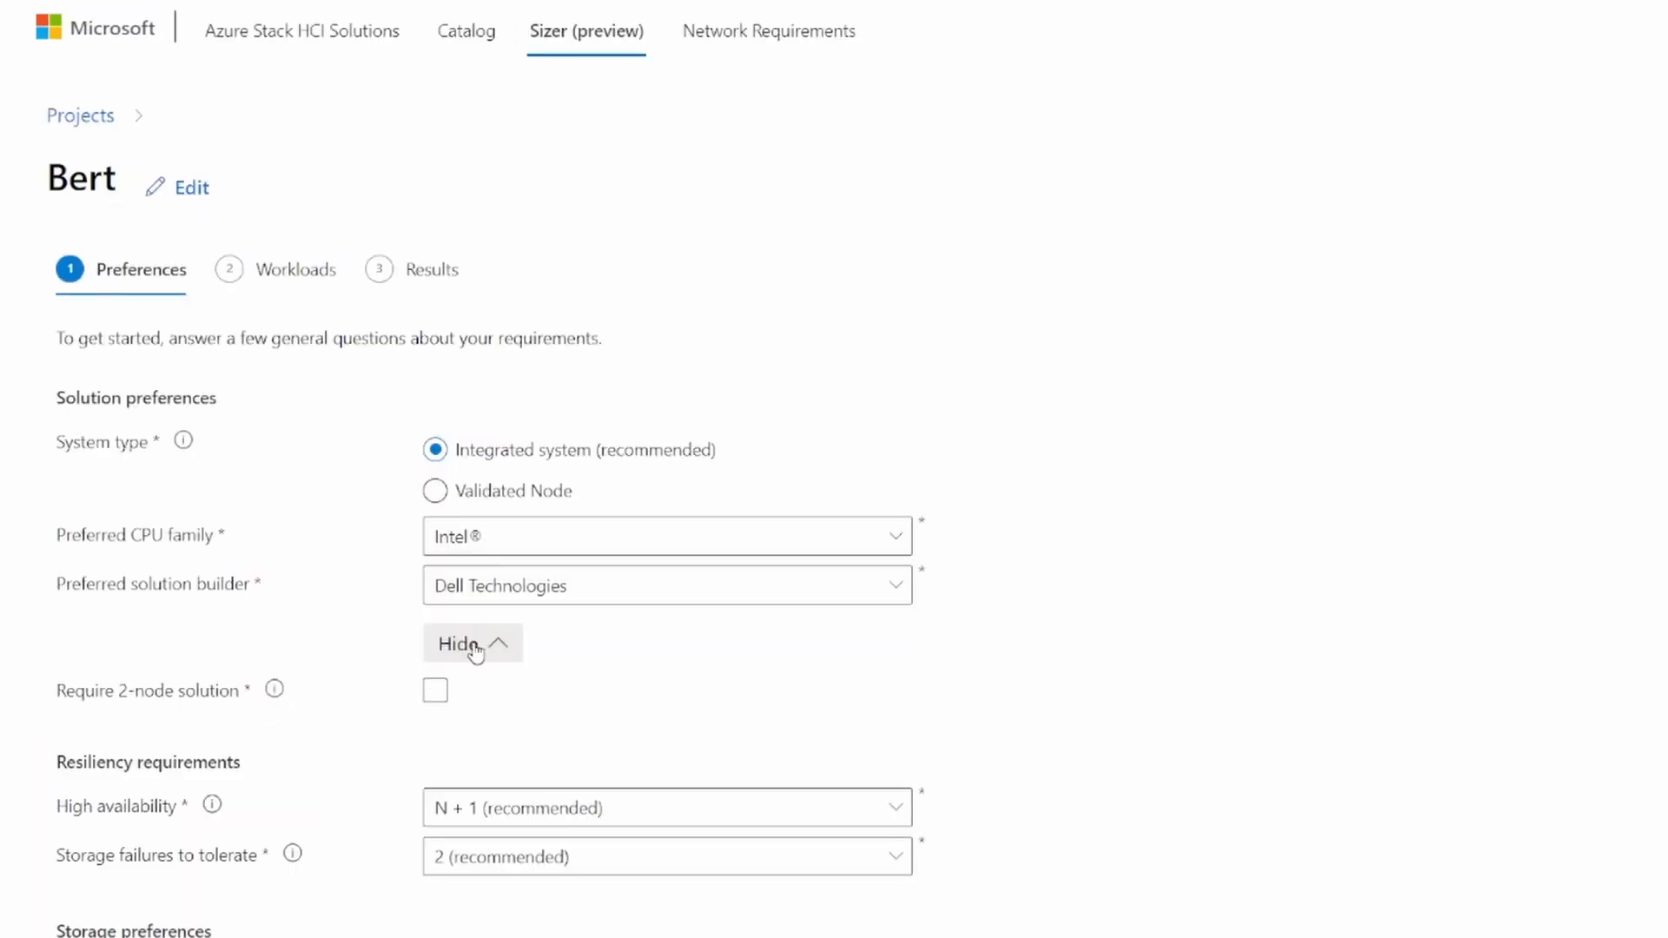
pyautogui.click(462, 643)
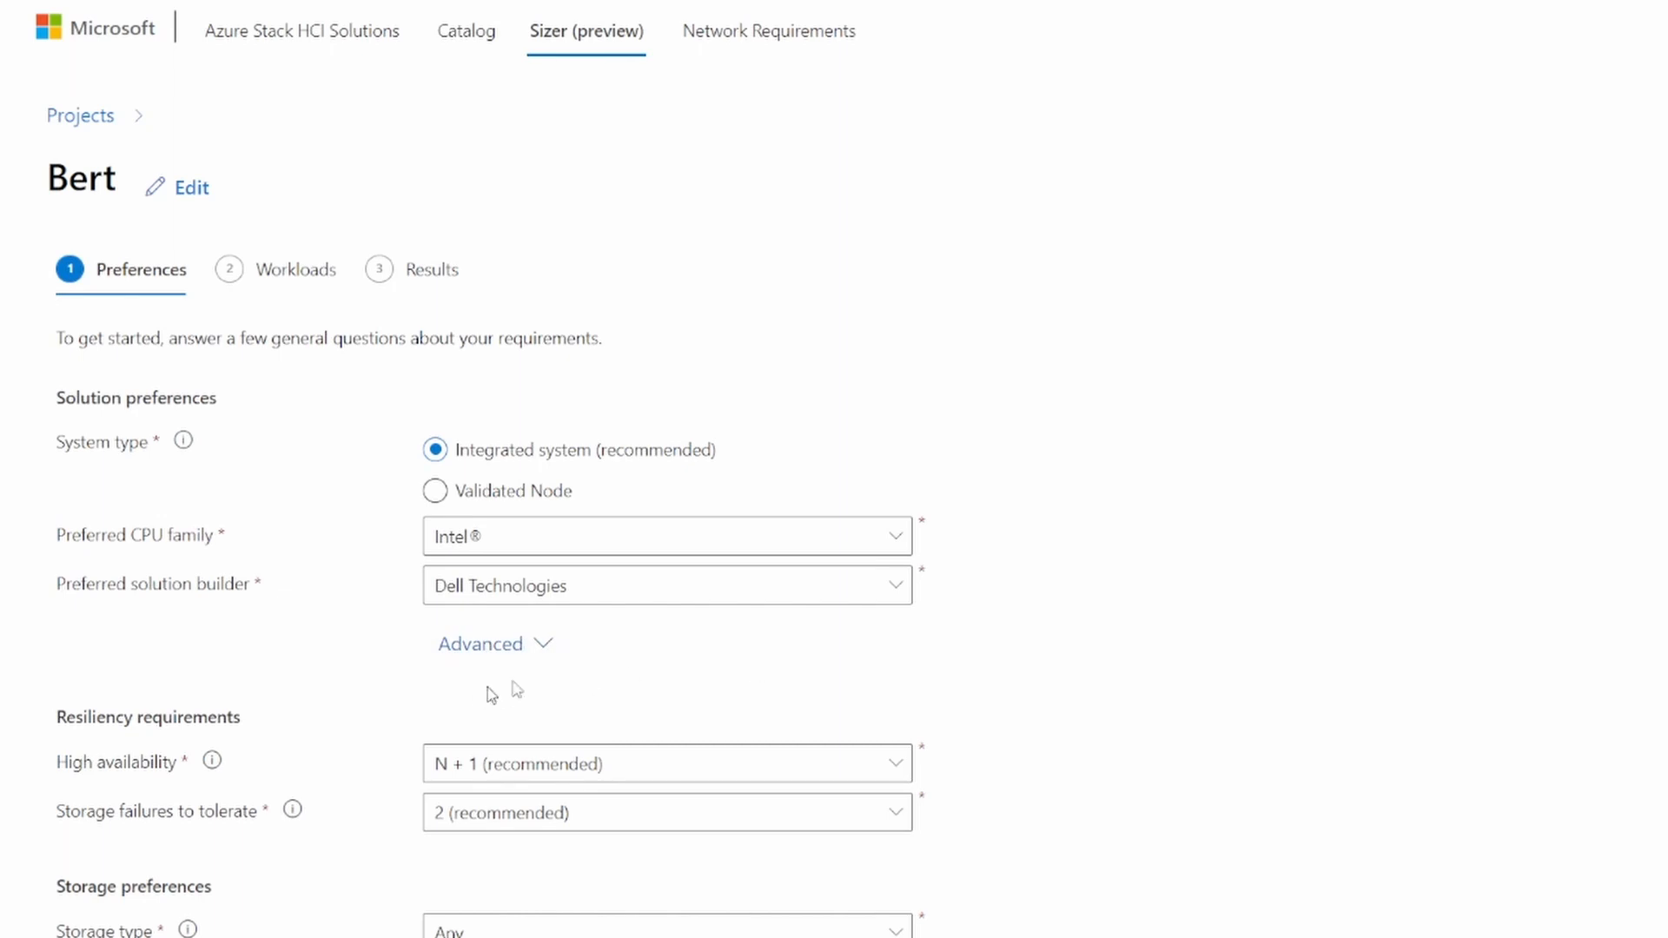
pyautogui.click(667, 434)
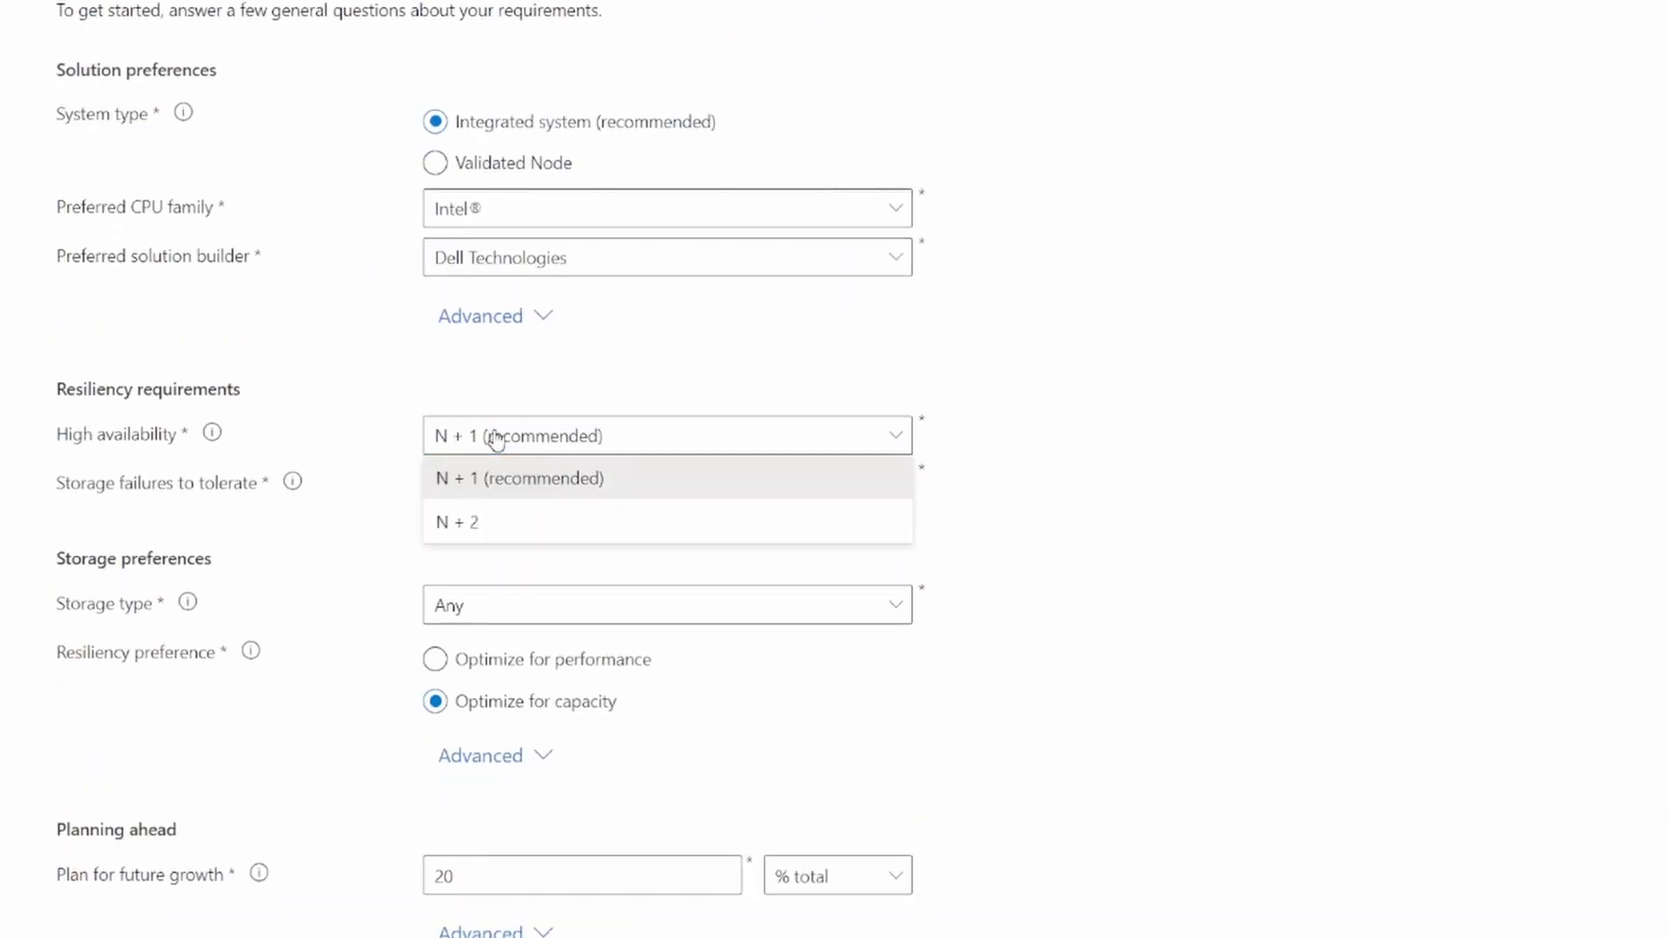
pyautogui.moveTo(528, 446)
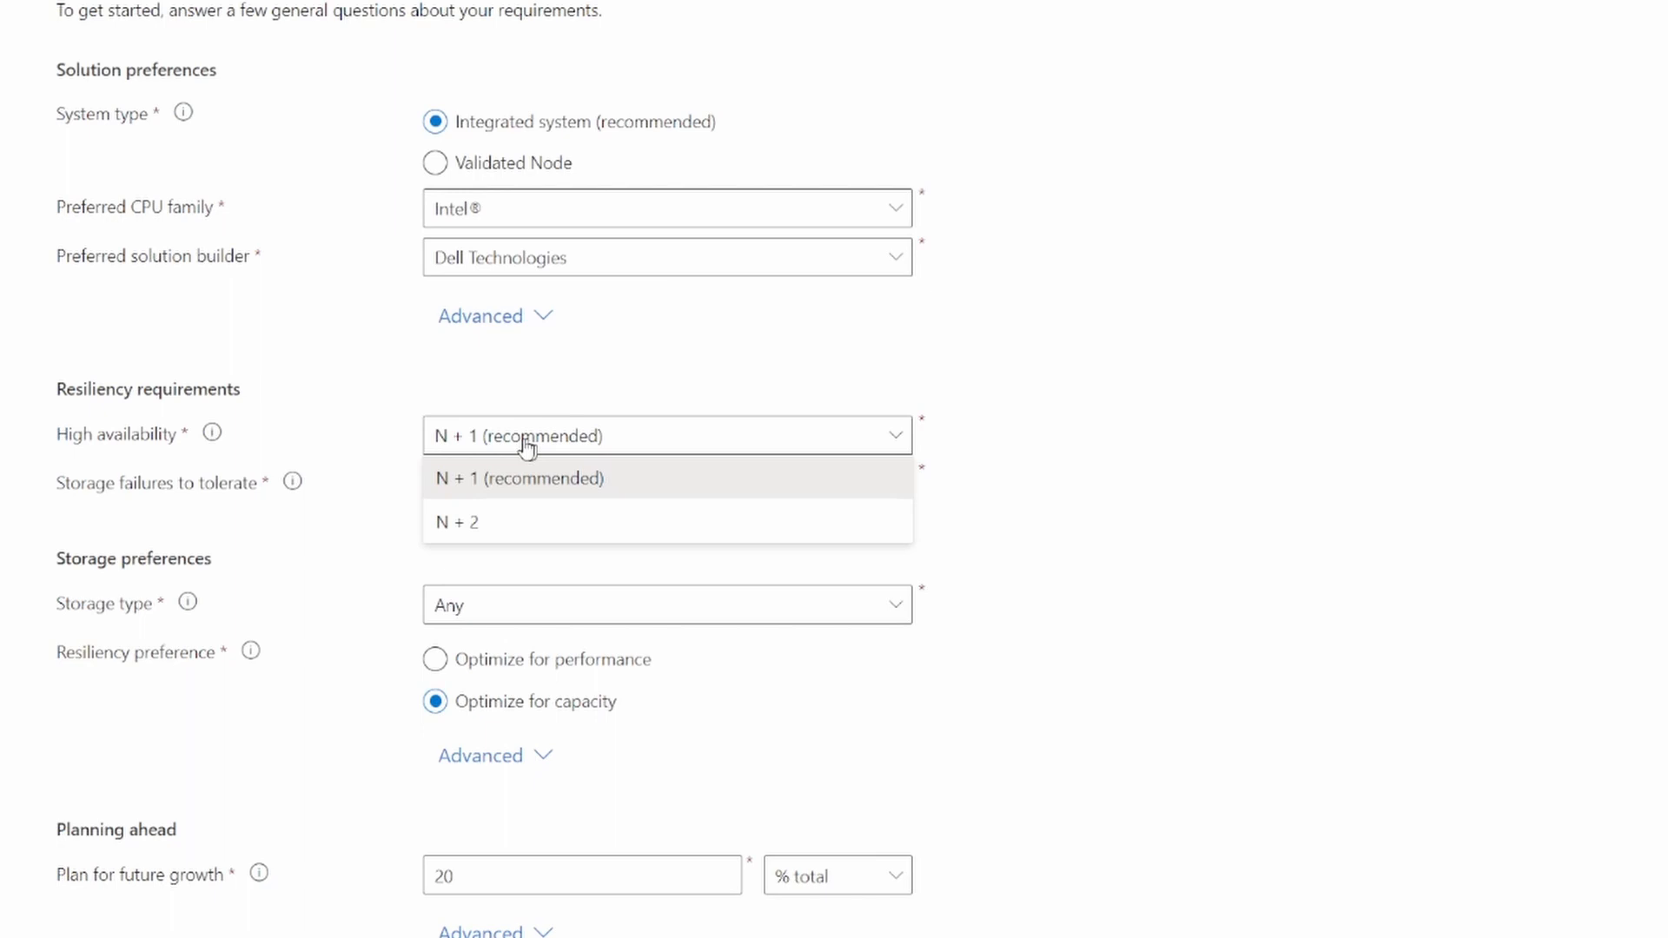
pyautogui.moveTo(495, 501)
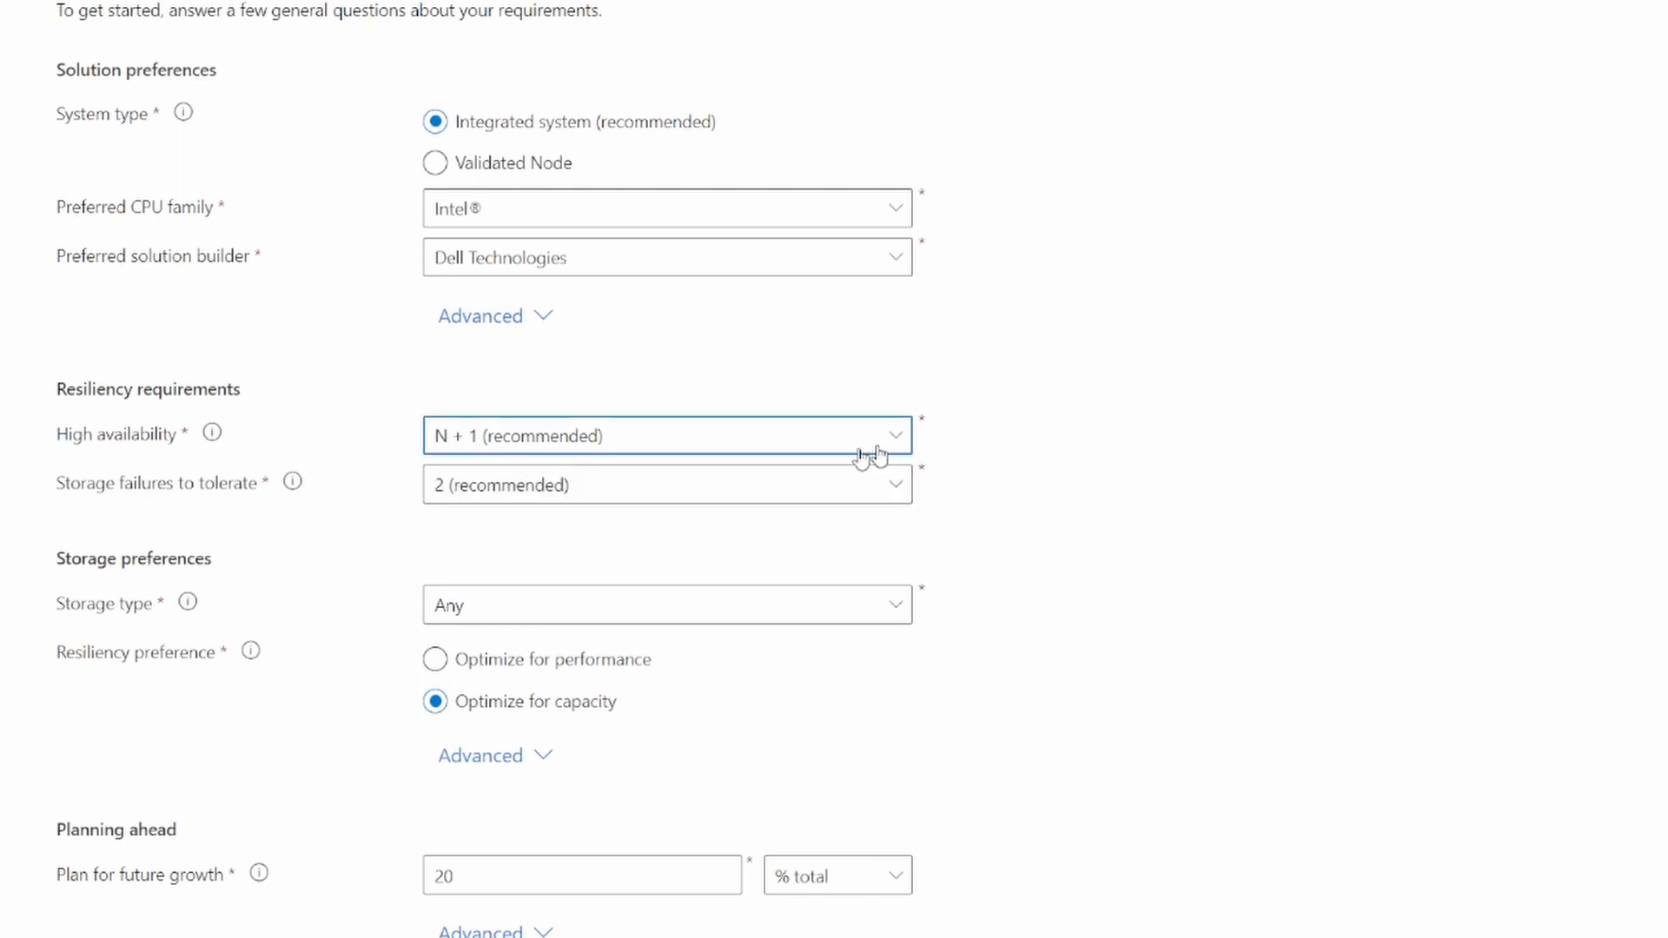
# Keep N + 1 high availability and review the Storage failures to tolerate choices.
pyautogui.click(667, 484)
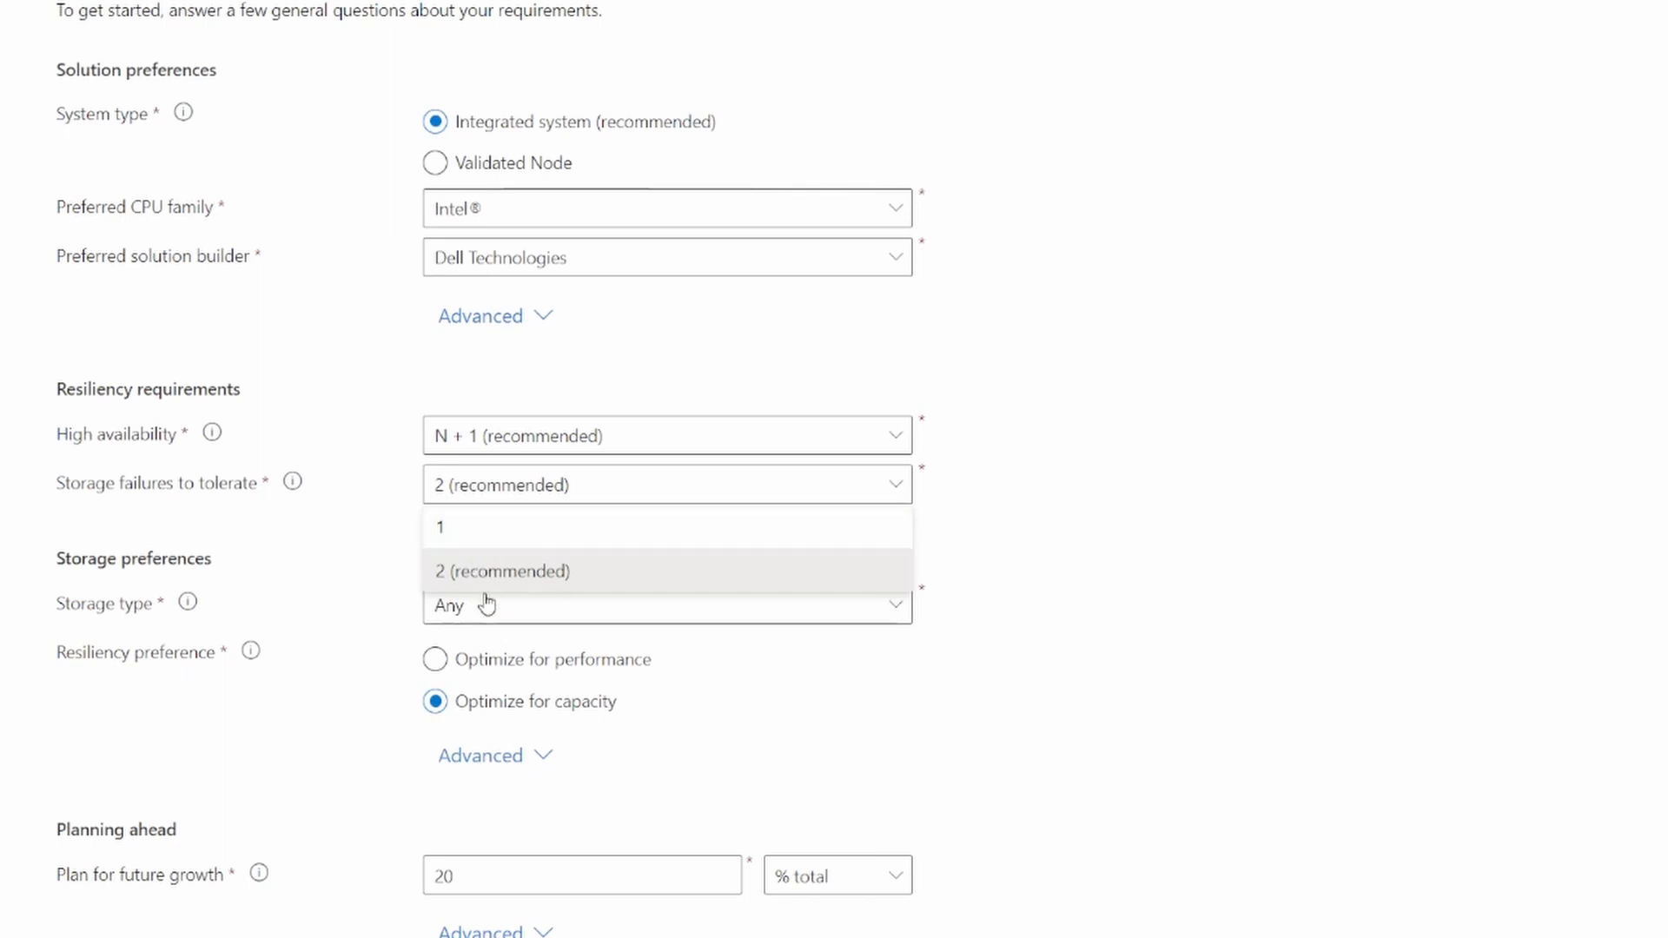
# Keep storage failures to tolerate at 2 (recommended) and review the storage type choices.
pyautogui.click(504, 571)
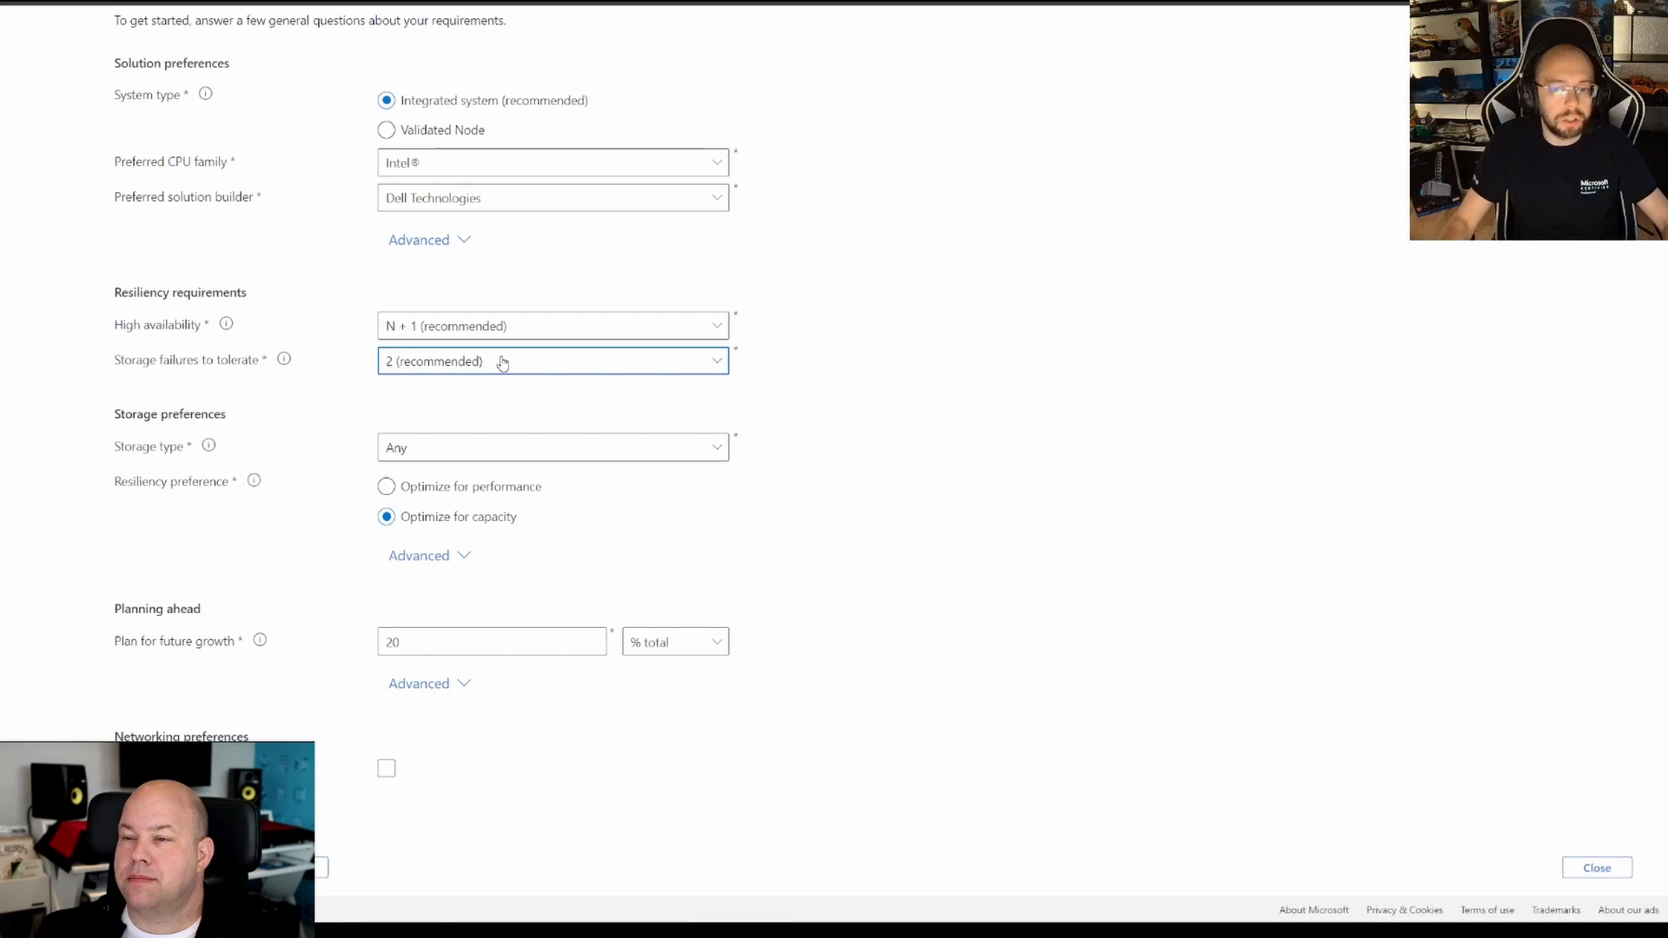
pyautogui.click(553, 361)
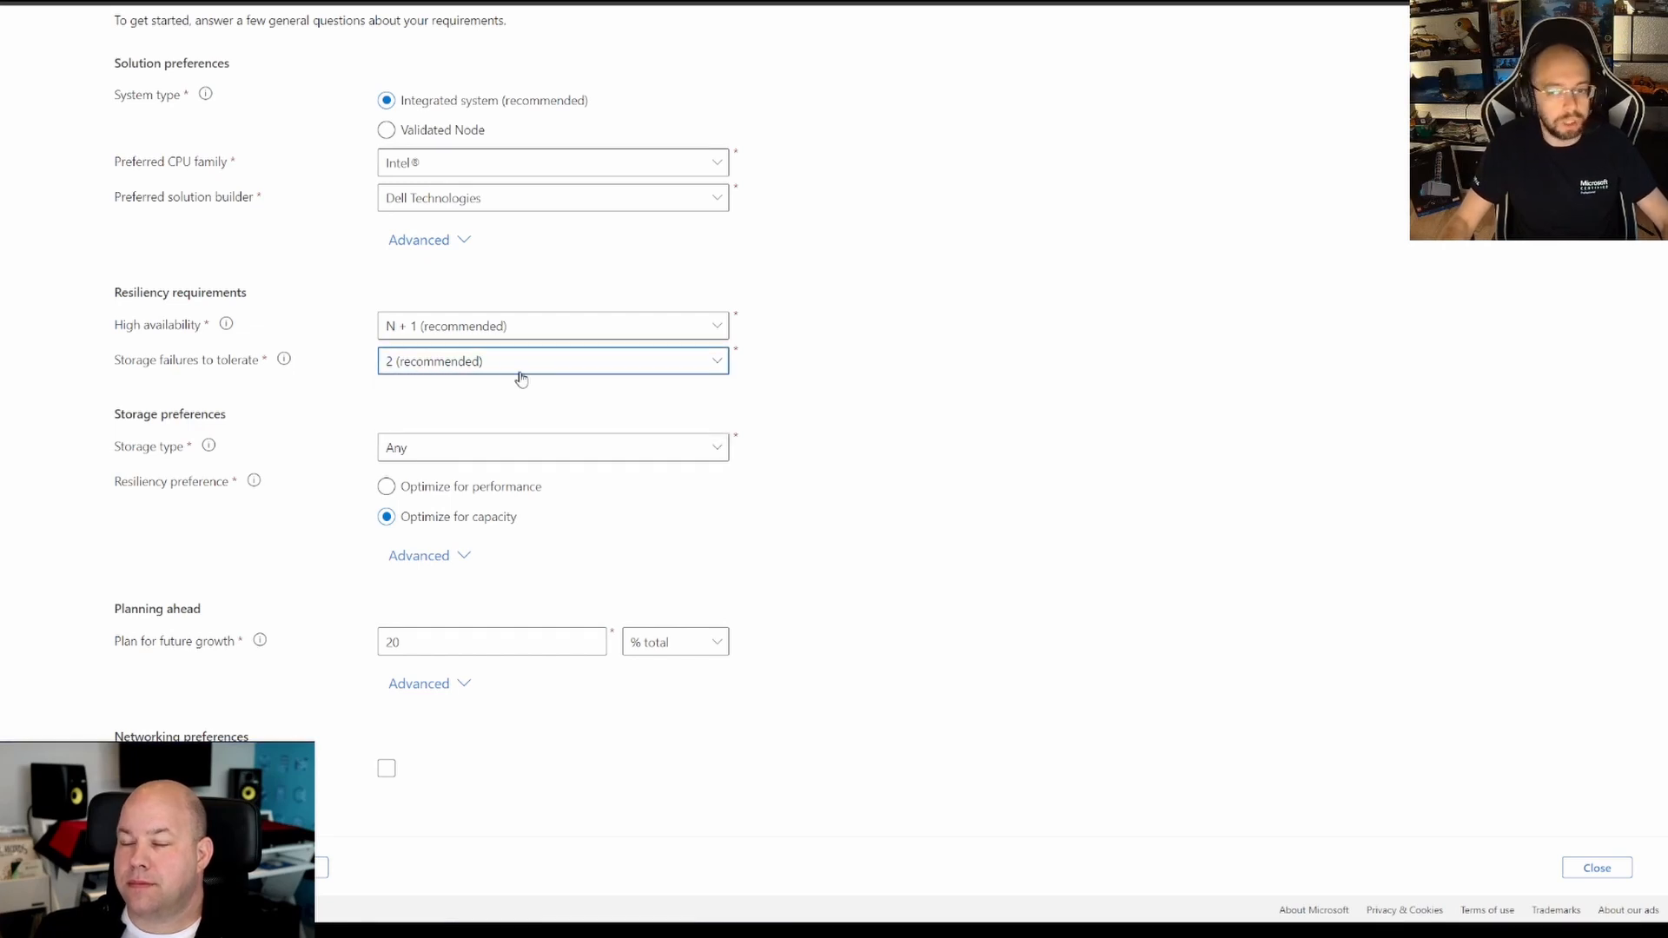
pyautogui.moveTo(518, 431)
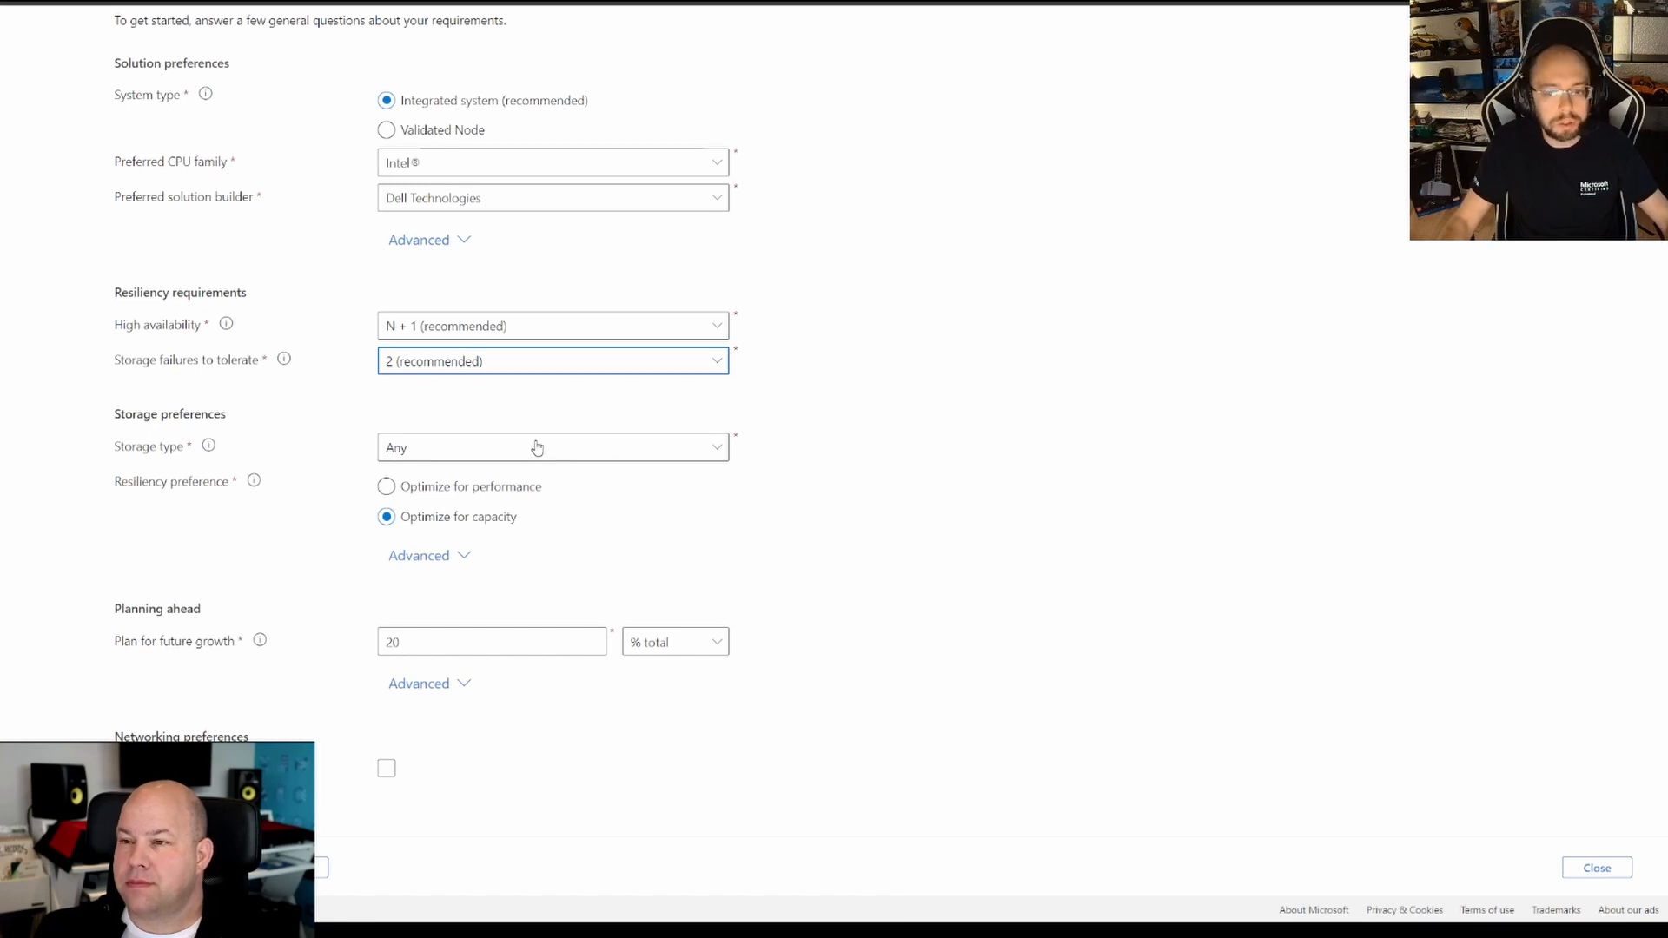
pyautogui.click(552, 447)
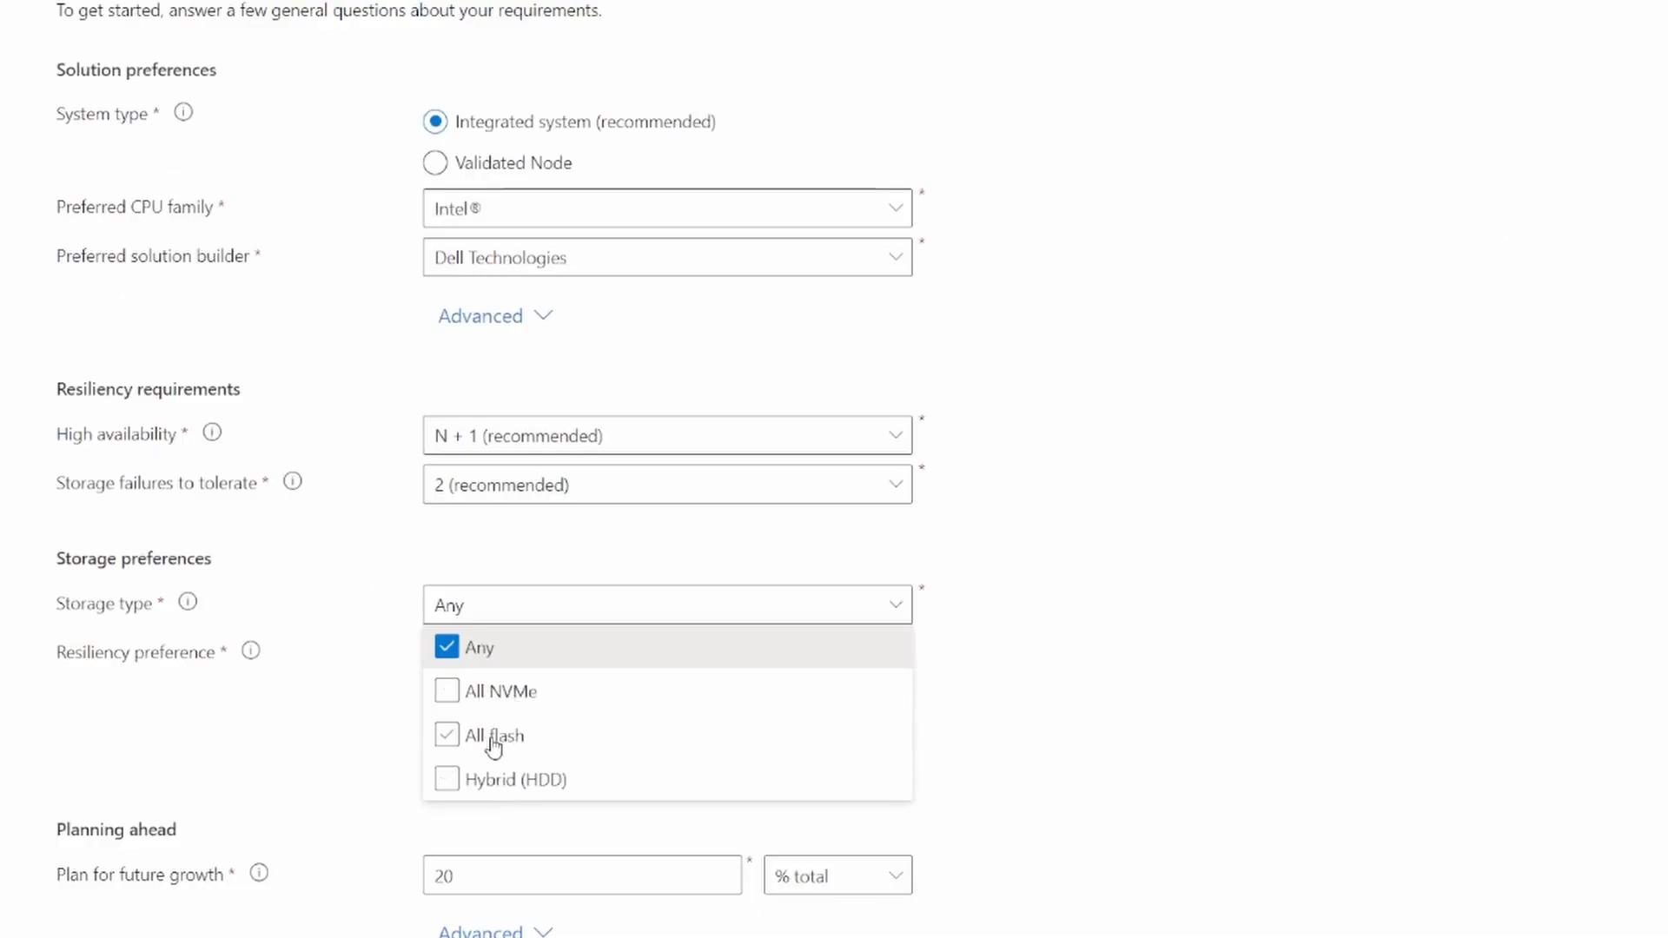
pyautogui.moveTo(495, 735)
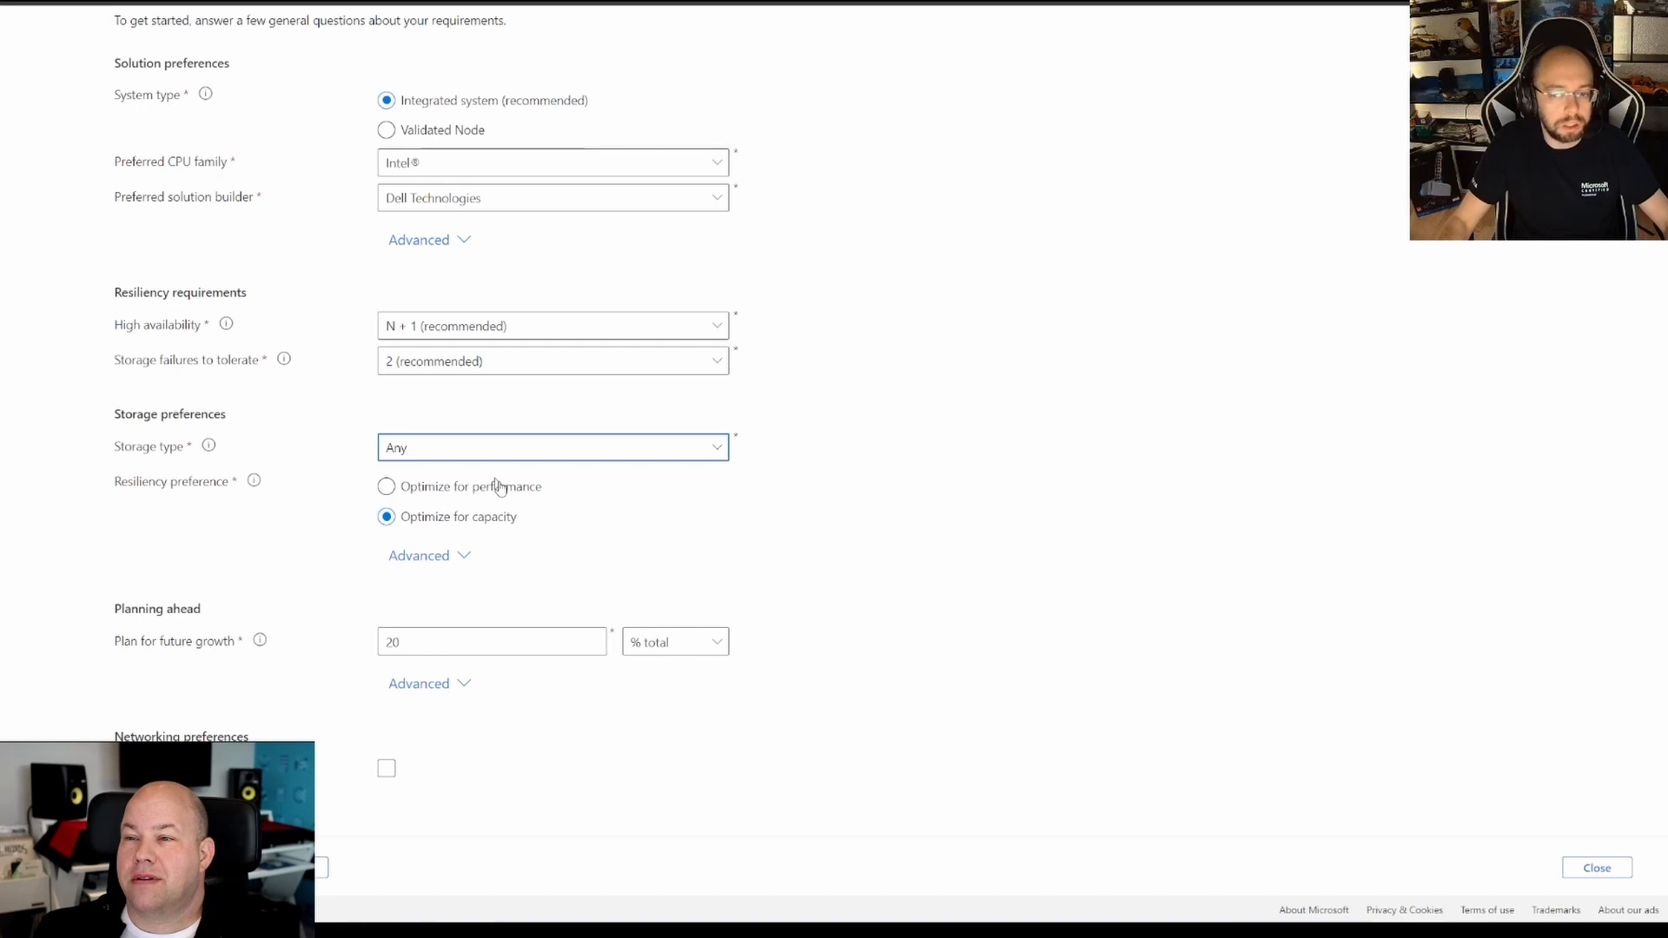
pyautogui.moveTo(521, 528)
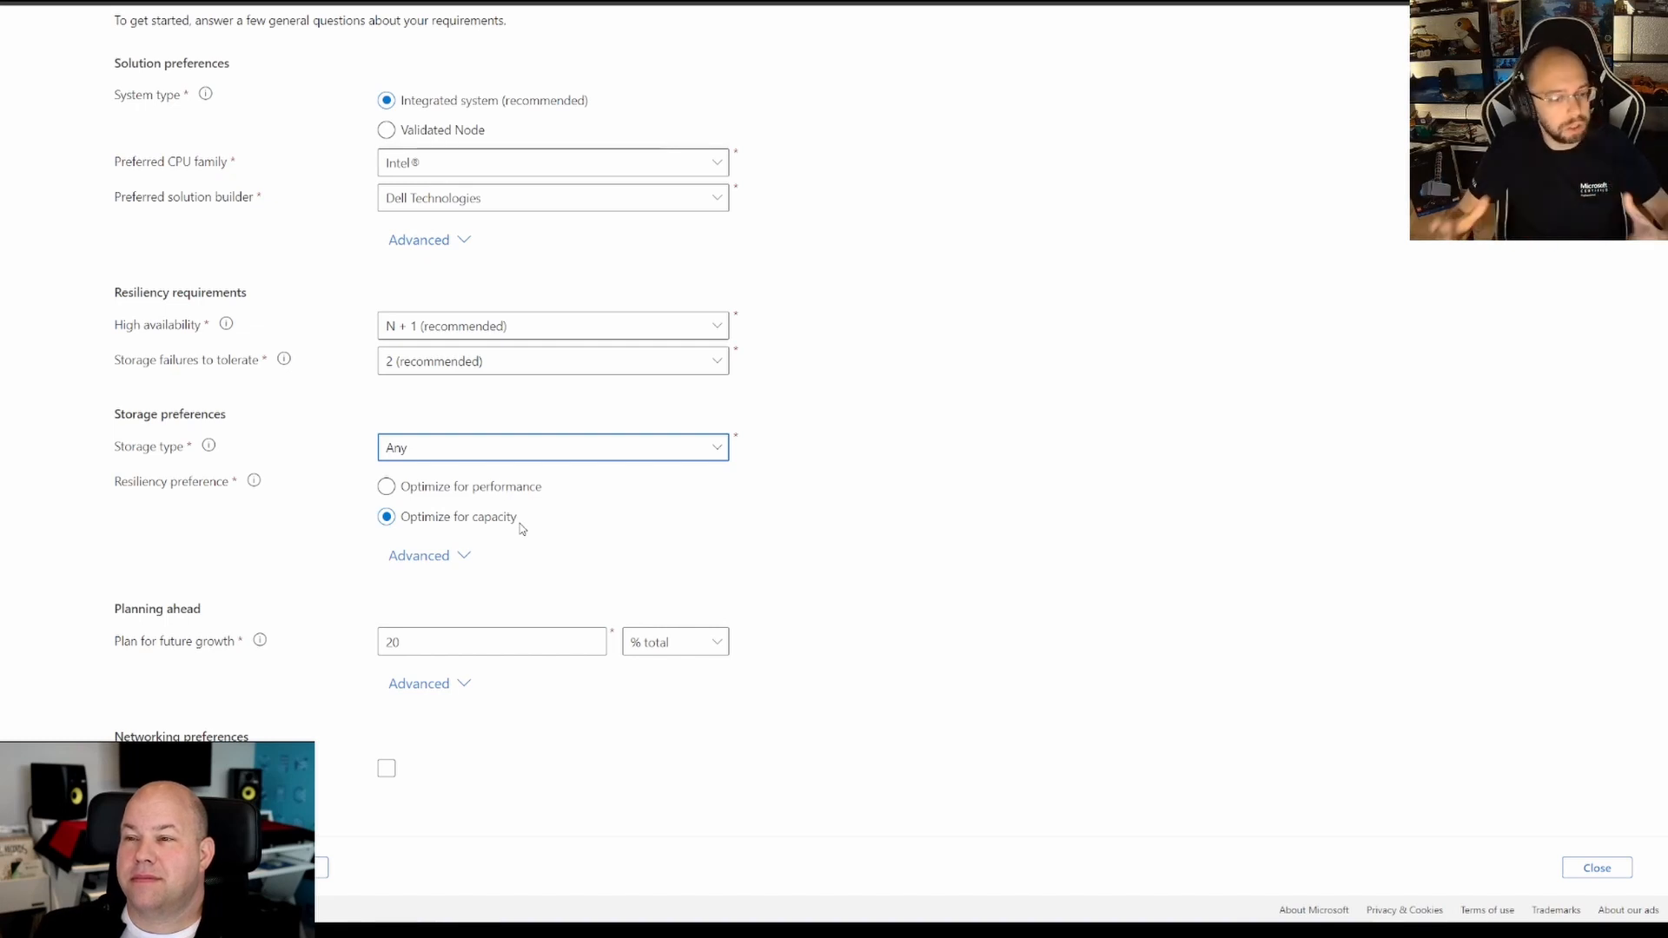
# Leave storage type at Any with resiliency still optimized for capacity.
pyautogui.click(385, 486)
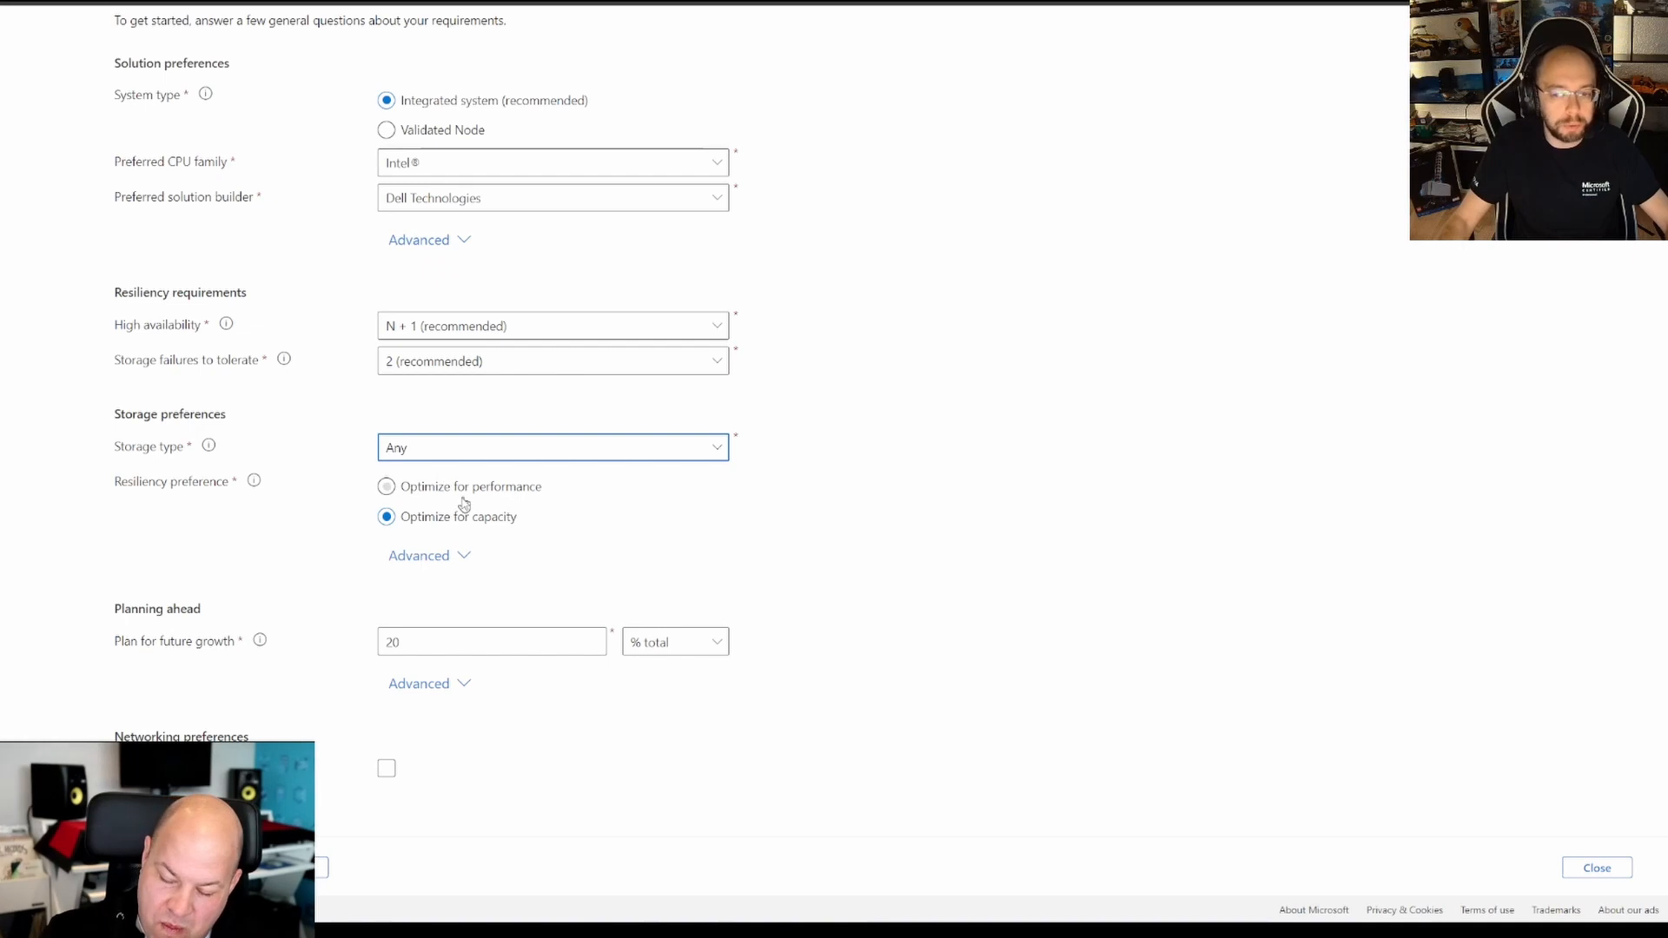
# Set resiliency preference to Optimize for performance and review the In-memory cache setting under Advanced.
pyautogui.click(386, 486)
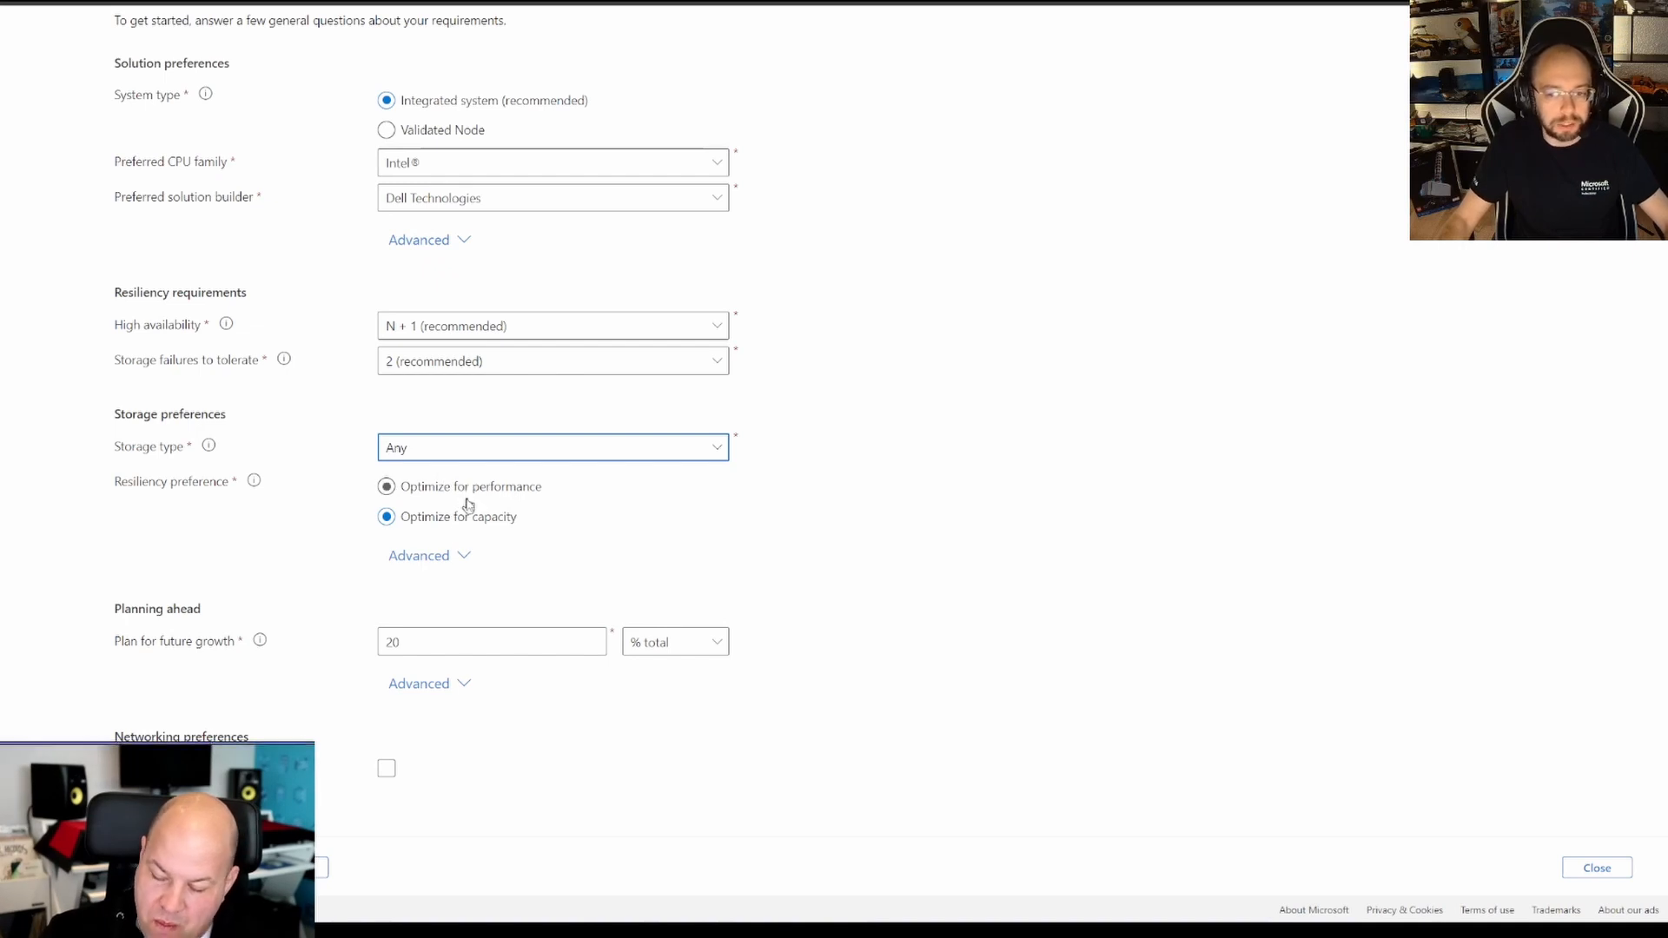
pyautogui.click(386, 486)
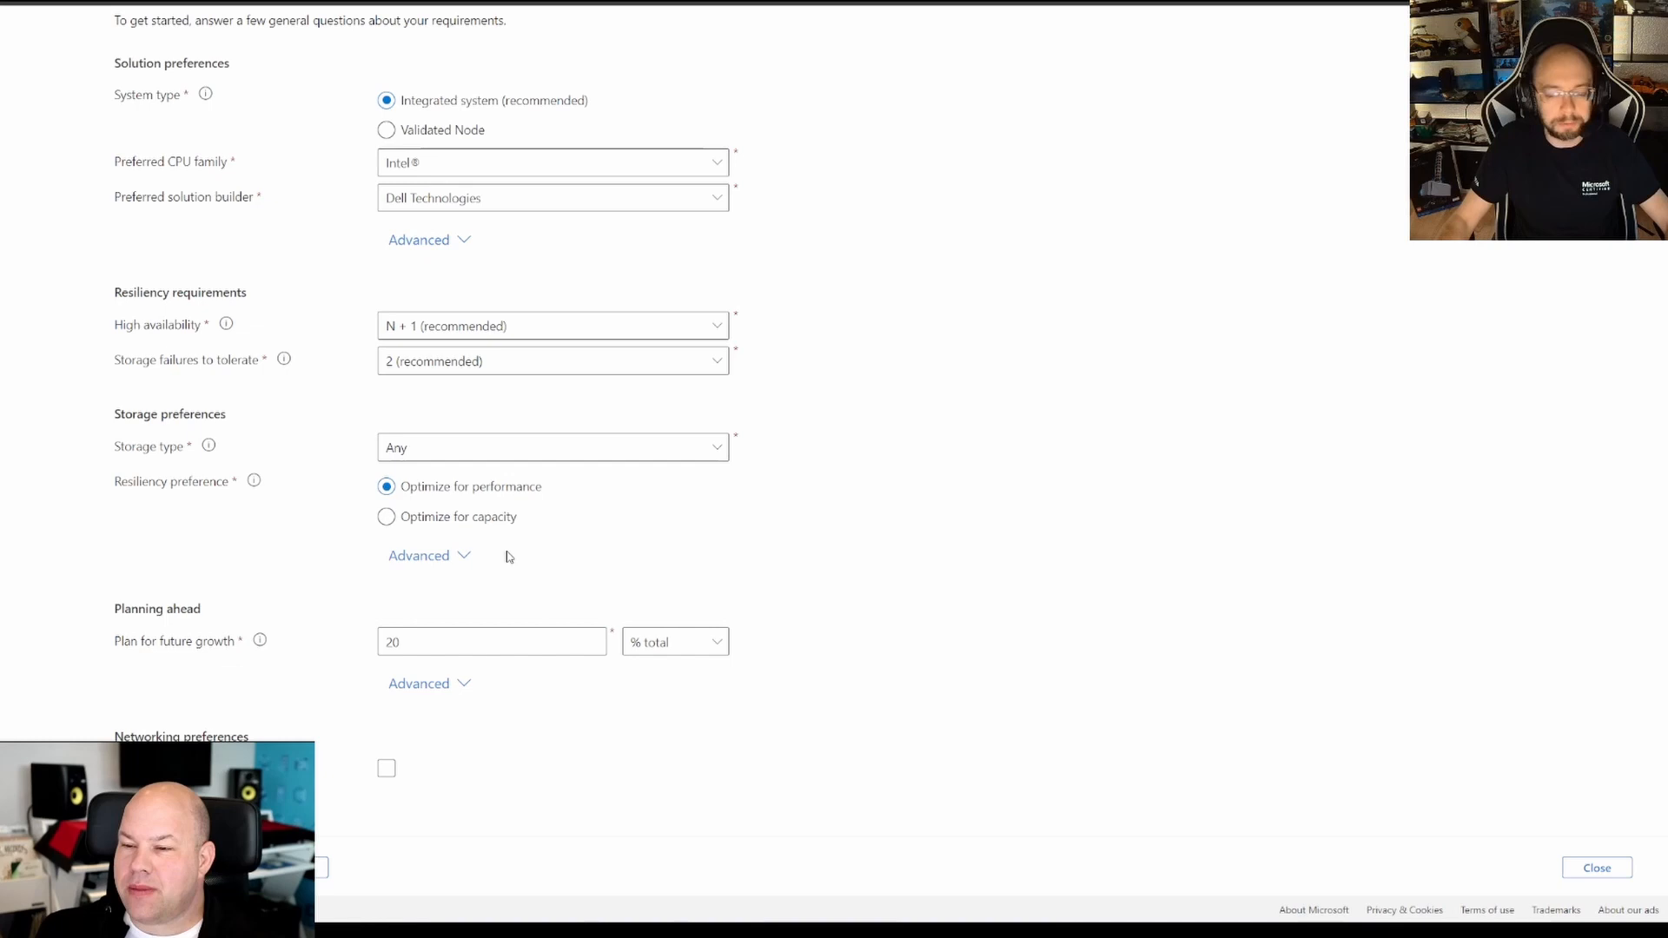
pyautogui.click(418, 556)
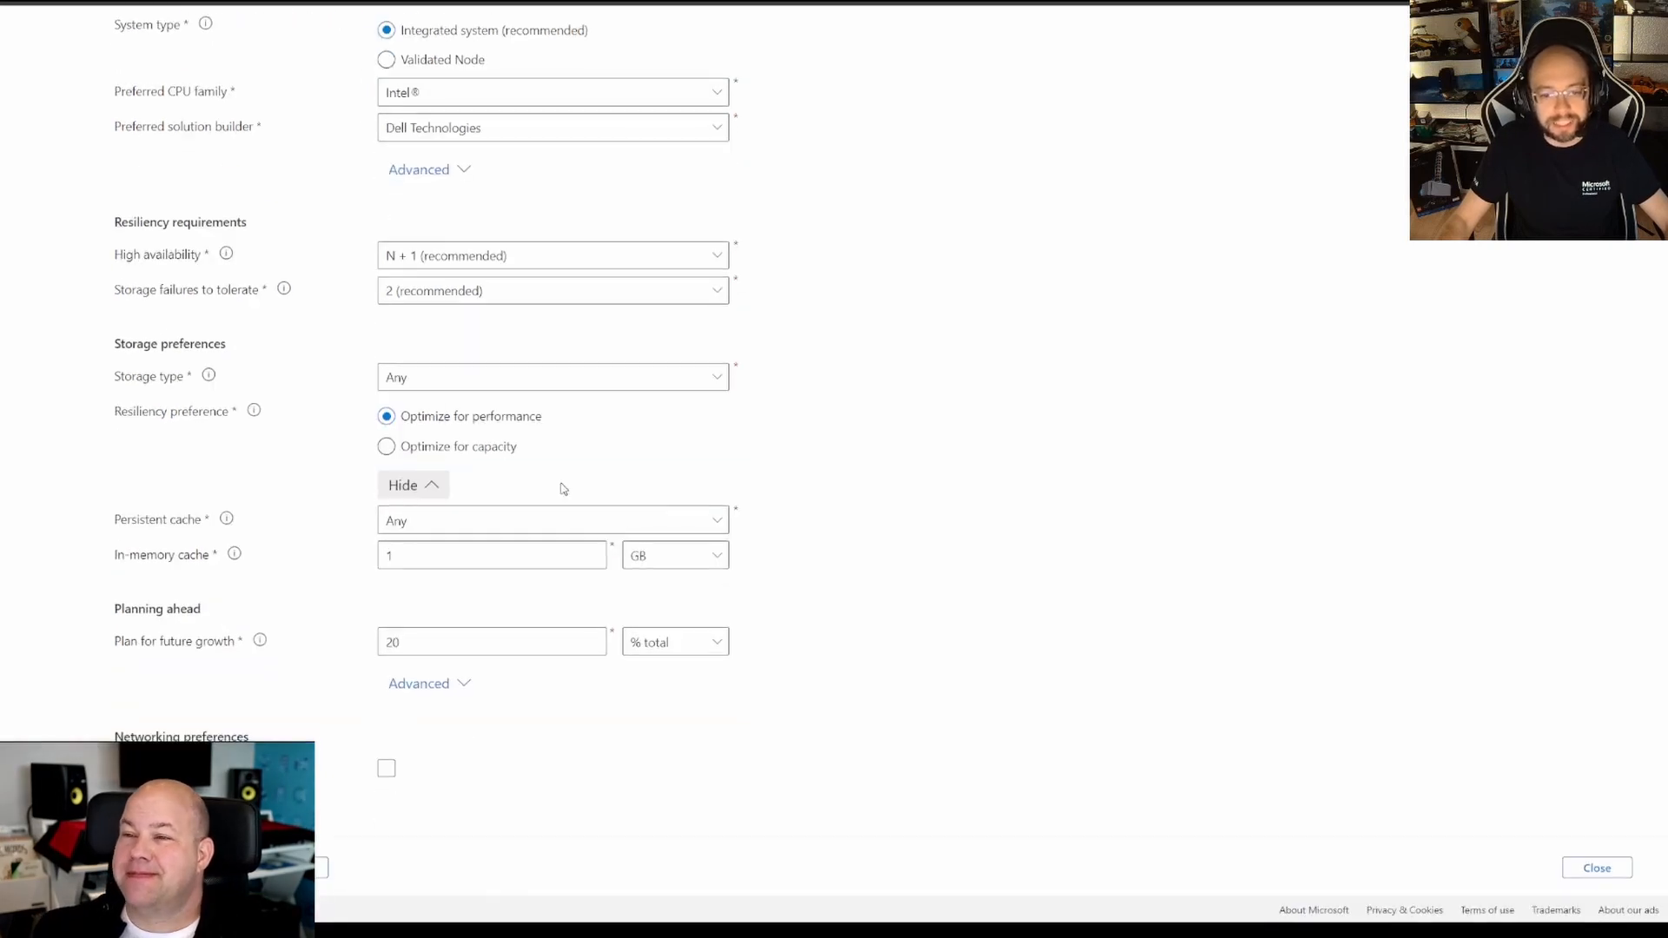
pyautogui.doubleClick(139, 520)
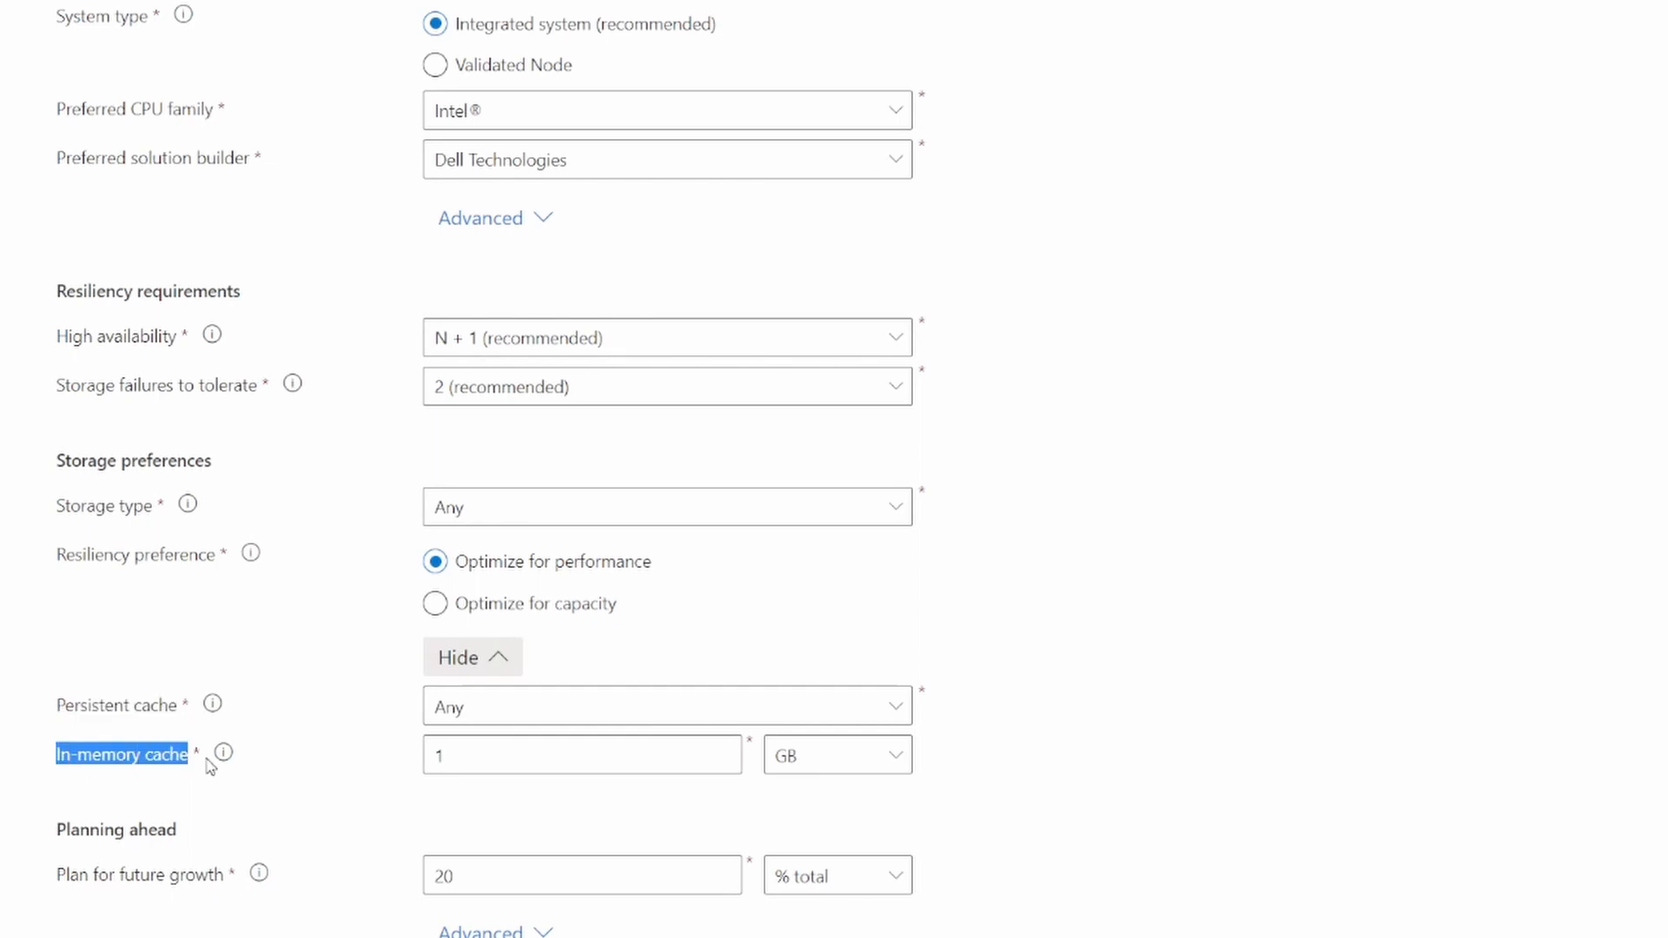
pyautogui.click(471, 657)
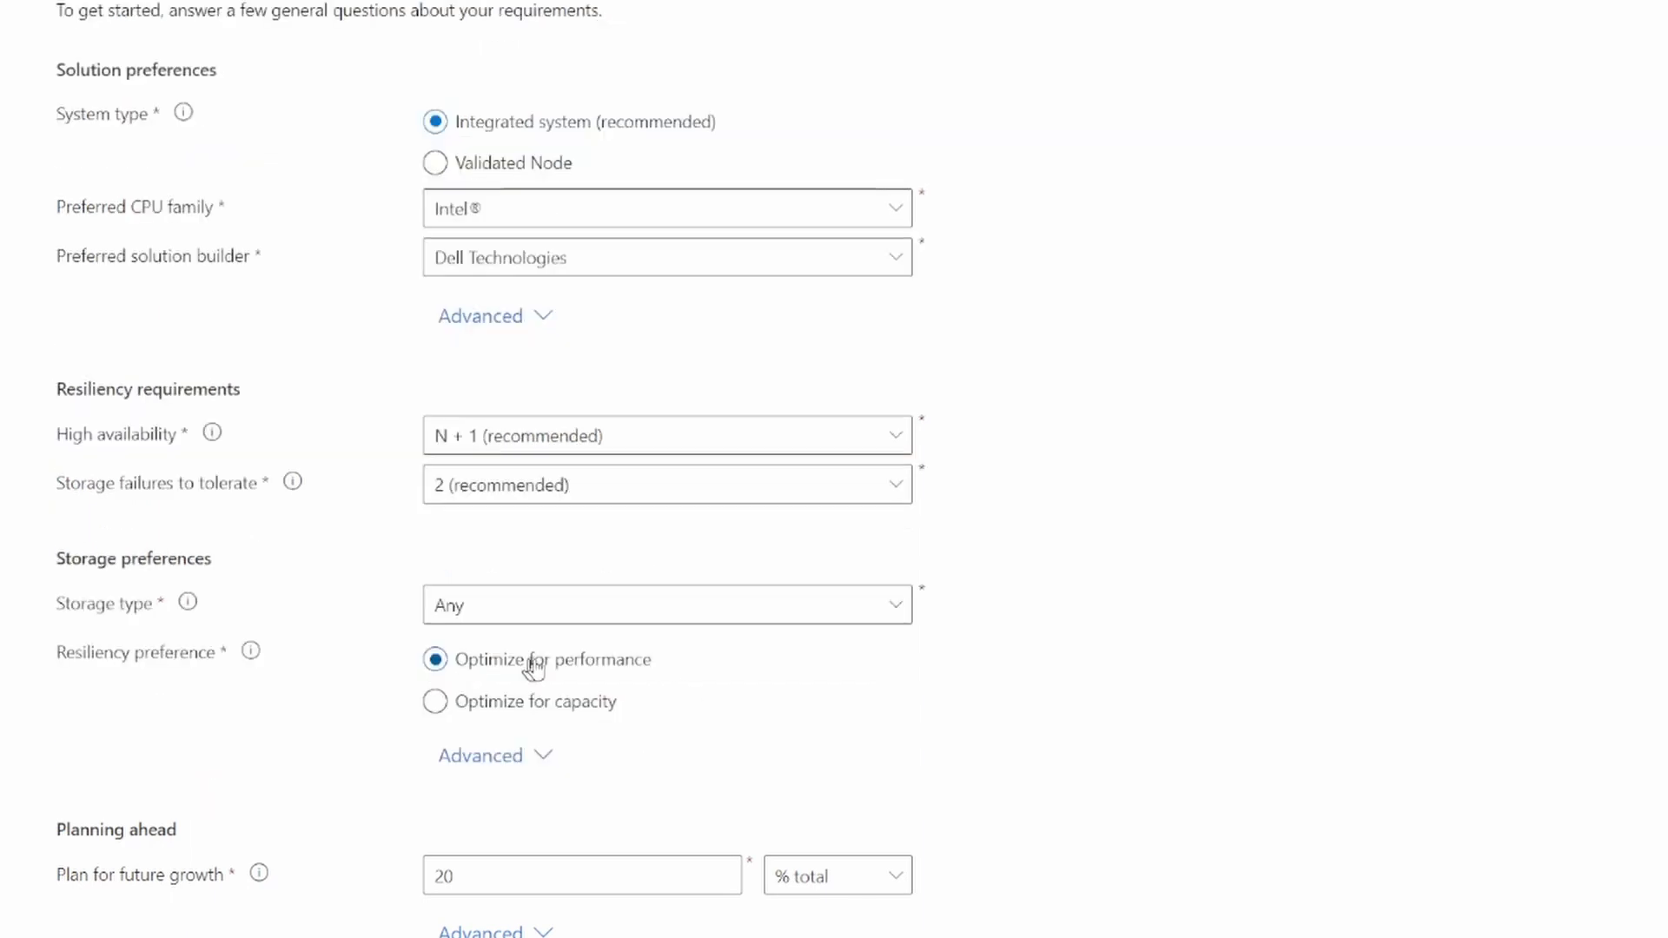
pyautogui.moveTo(451, 907)
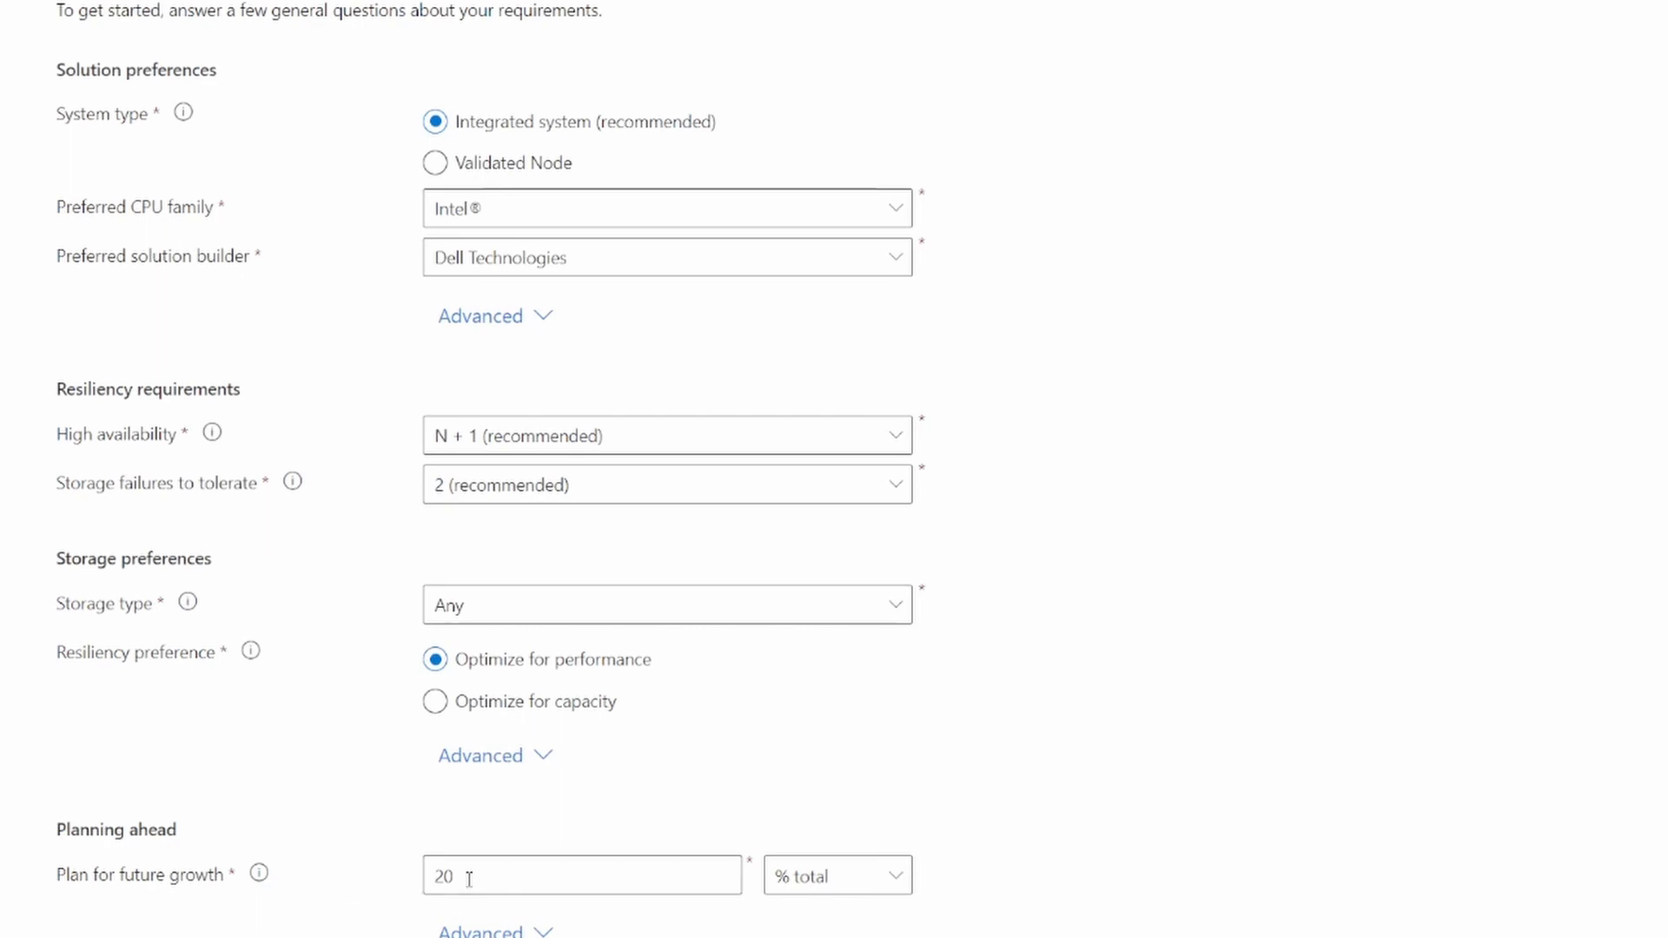
pyautogui.moveTo(412, 887)
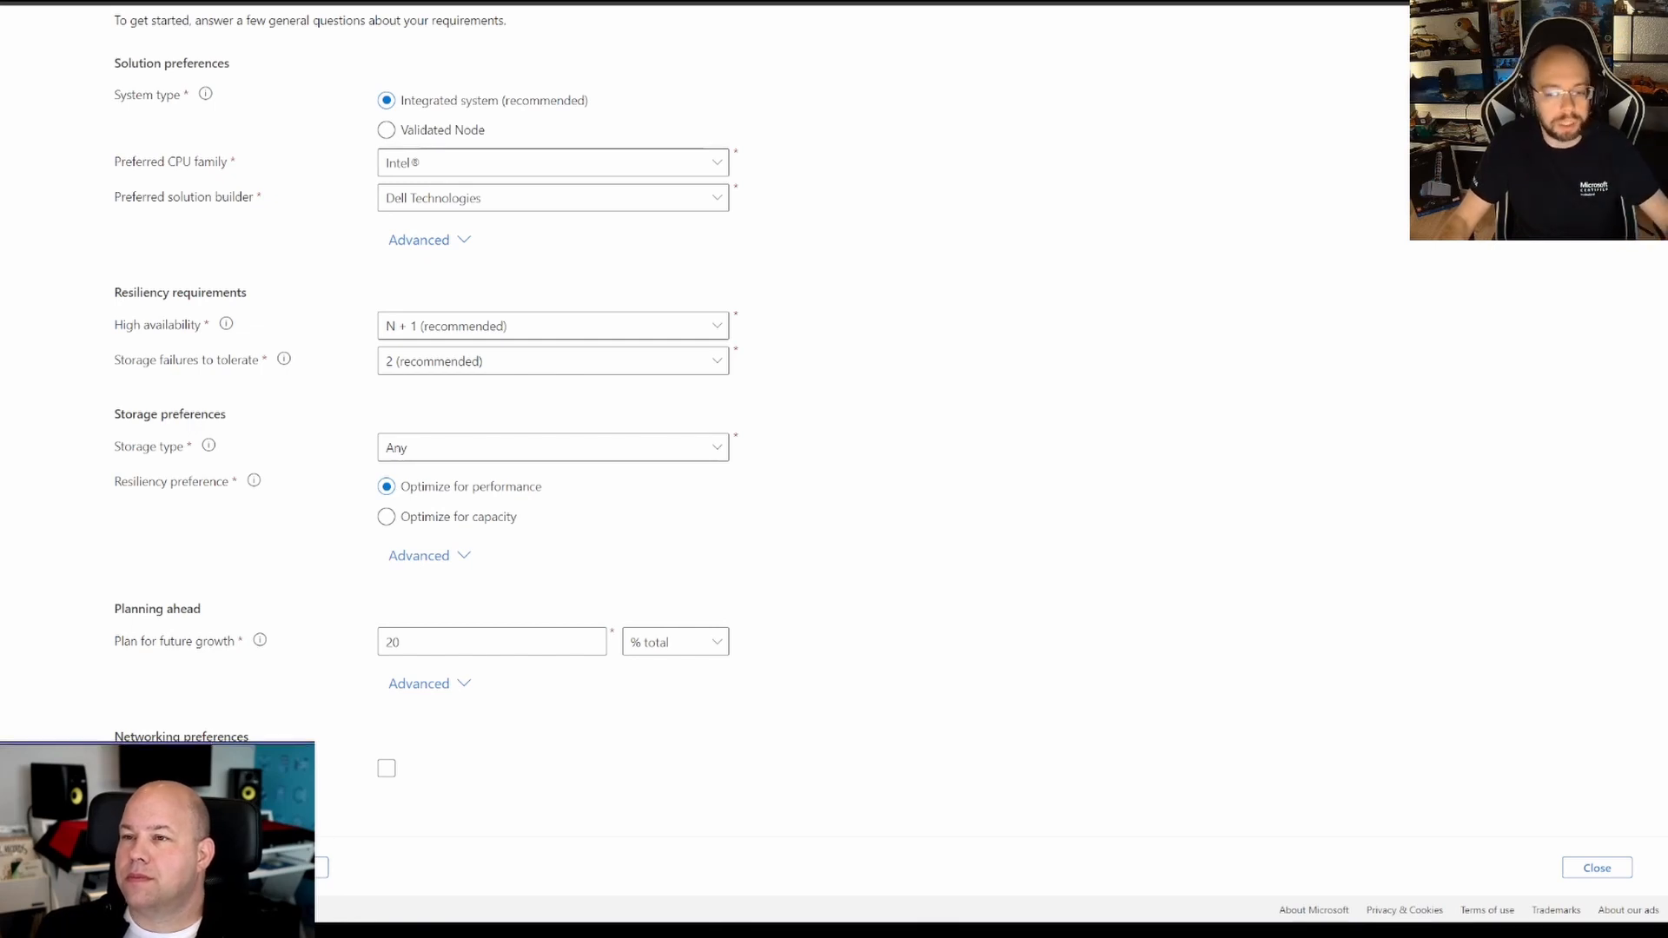
# Move to the Workloads step of project Bert and begin adding a workload.
pyautogui.click(290, 207)
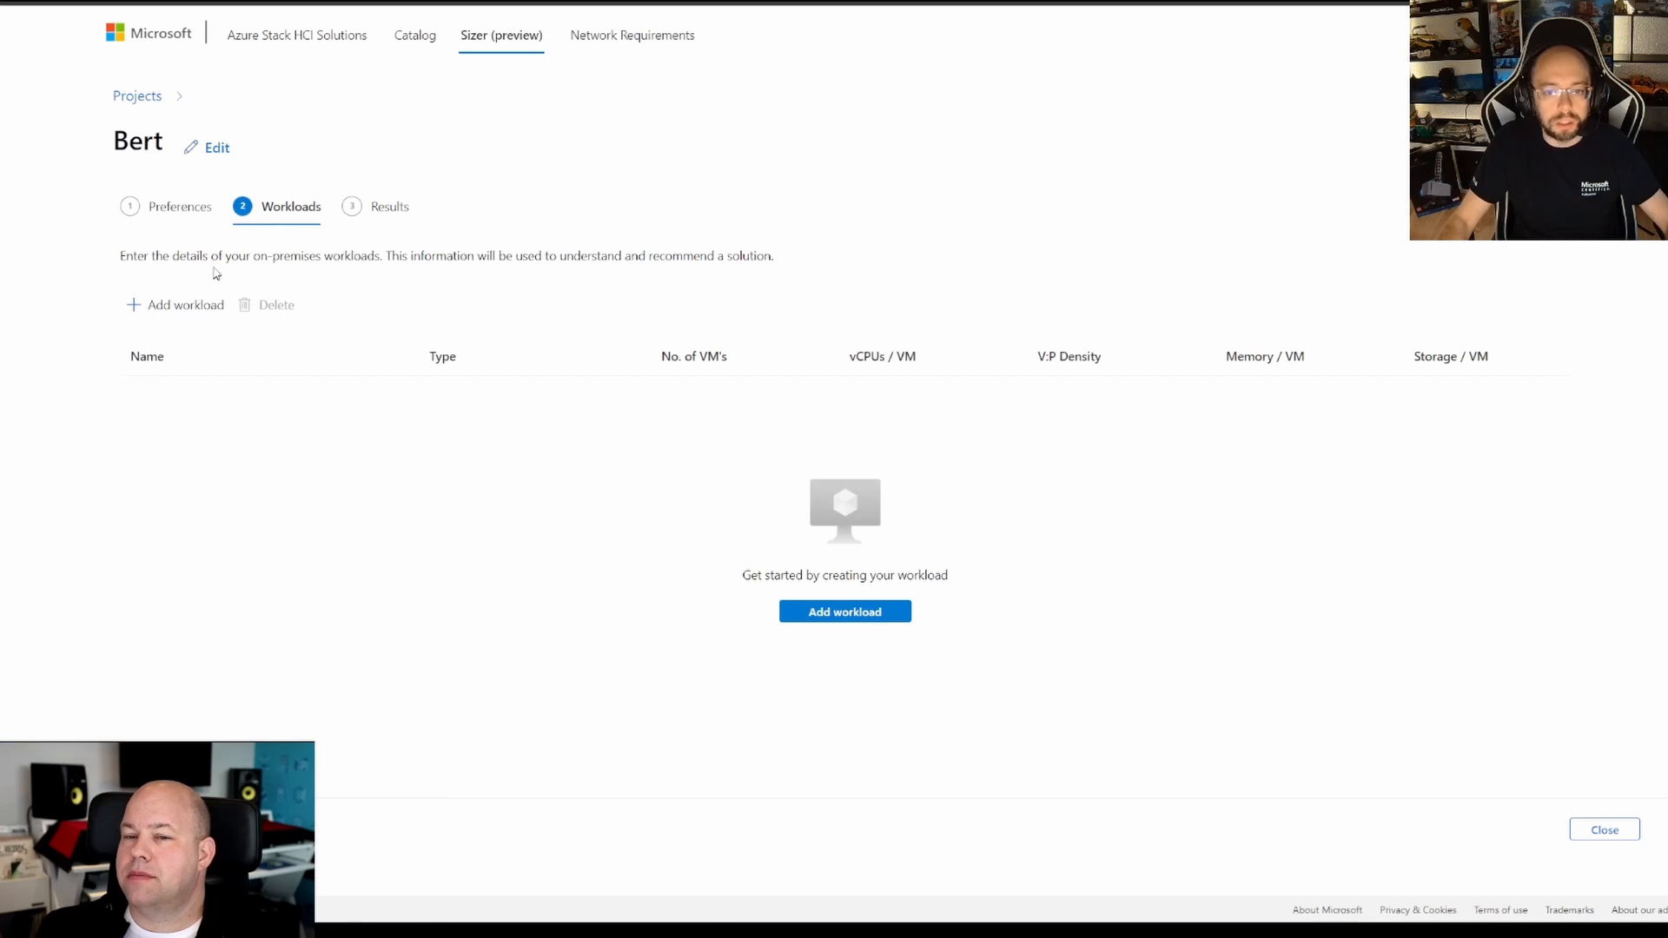
pyautogui.click(844, 610)
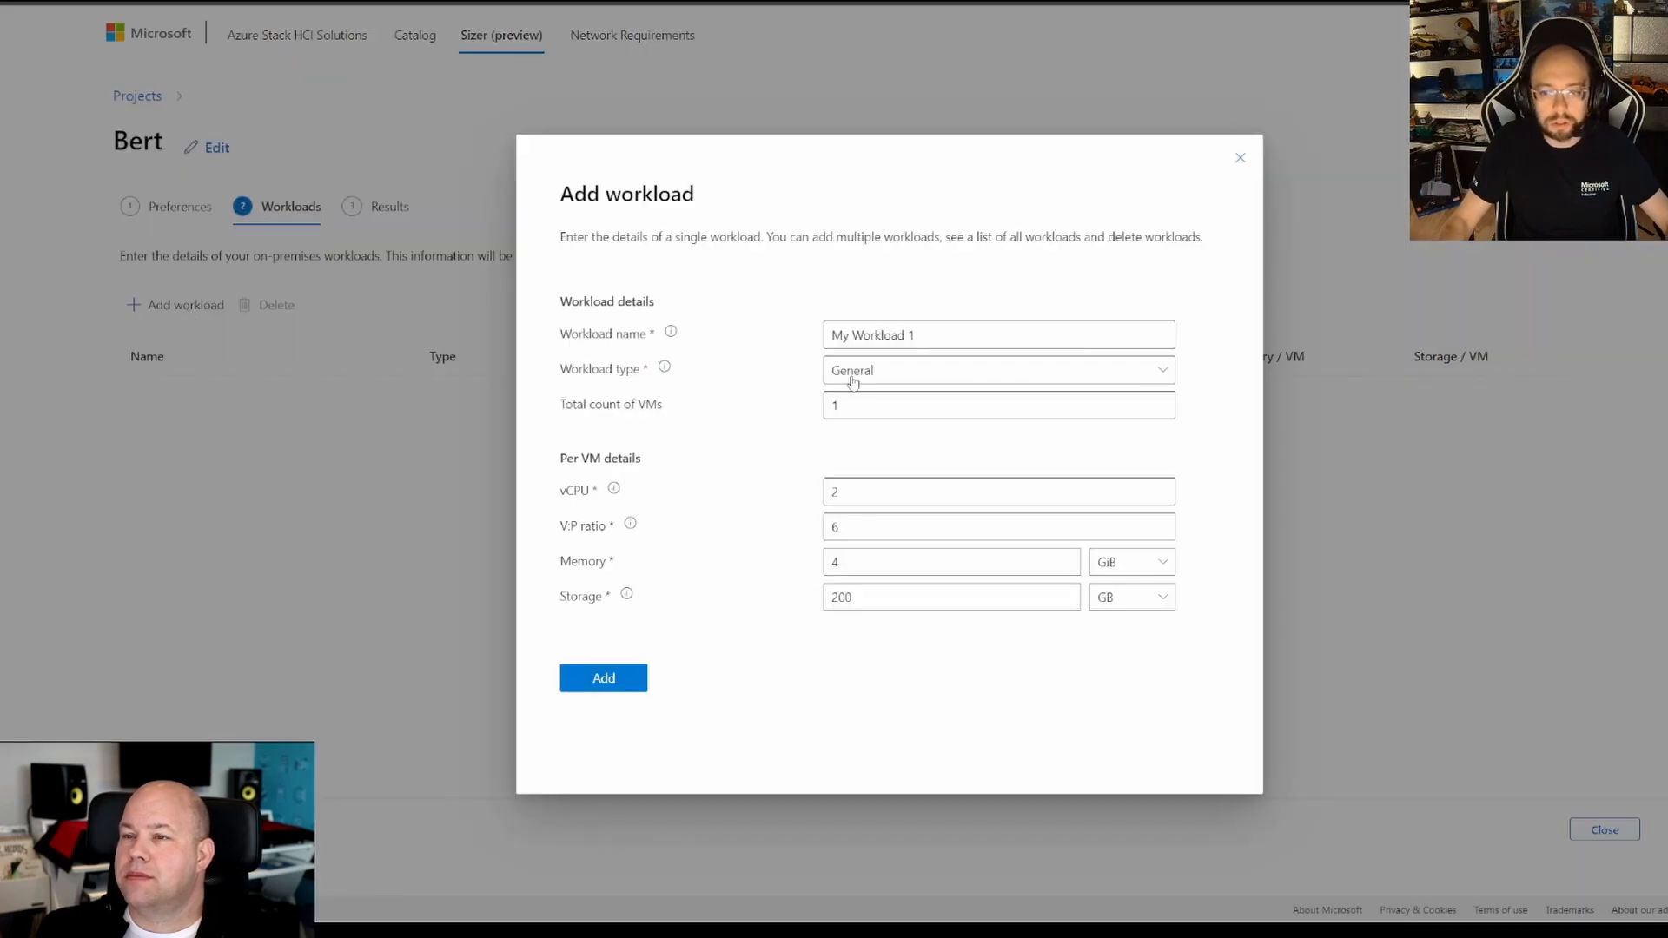
pyautogui.click(997, 370)
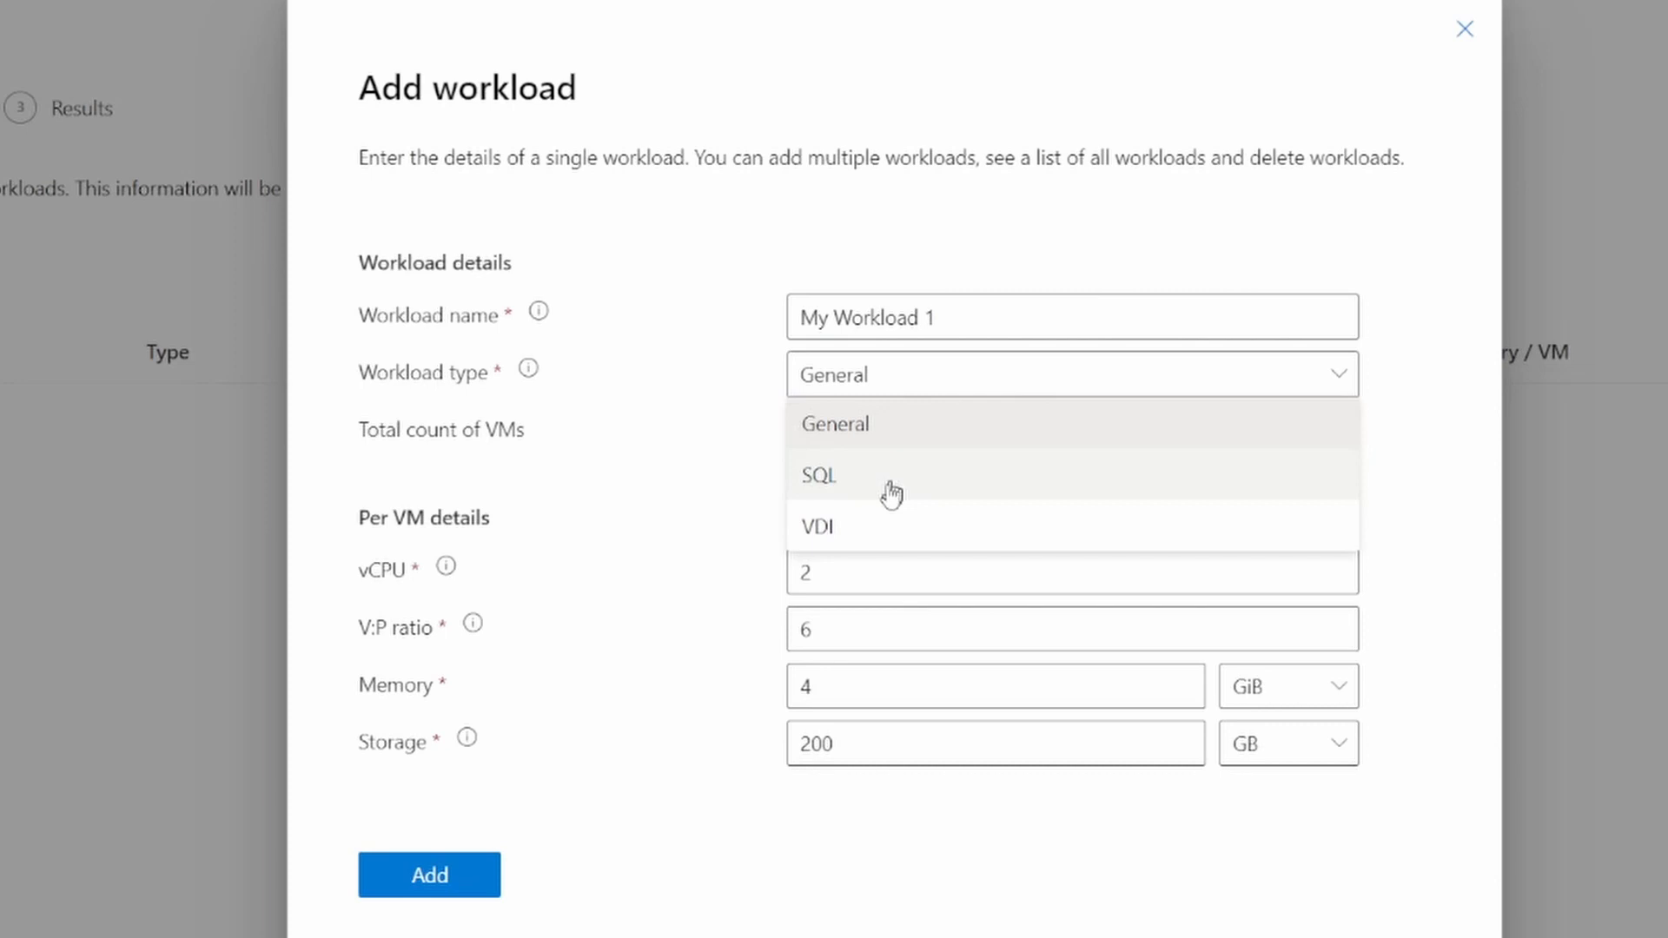
pyautogui.moveTo(850, 424)
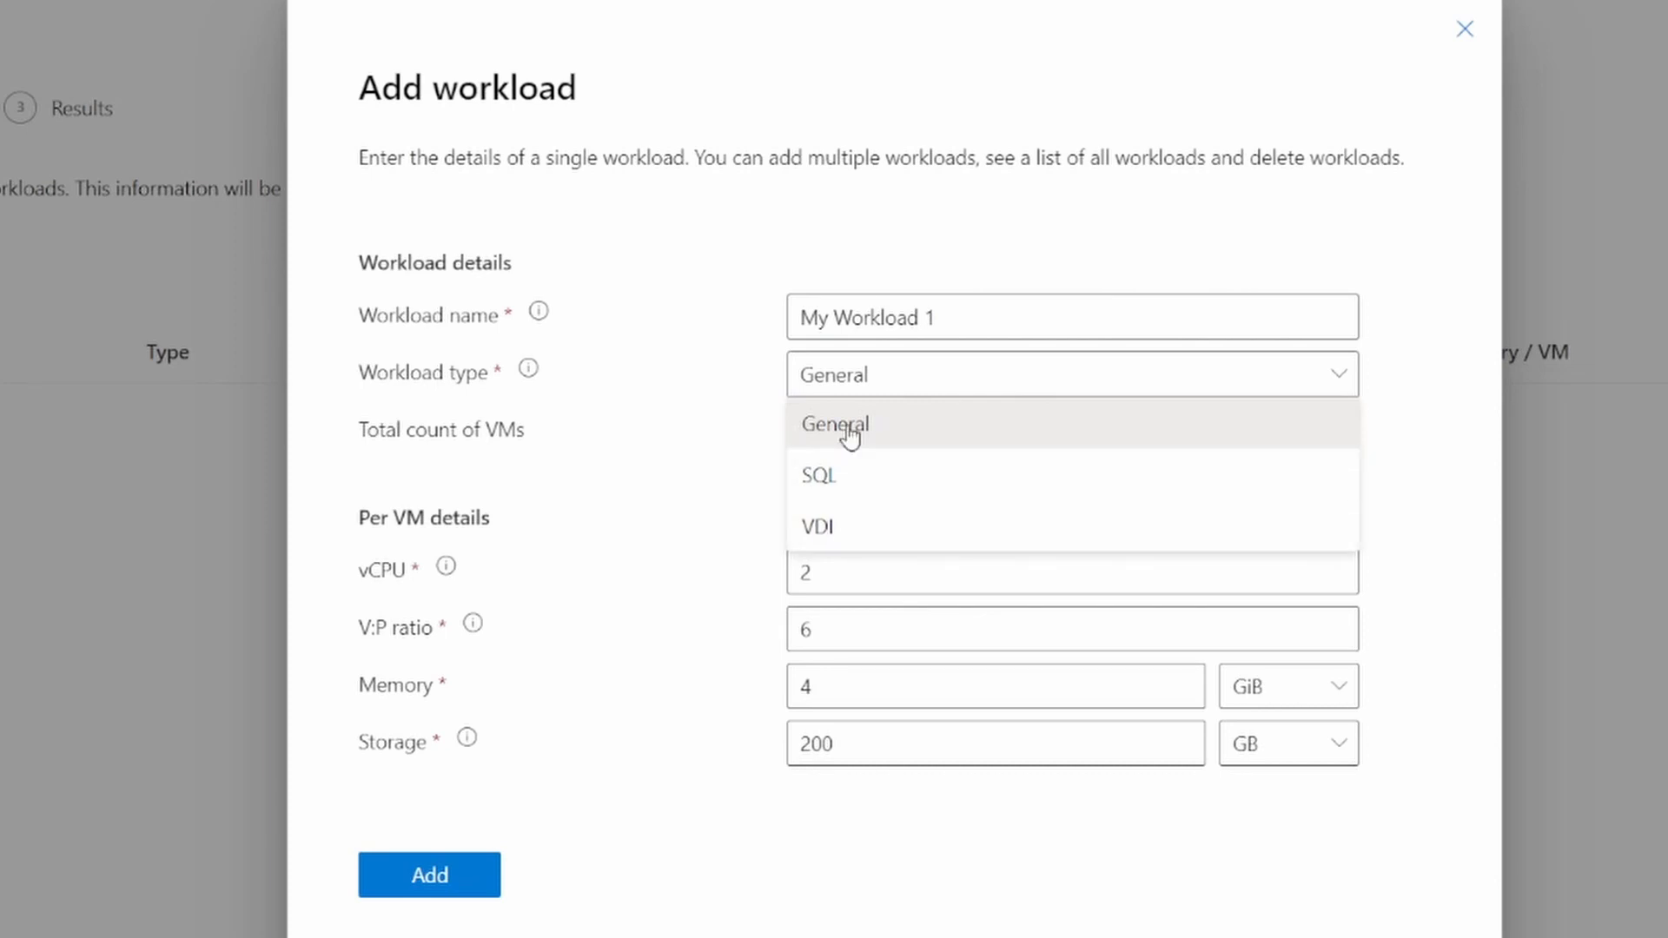
pyautogui.click(833, 424)
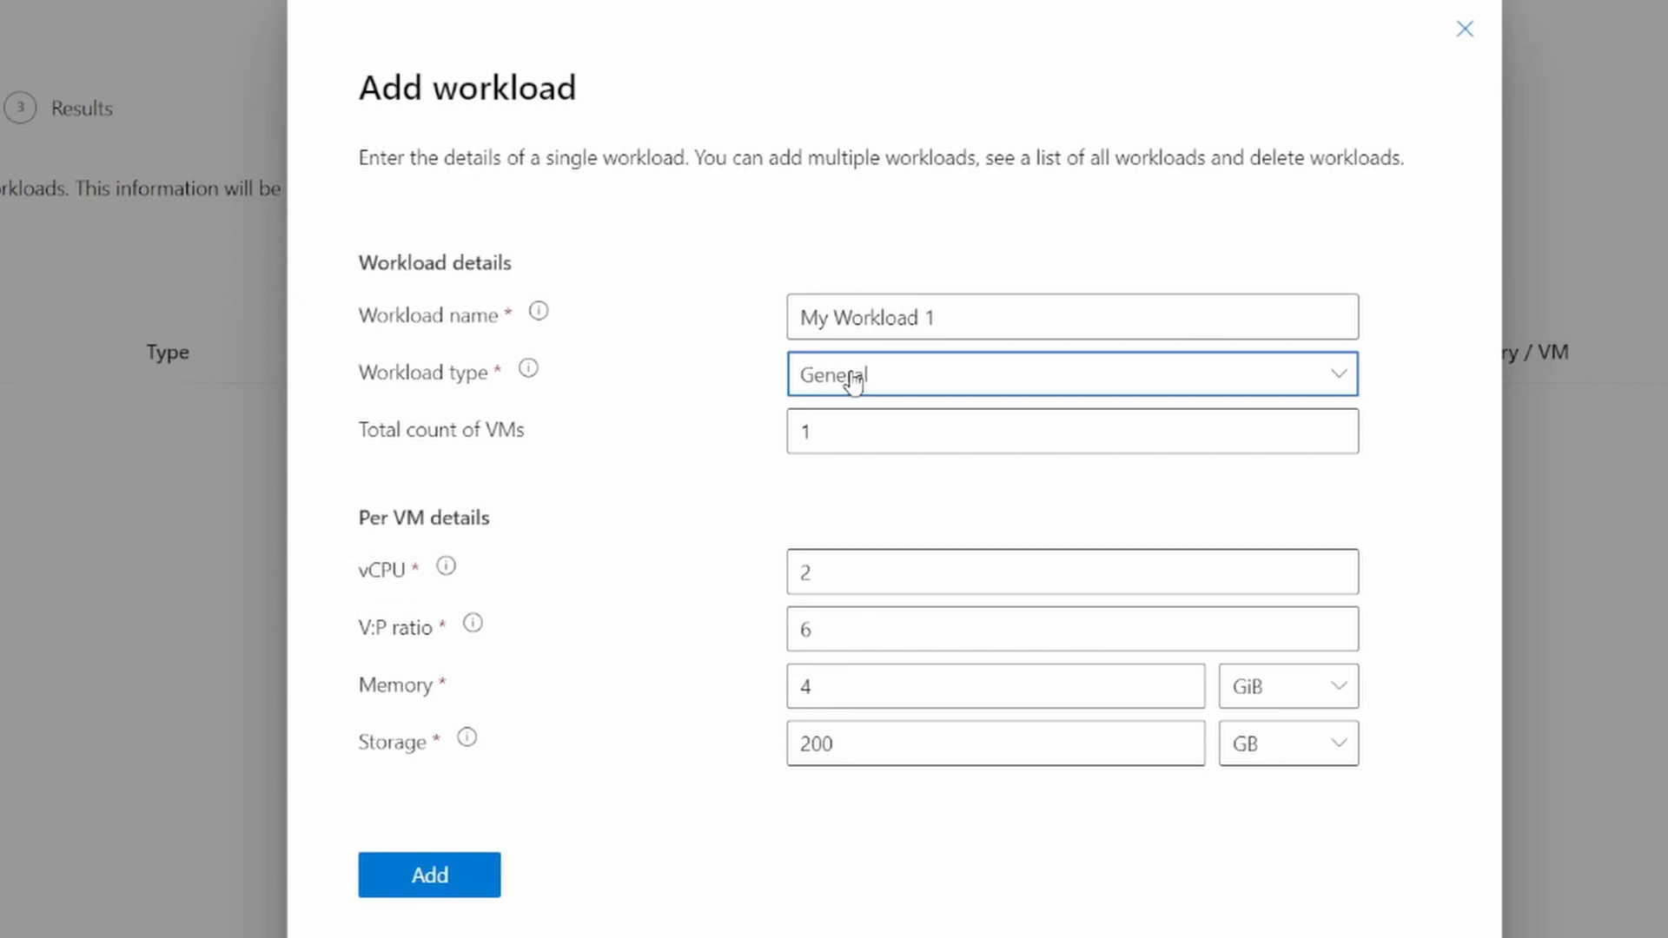
# Set the workload type to VDI with a total count of 100 VMs.
pyautogui.click(1072, 374)
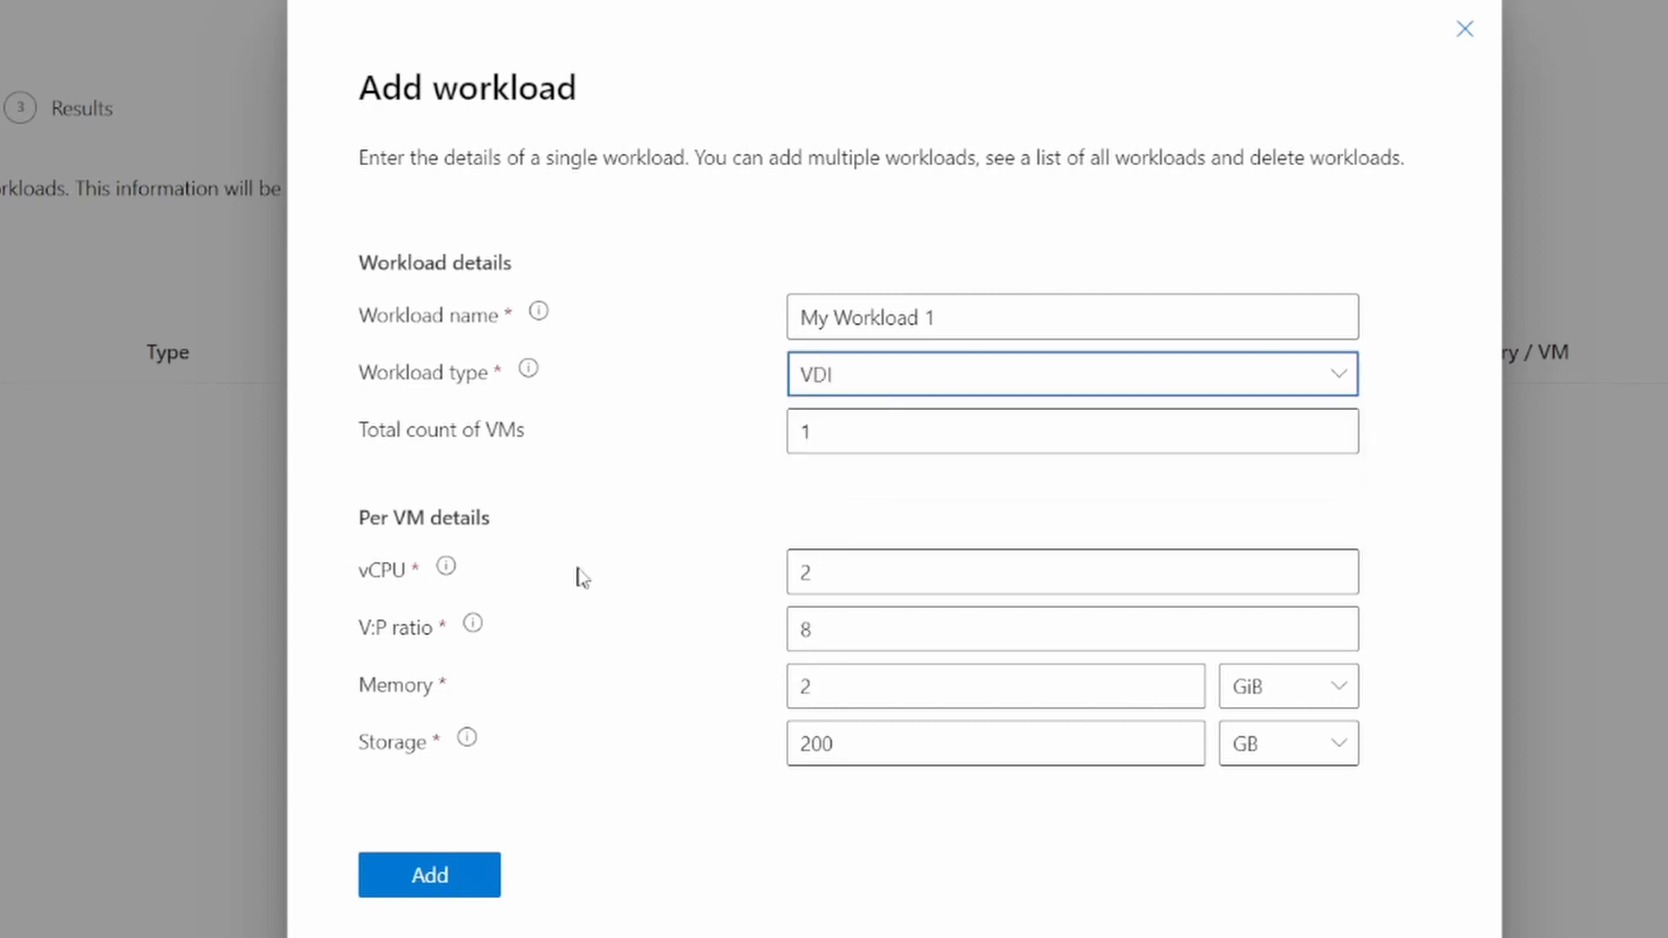
pyautogui.click(1072, 431)
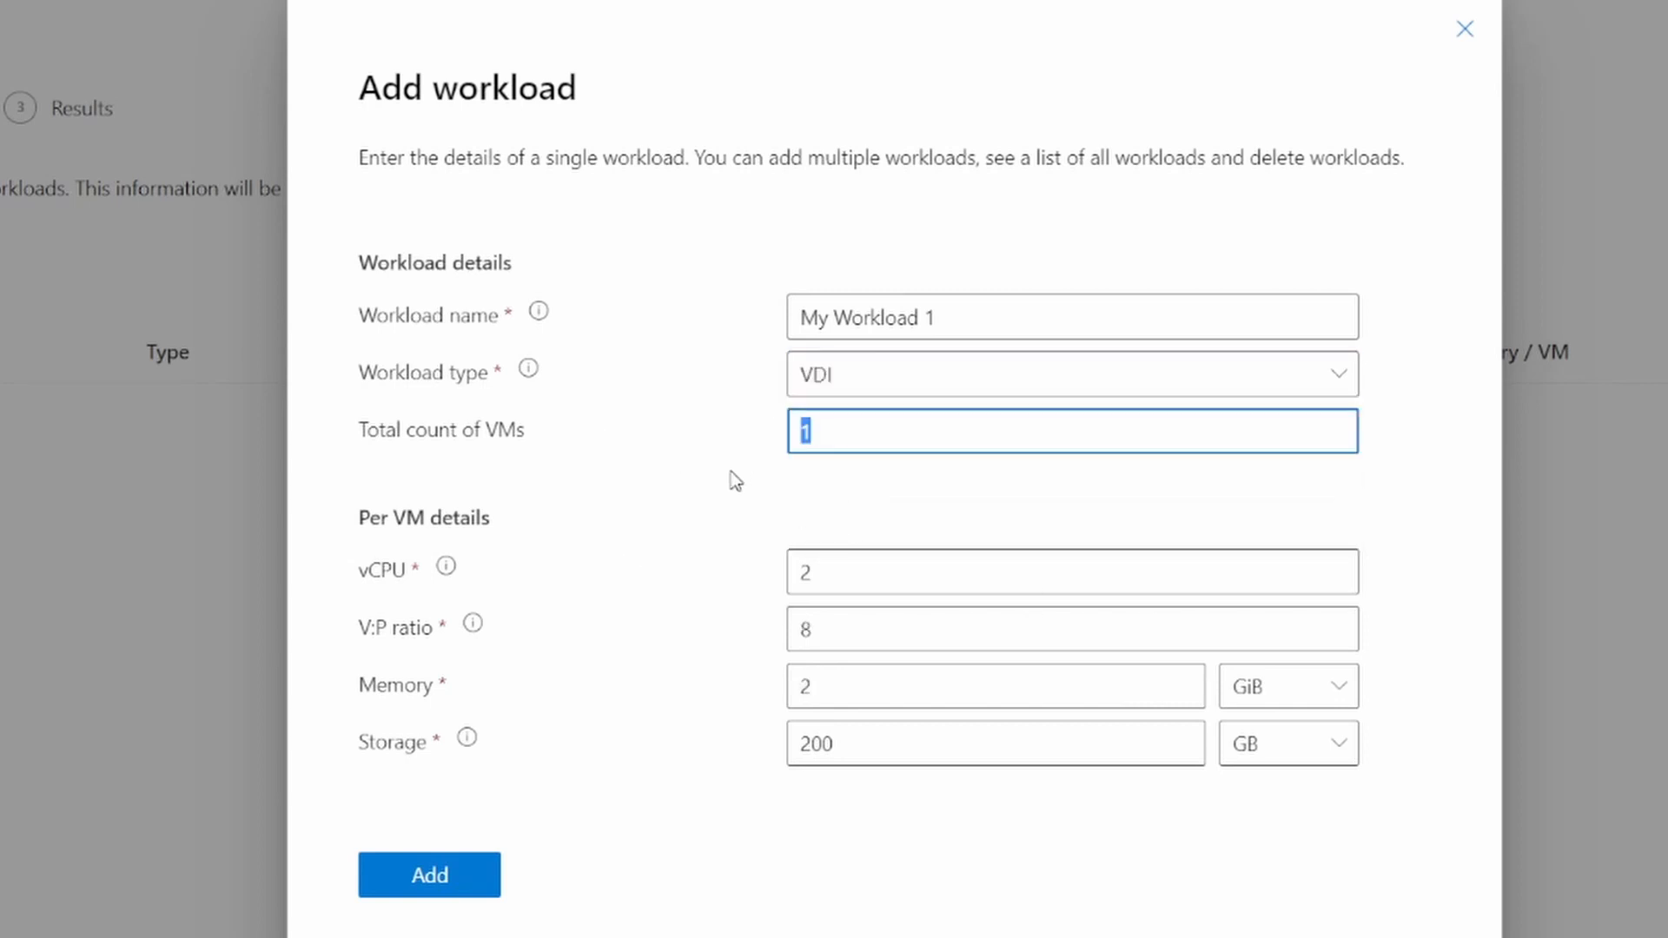
pyautogui.write('100')
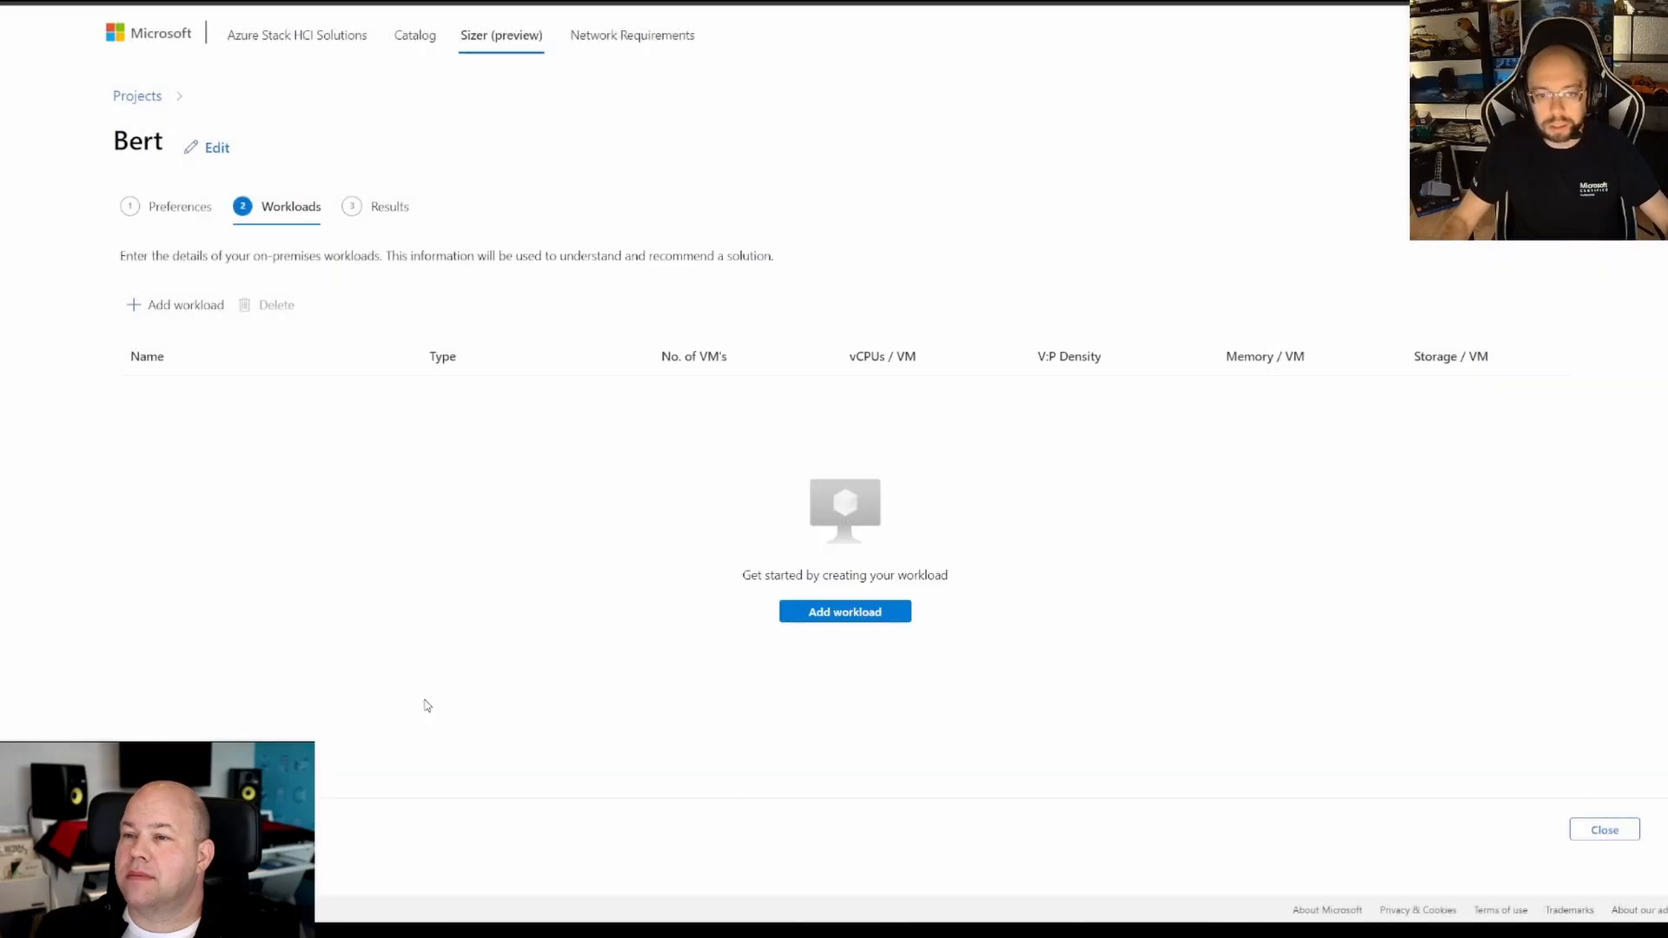
# Add the VDI workload, then add a second SQL workload of four 8-vCPU, 32 GiB VMs.
pyautogui.click(844, 610)
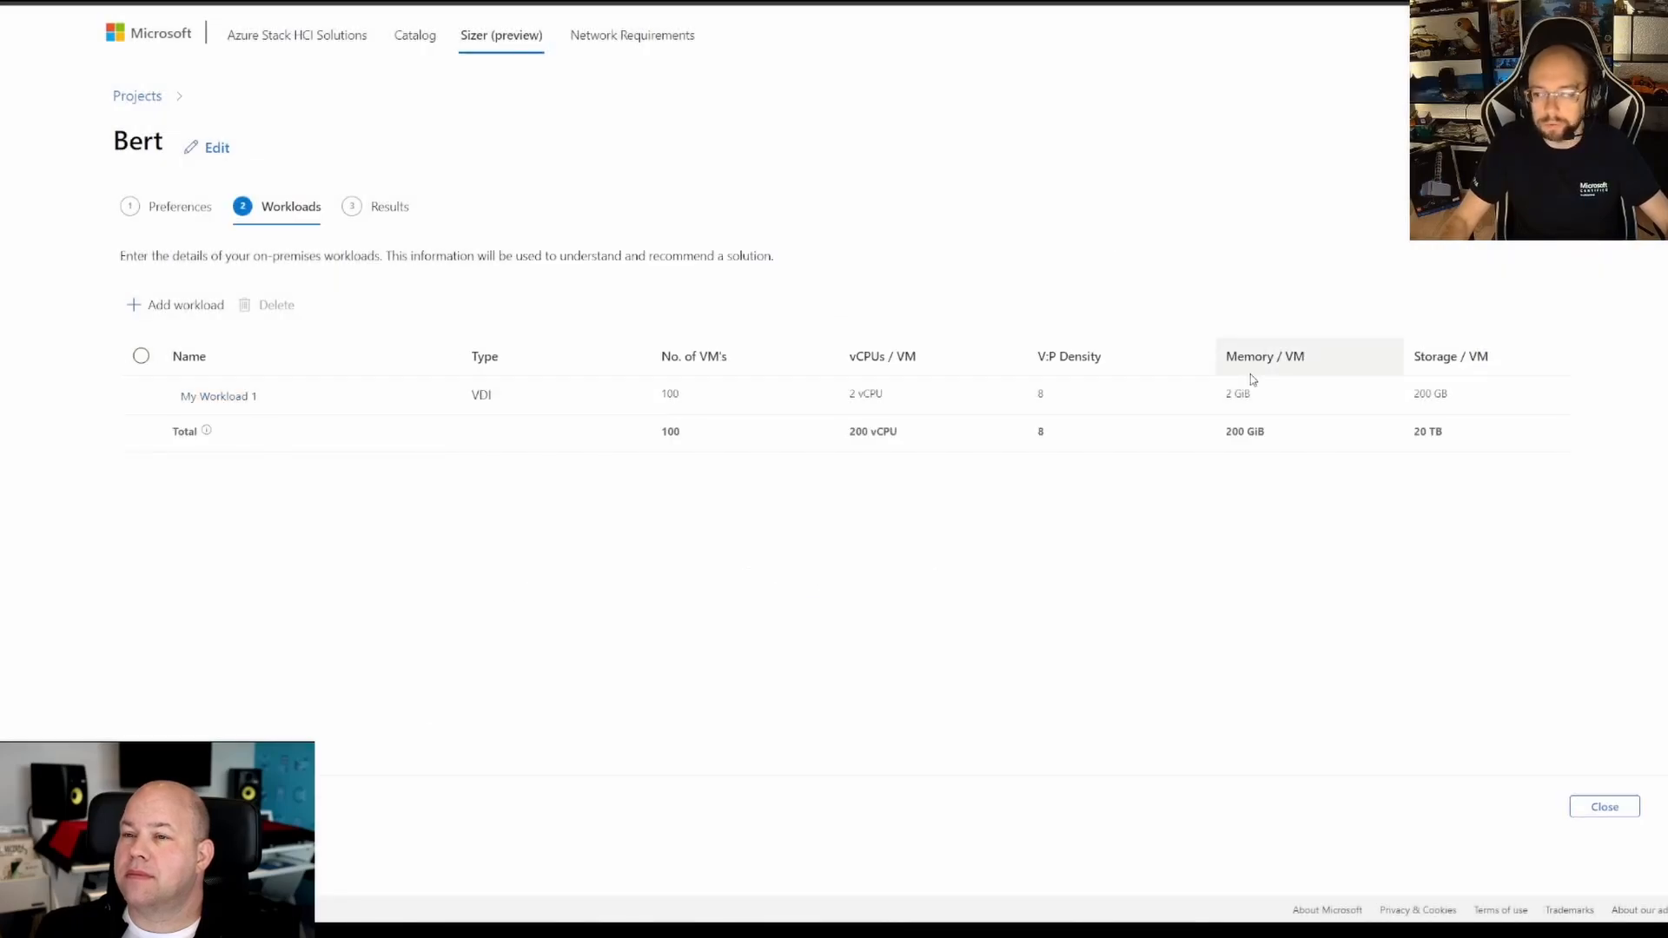
pyautogui.moveTo(165, 304)
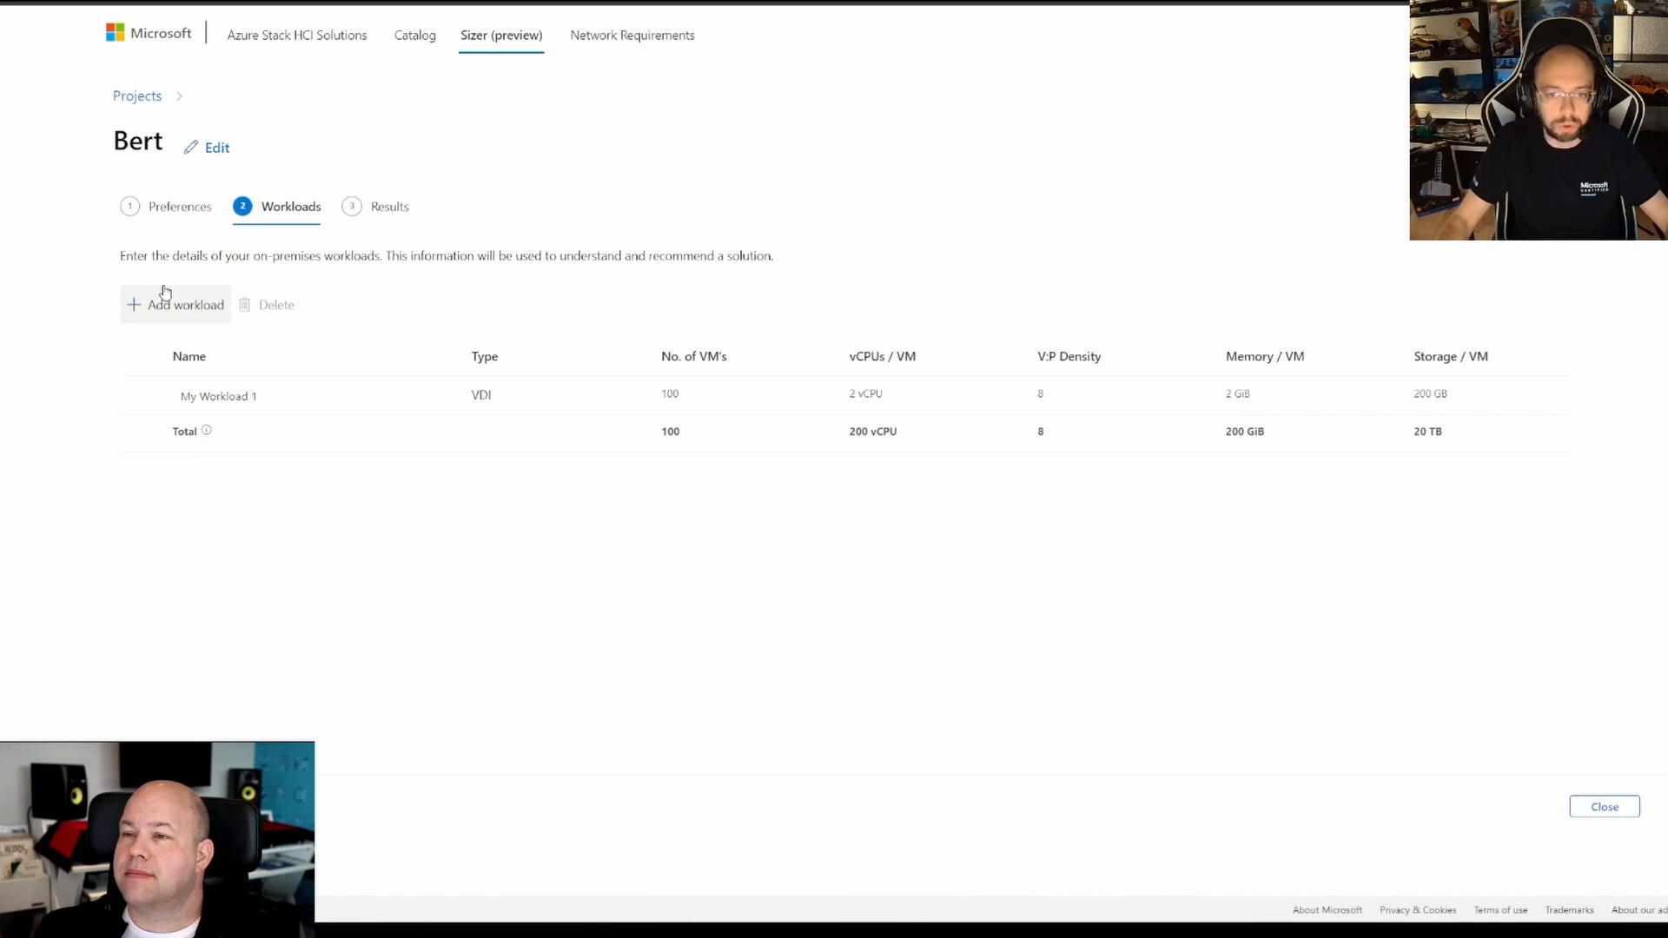
pyautogui.click(174, 304)
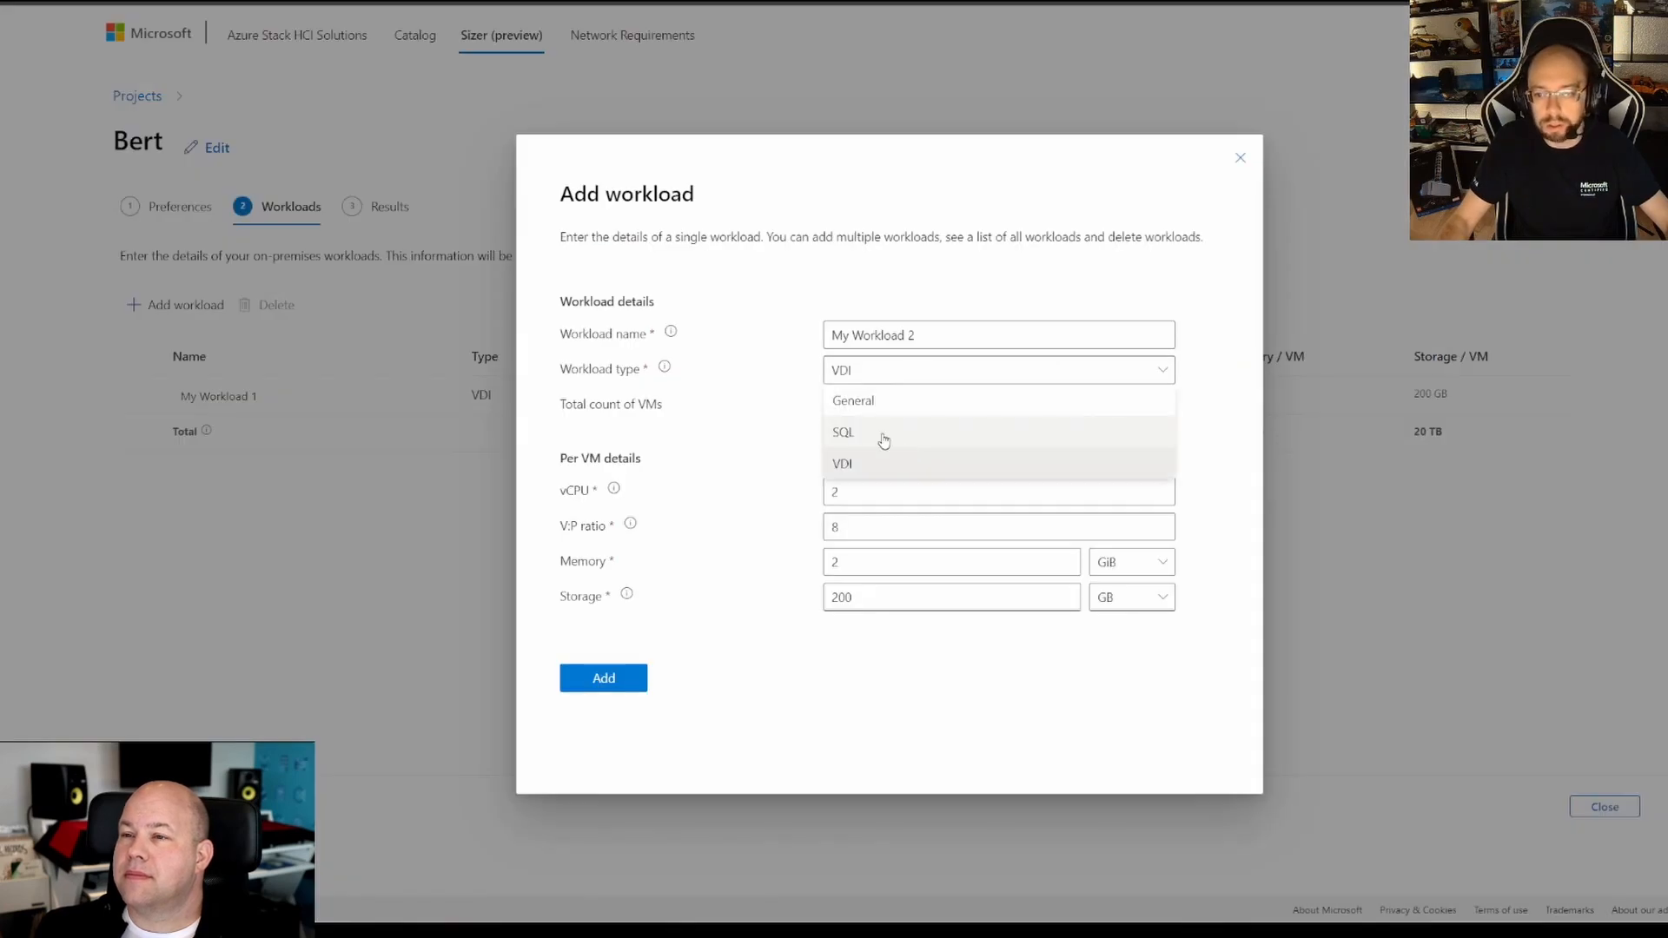
pyautogui.click(842, 433)
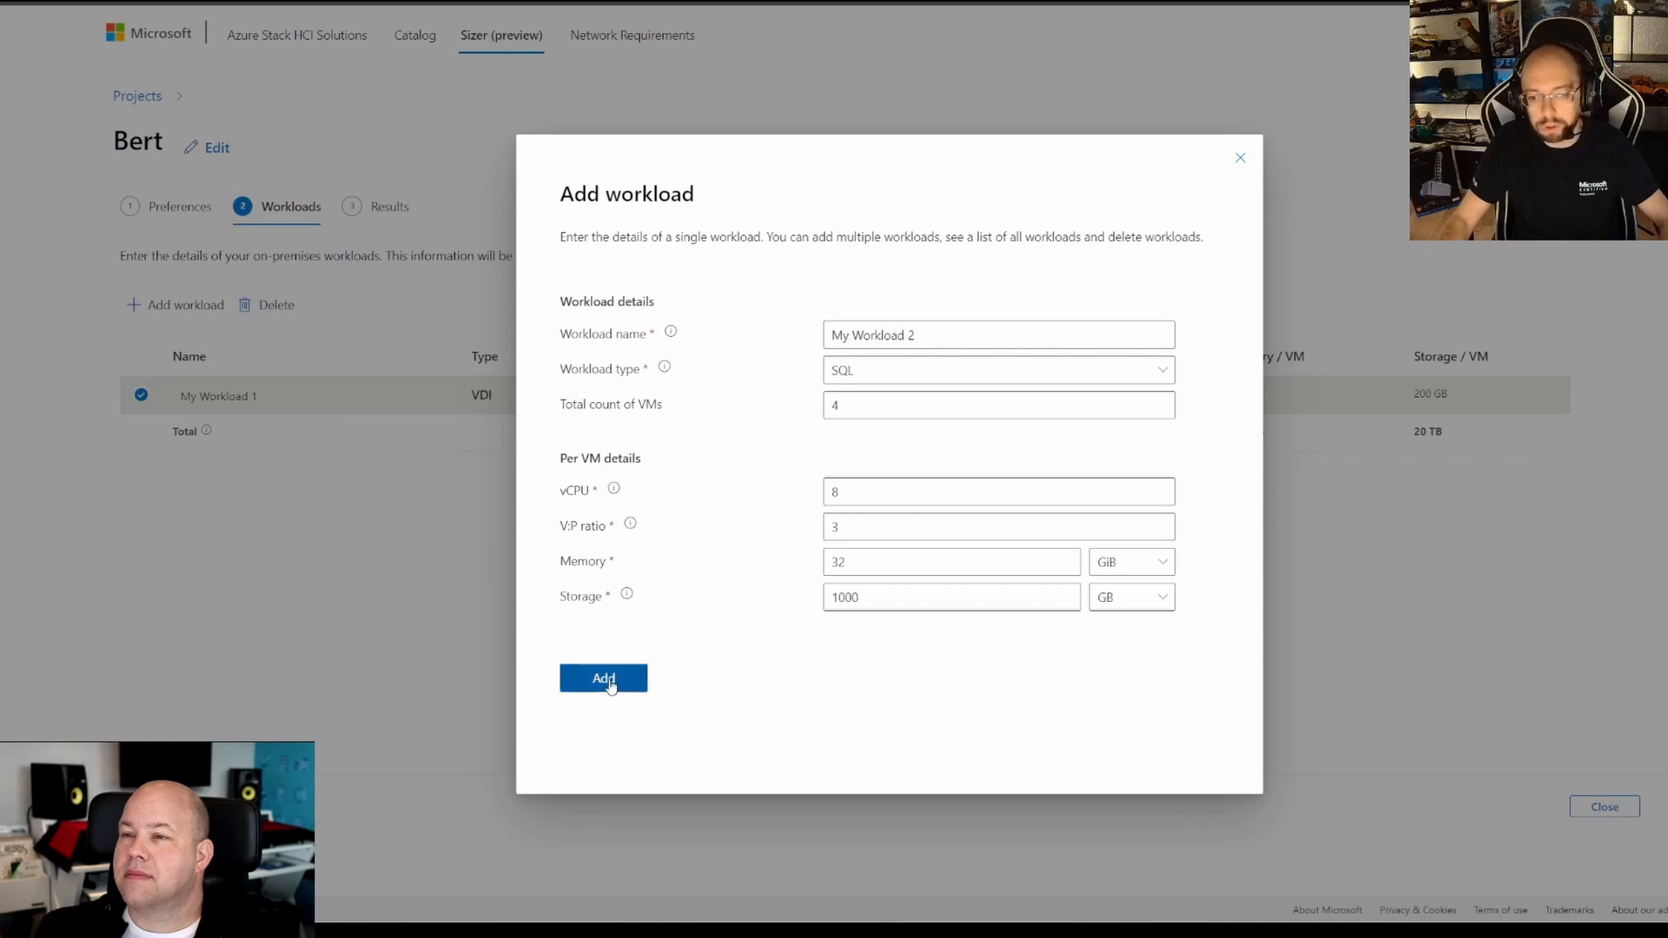
pyautogui.click(603, 679)
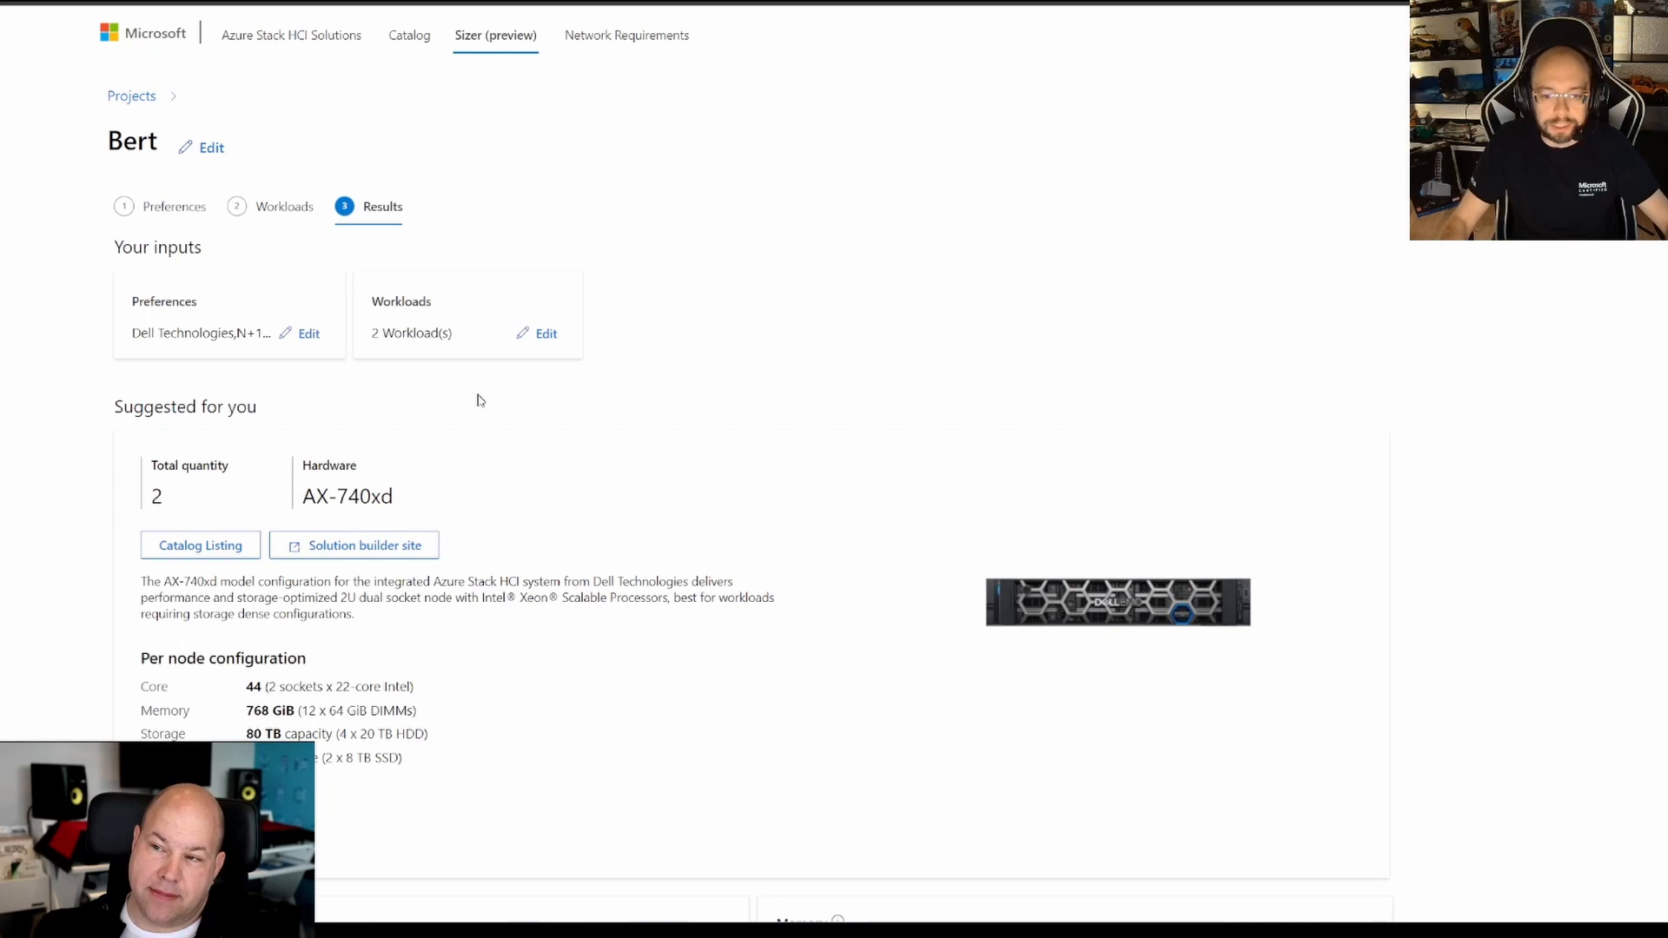
pyautogui.scroll(-3)
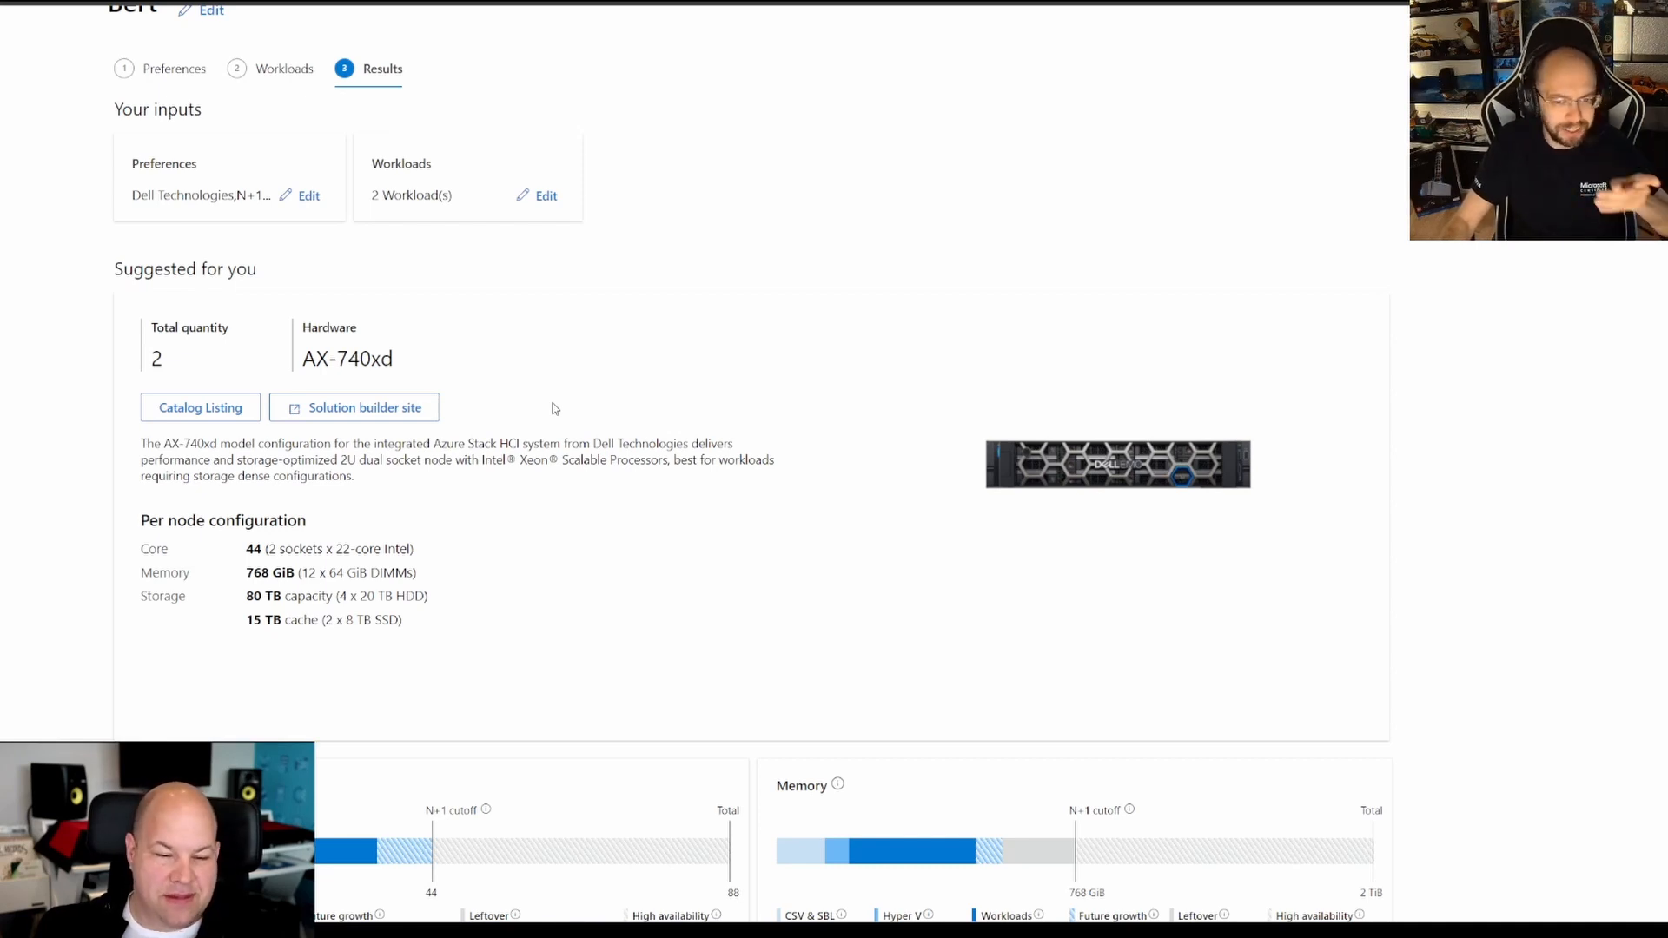
pyautogui.scroll(-3)
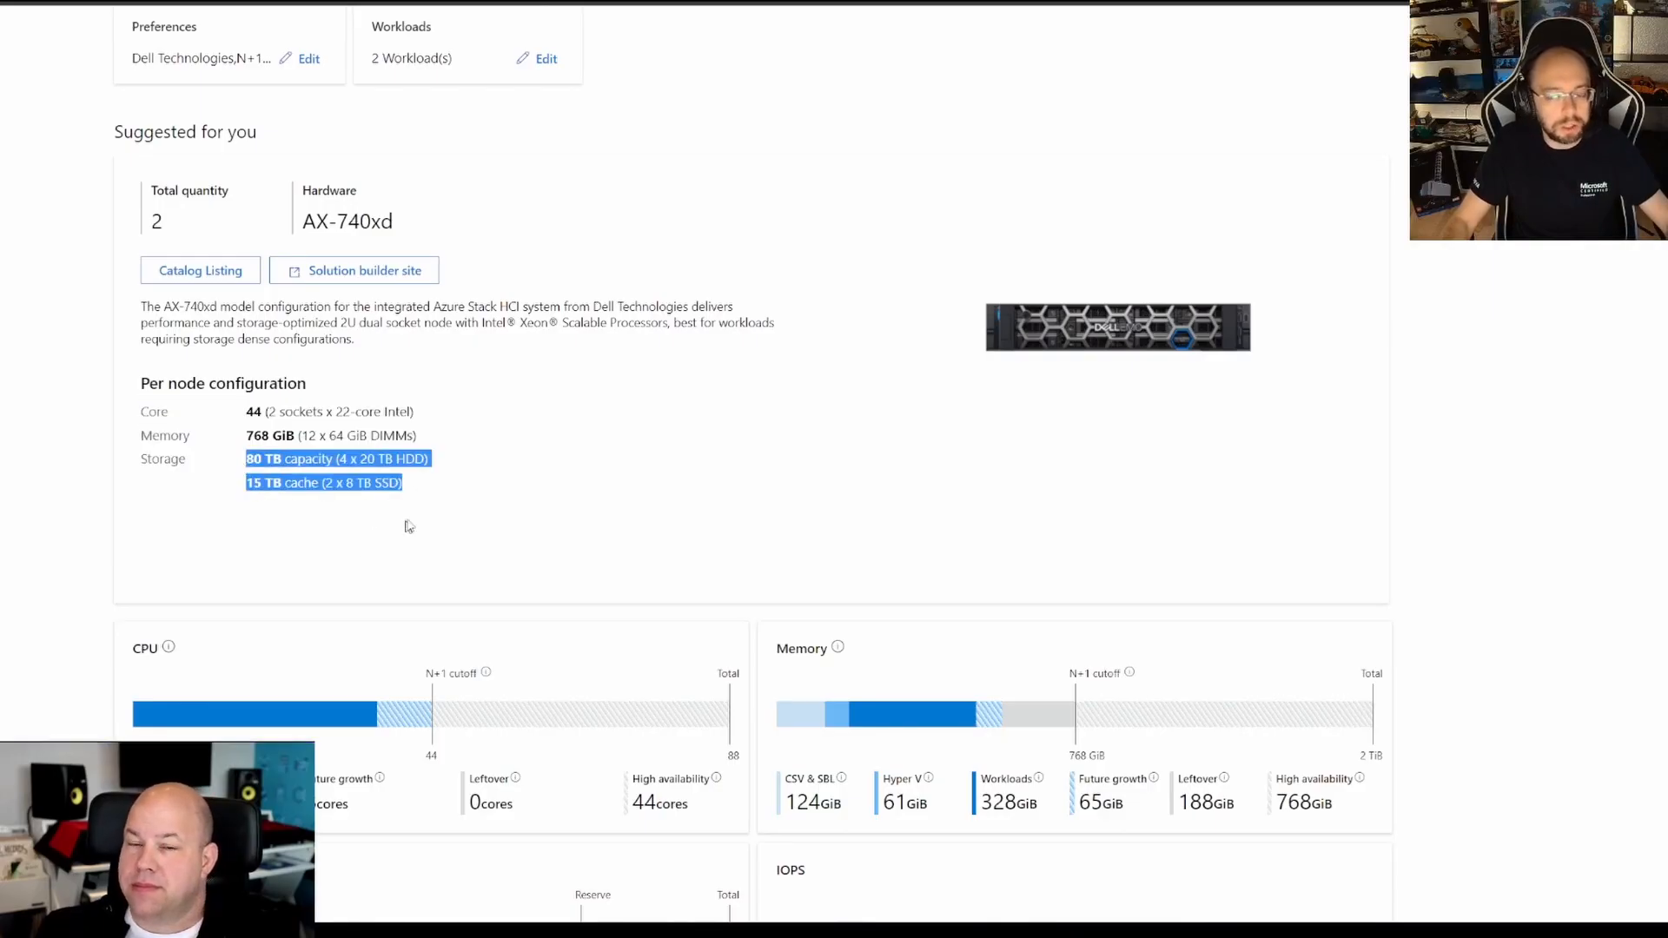
pyautogui.click(406, 525)
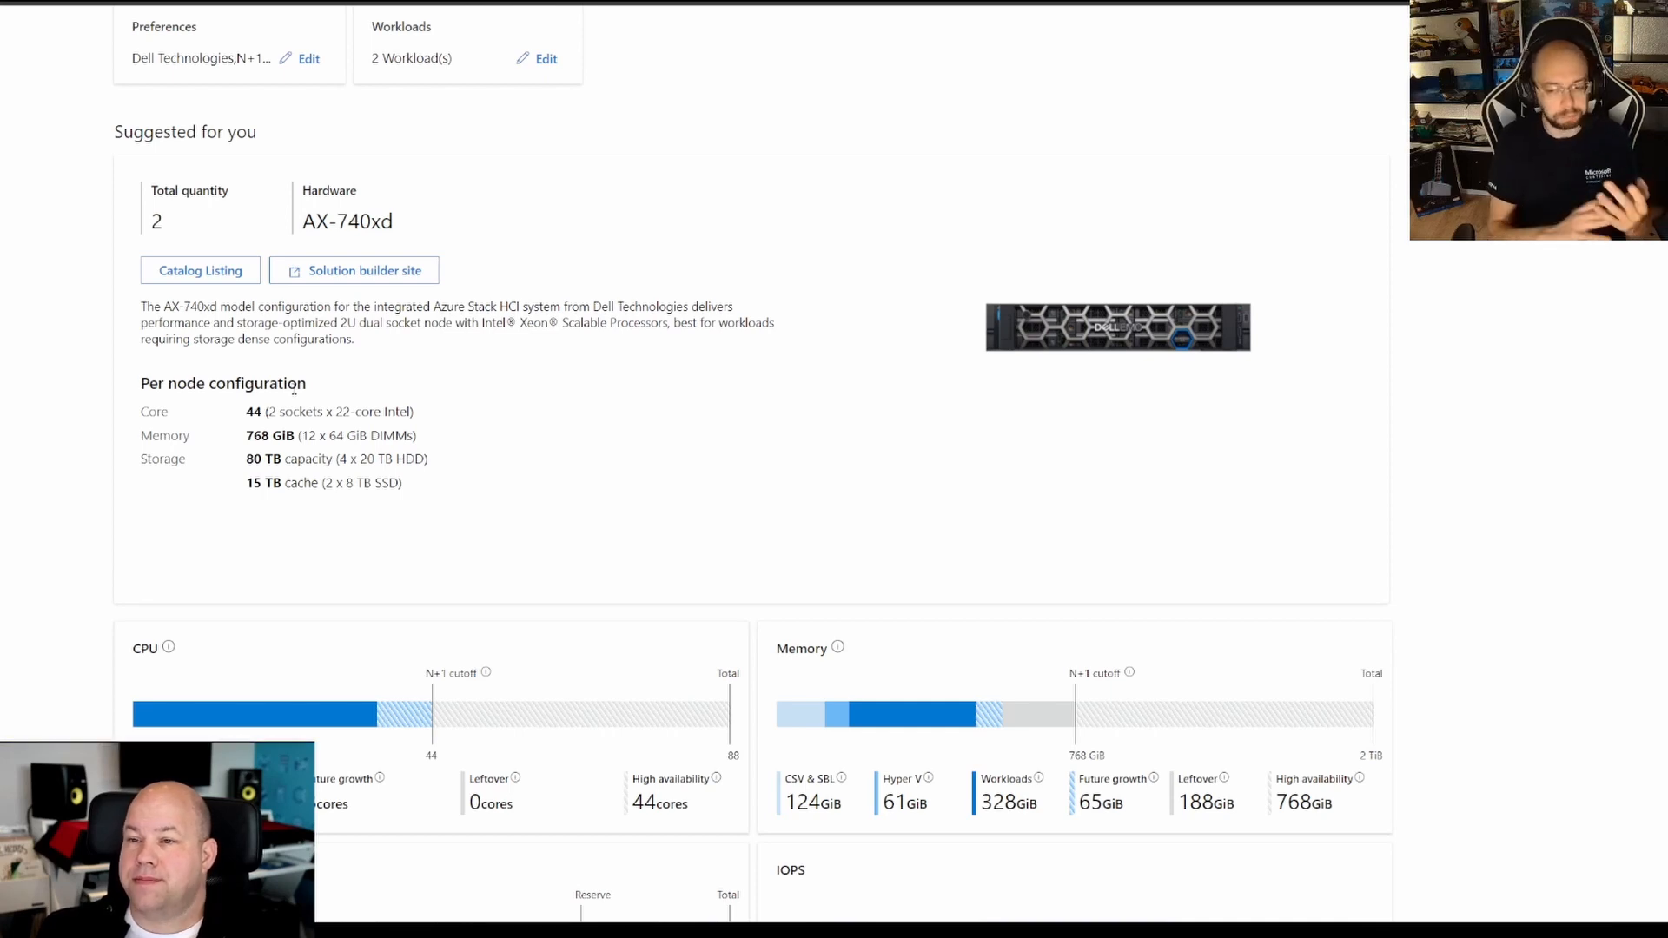
pyautogui.scroll(-3)
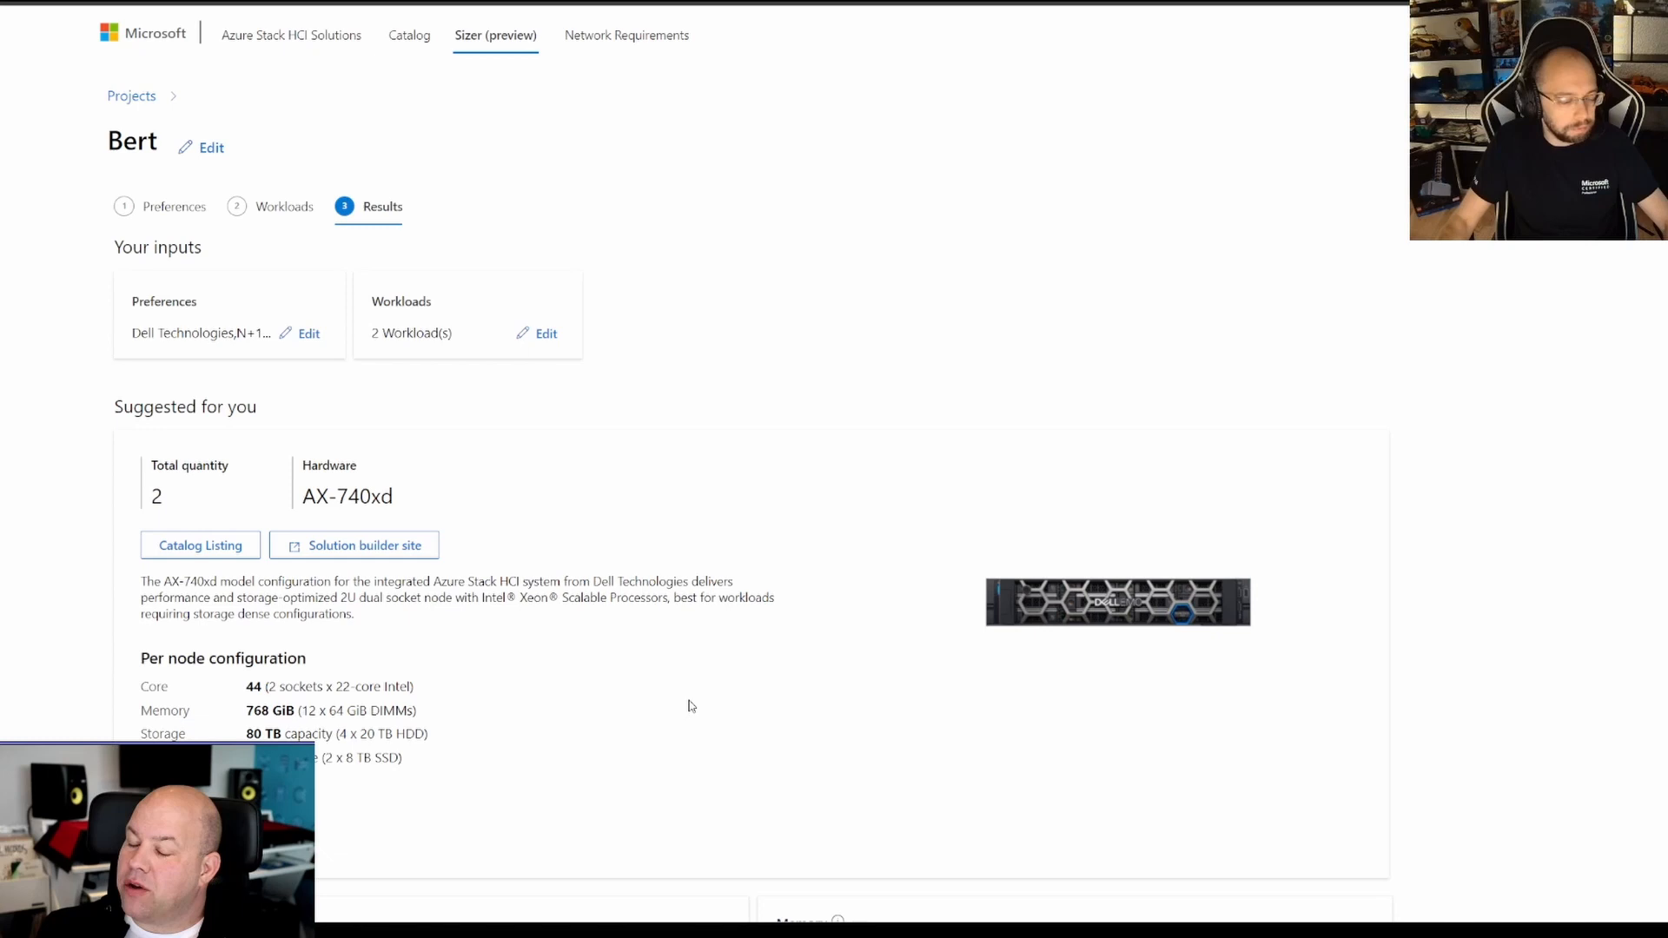
# Scroll down the results to the CPU, memory, storage and IOPS breakdown panels.
pyautogui.scroll(-3)
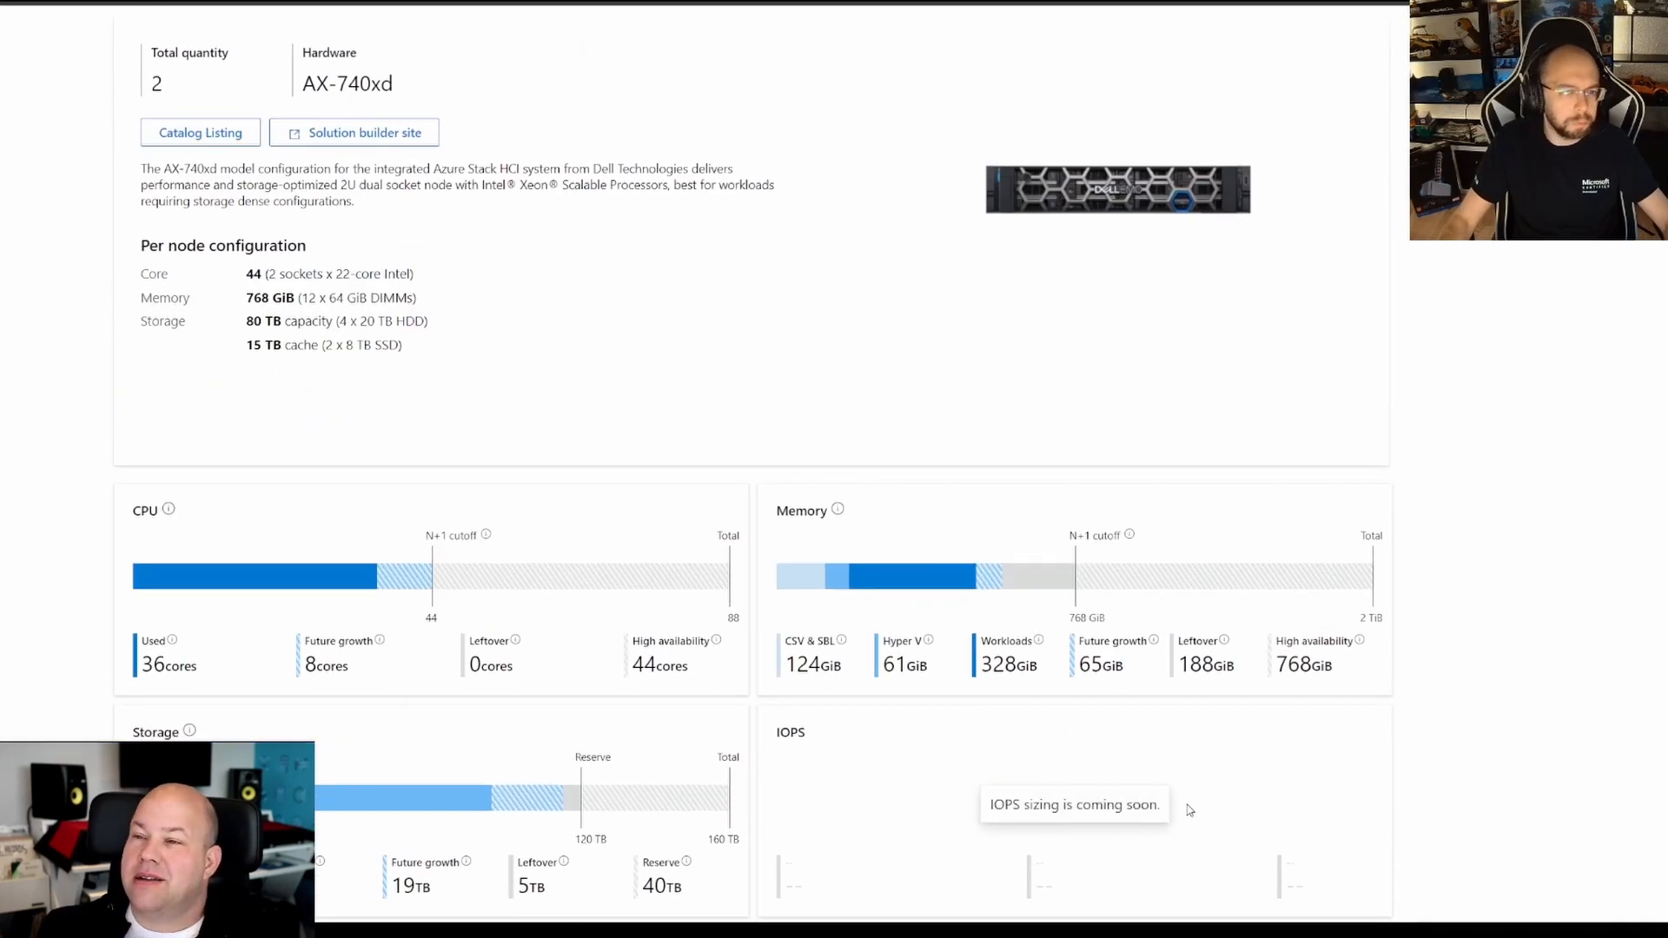
pyautogui.scroll(-3)
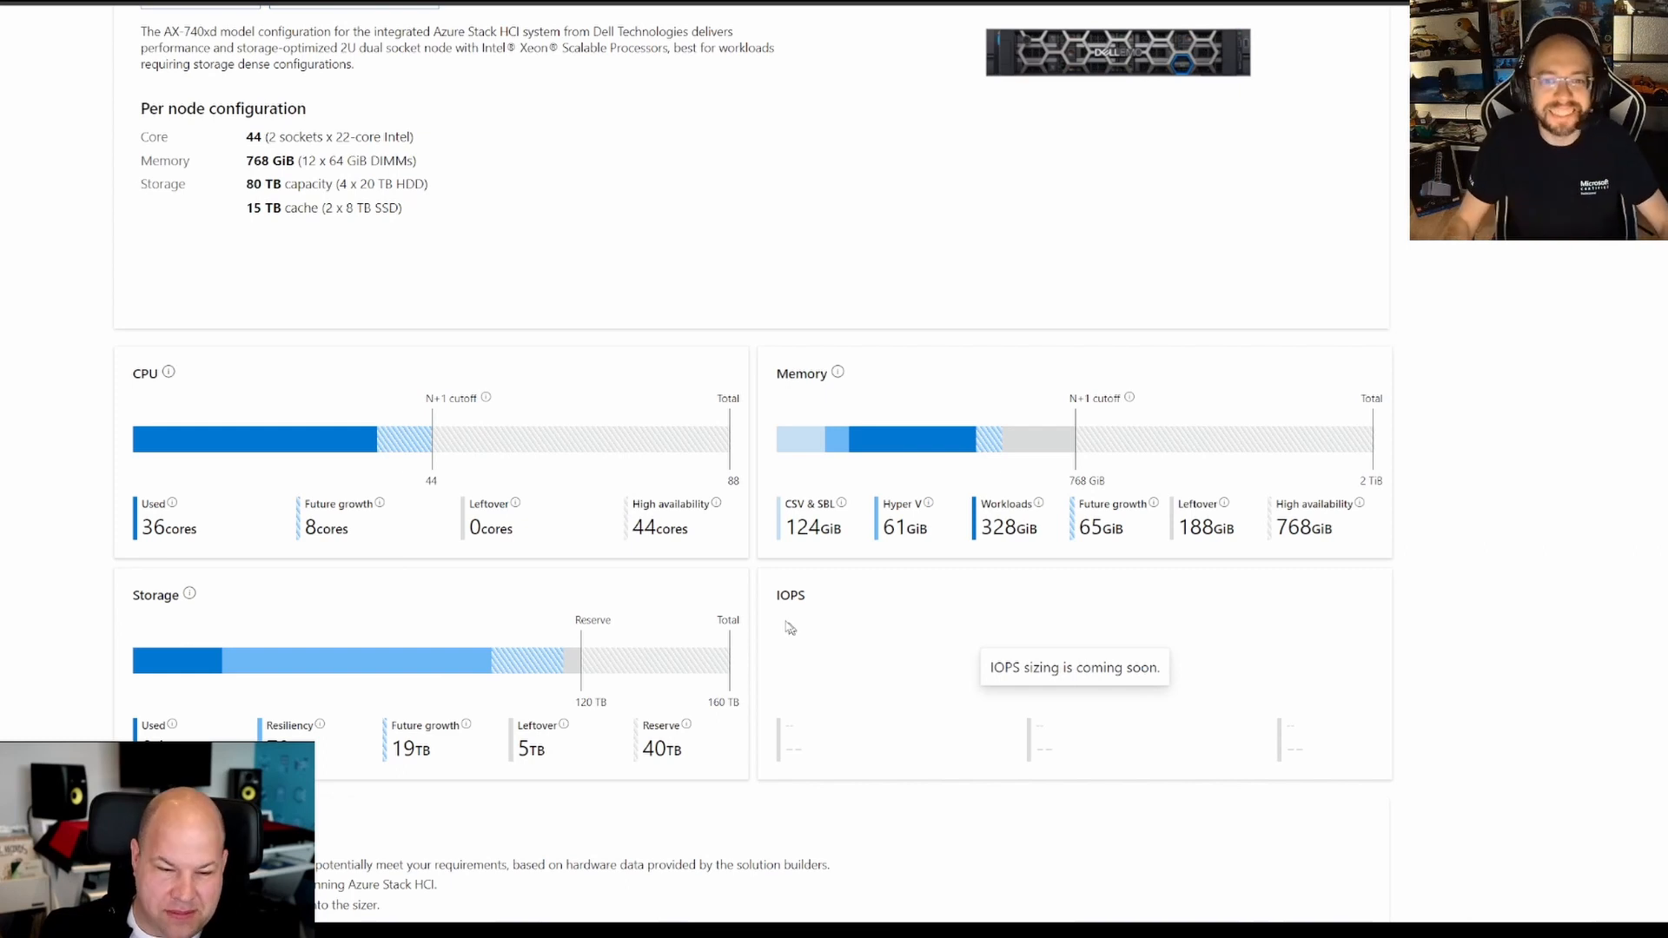
pyautogui.moveTo(641, 287)
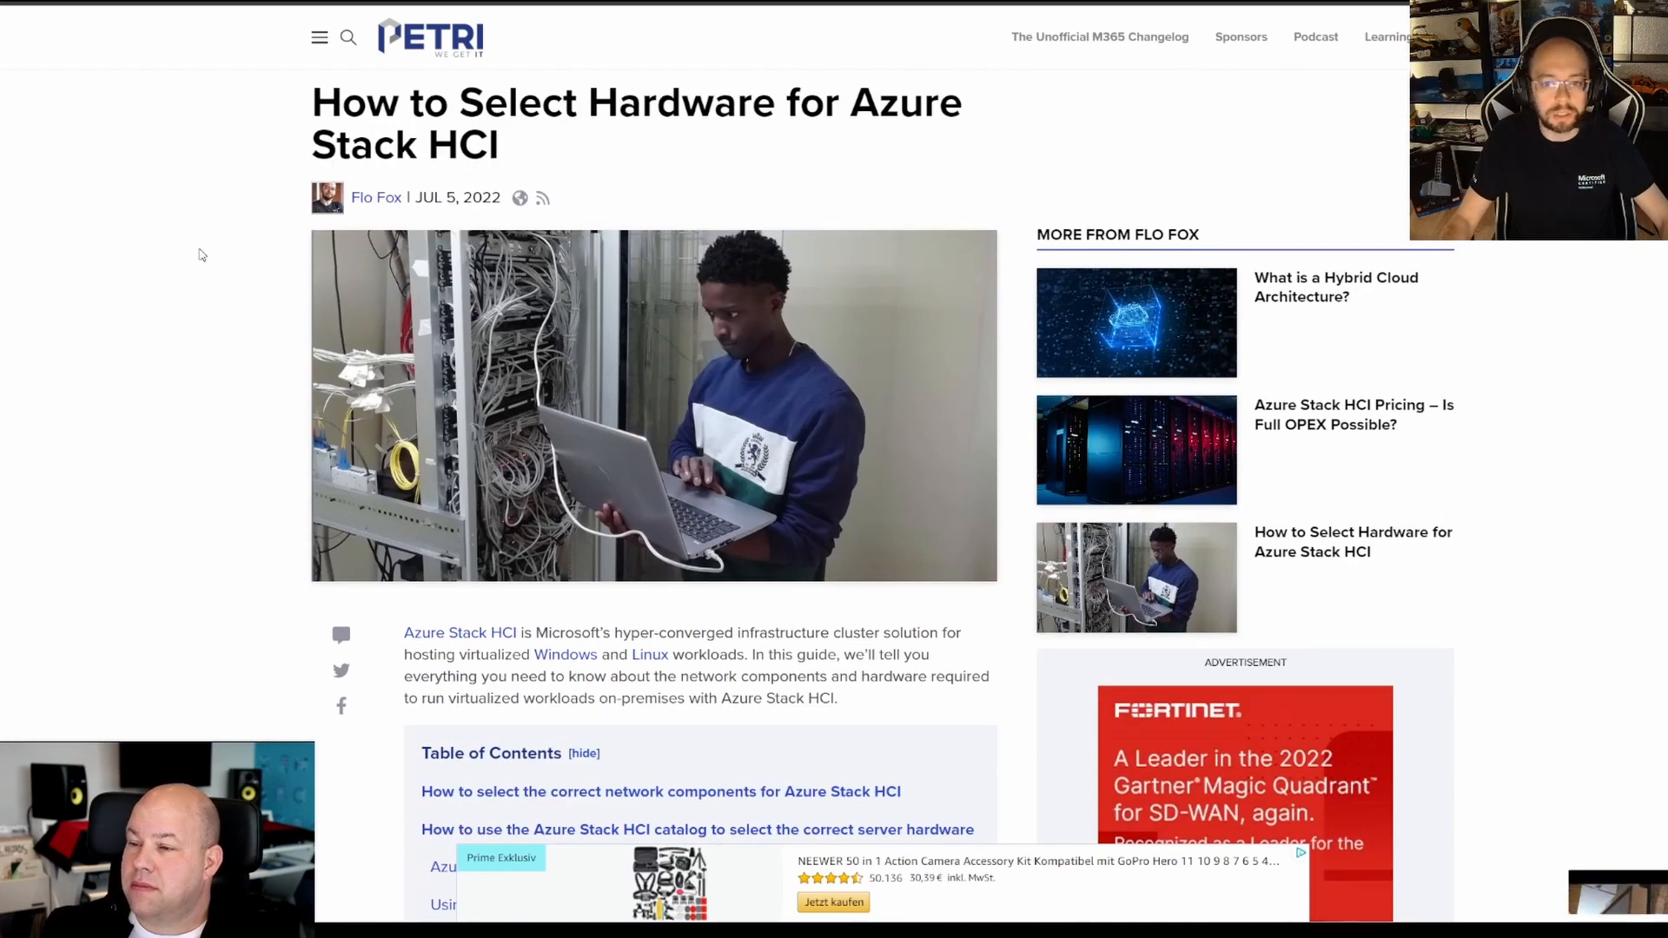
# Scroll through the Petri article's sections on selecting Azure Stack HCI hardware.
pyautogui.scroll(-3)
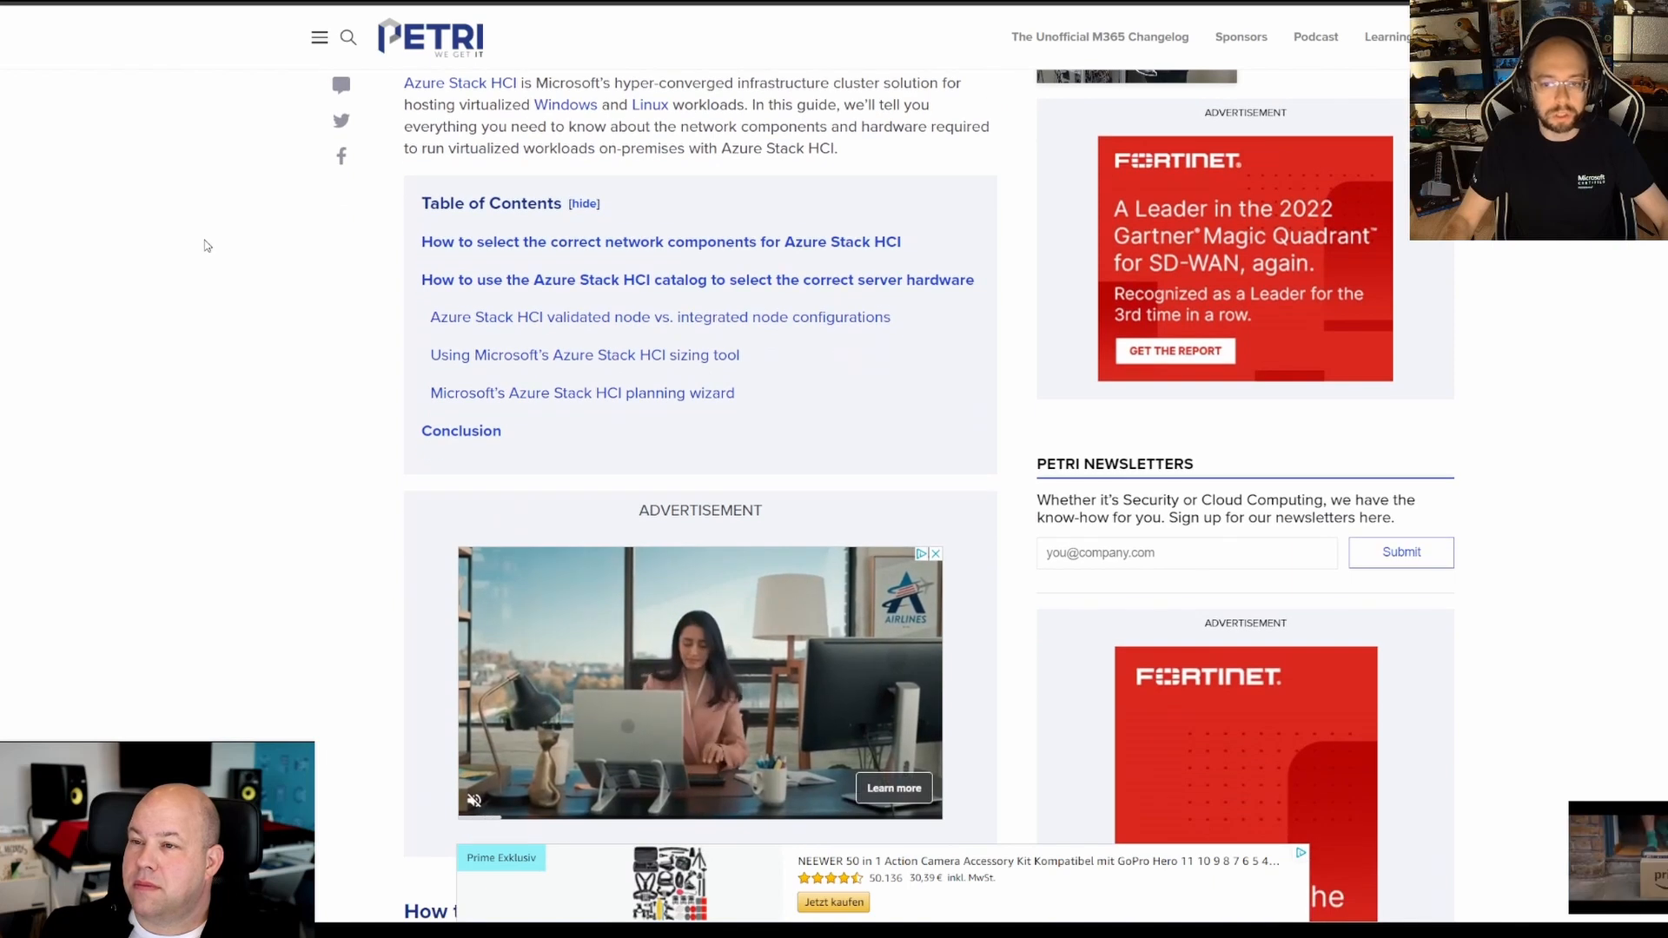
pyautogui.scroll(-3)
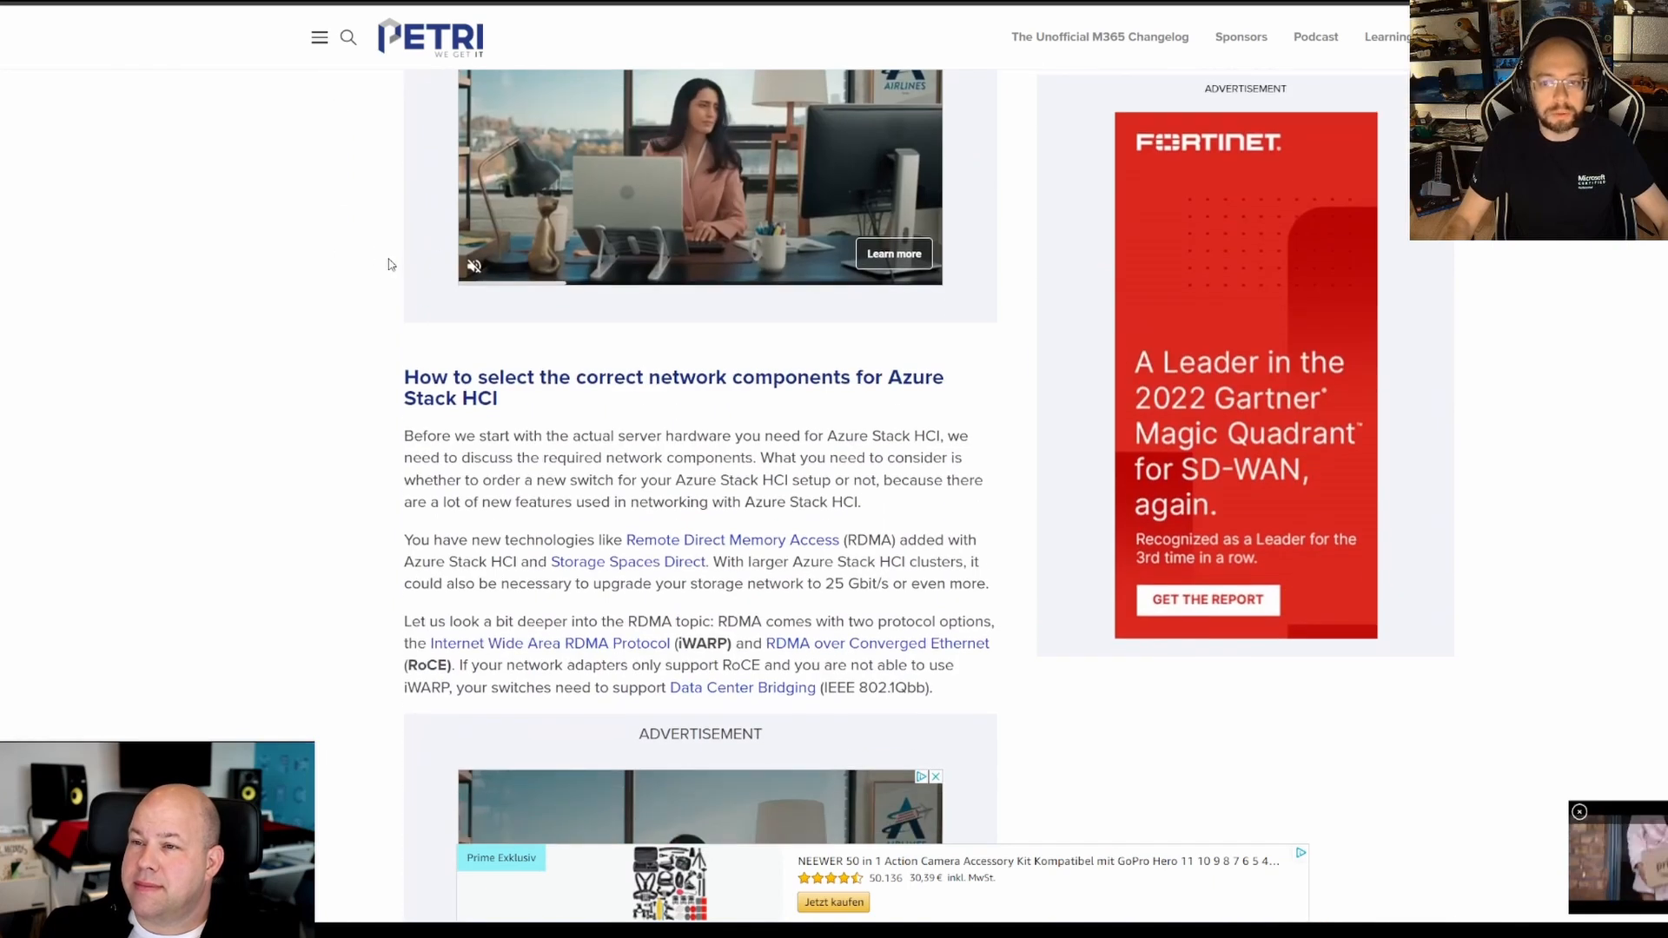
pyautogui.scroll(-3)
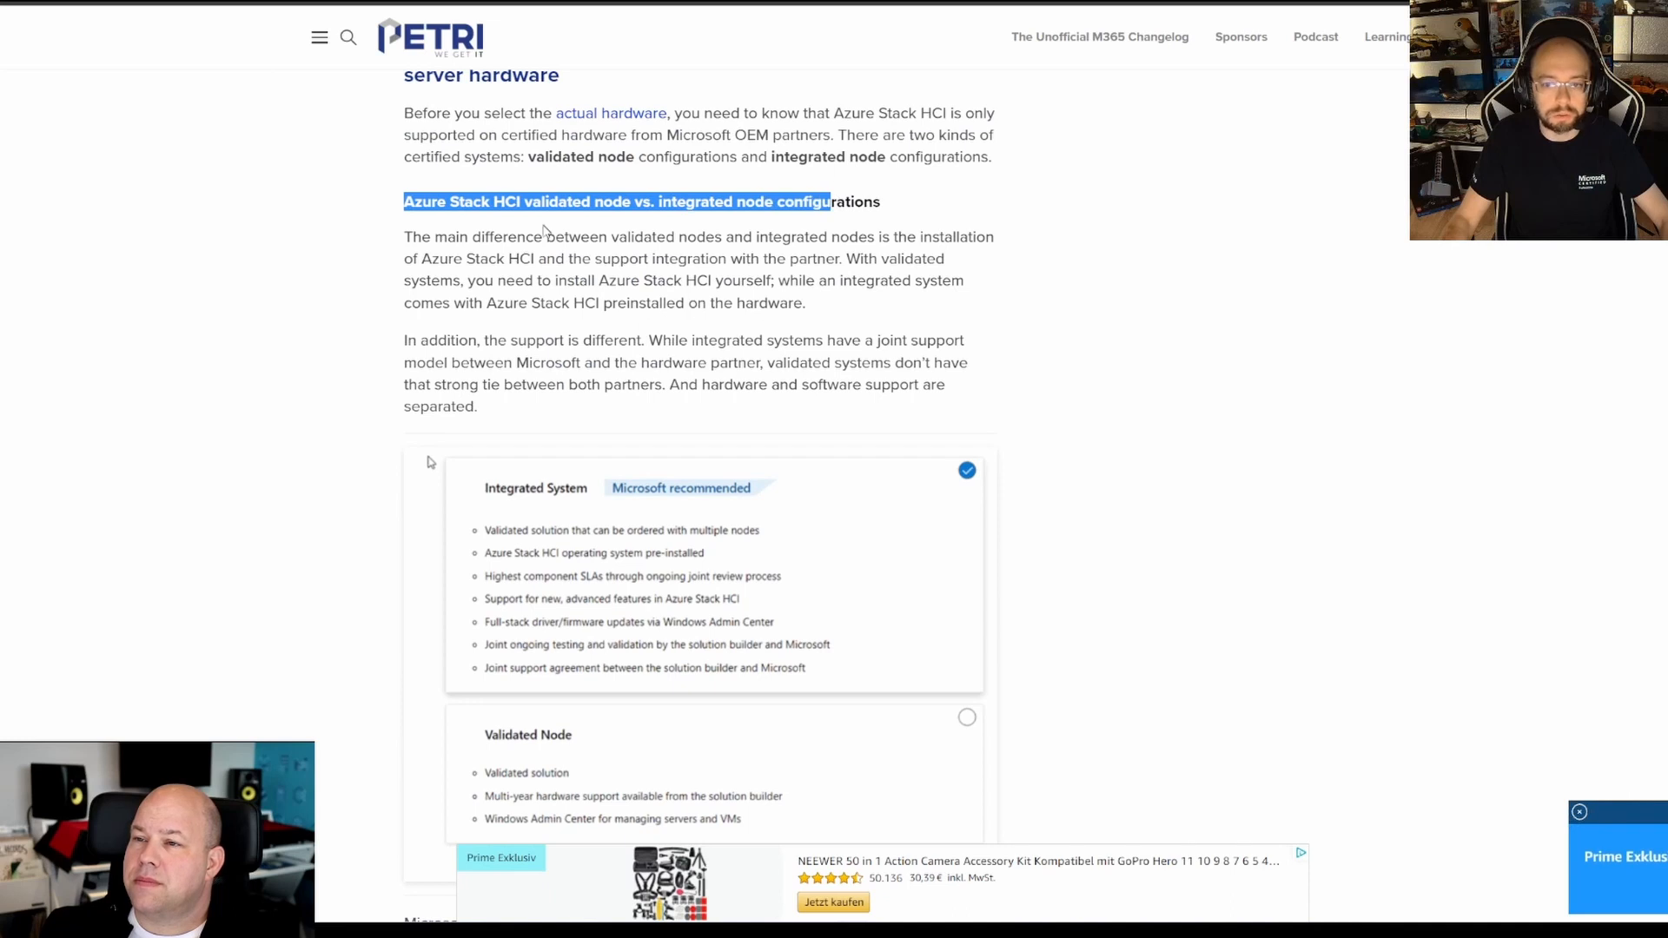
pyautogui.scroll(-3)
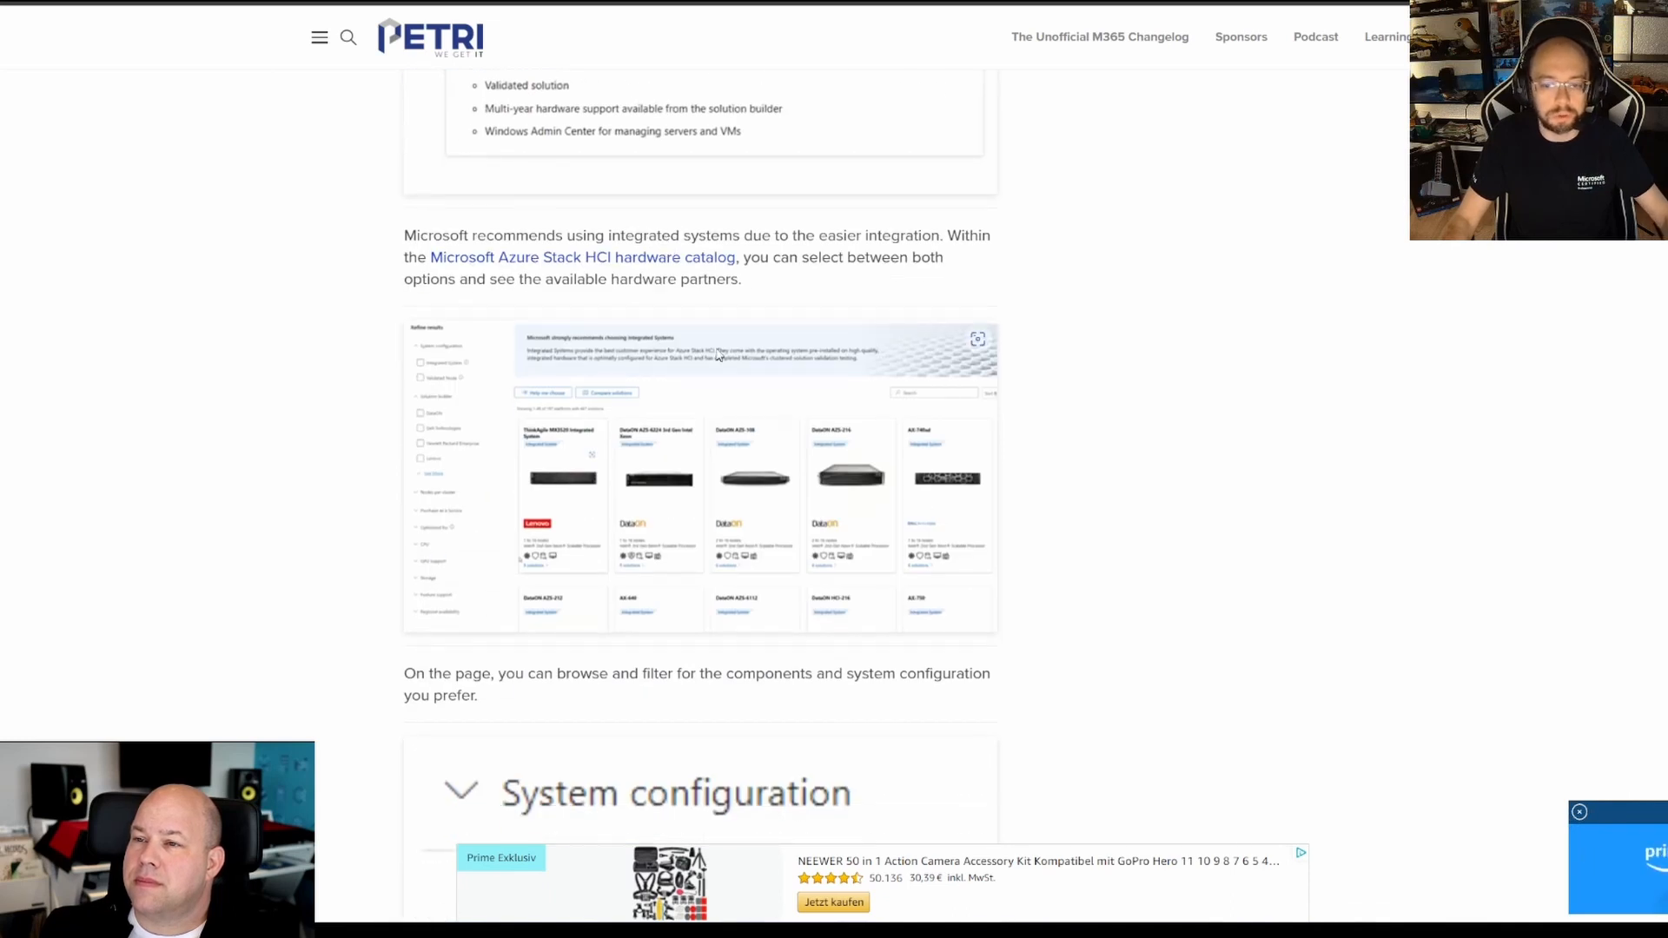
pyautogui.scroll(-3)
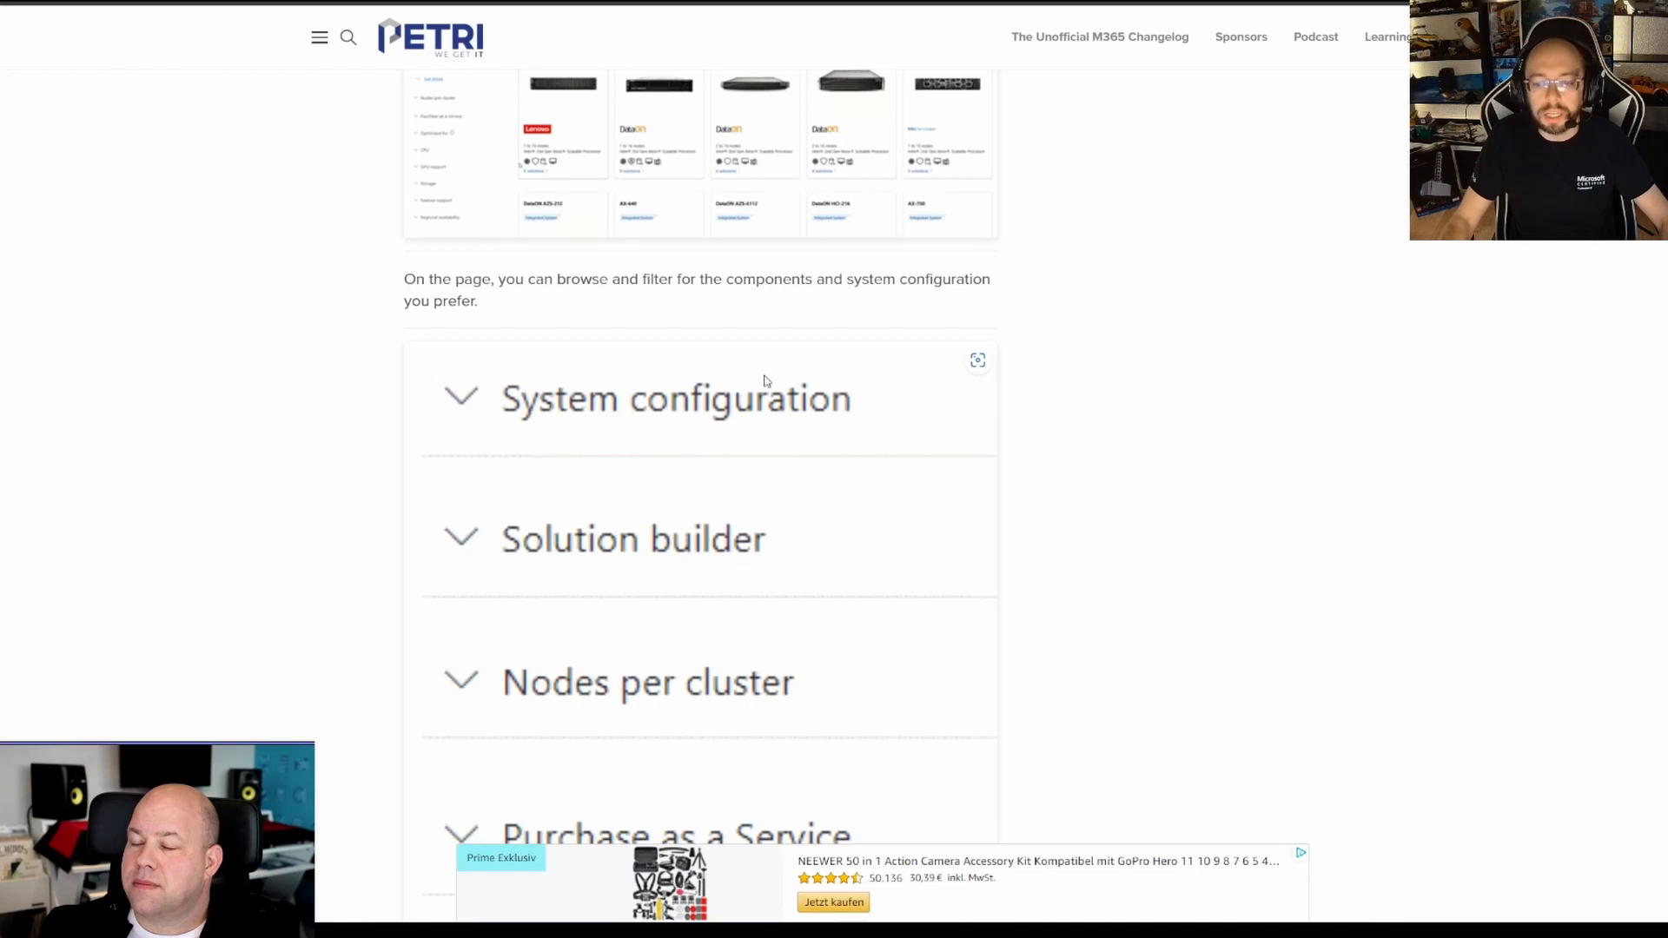
pyautogui.scroll(-3)
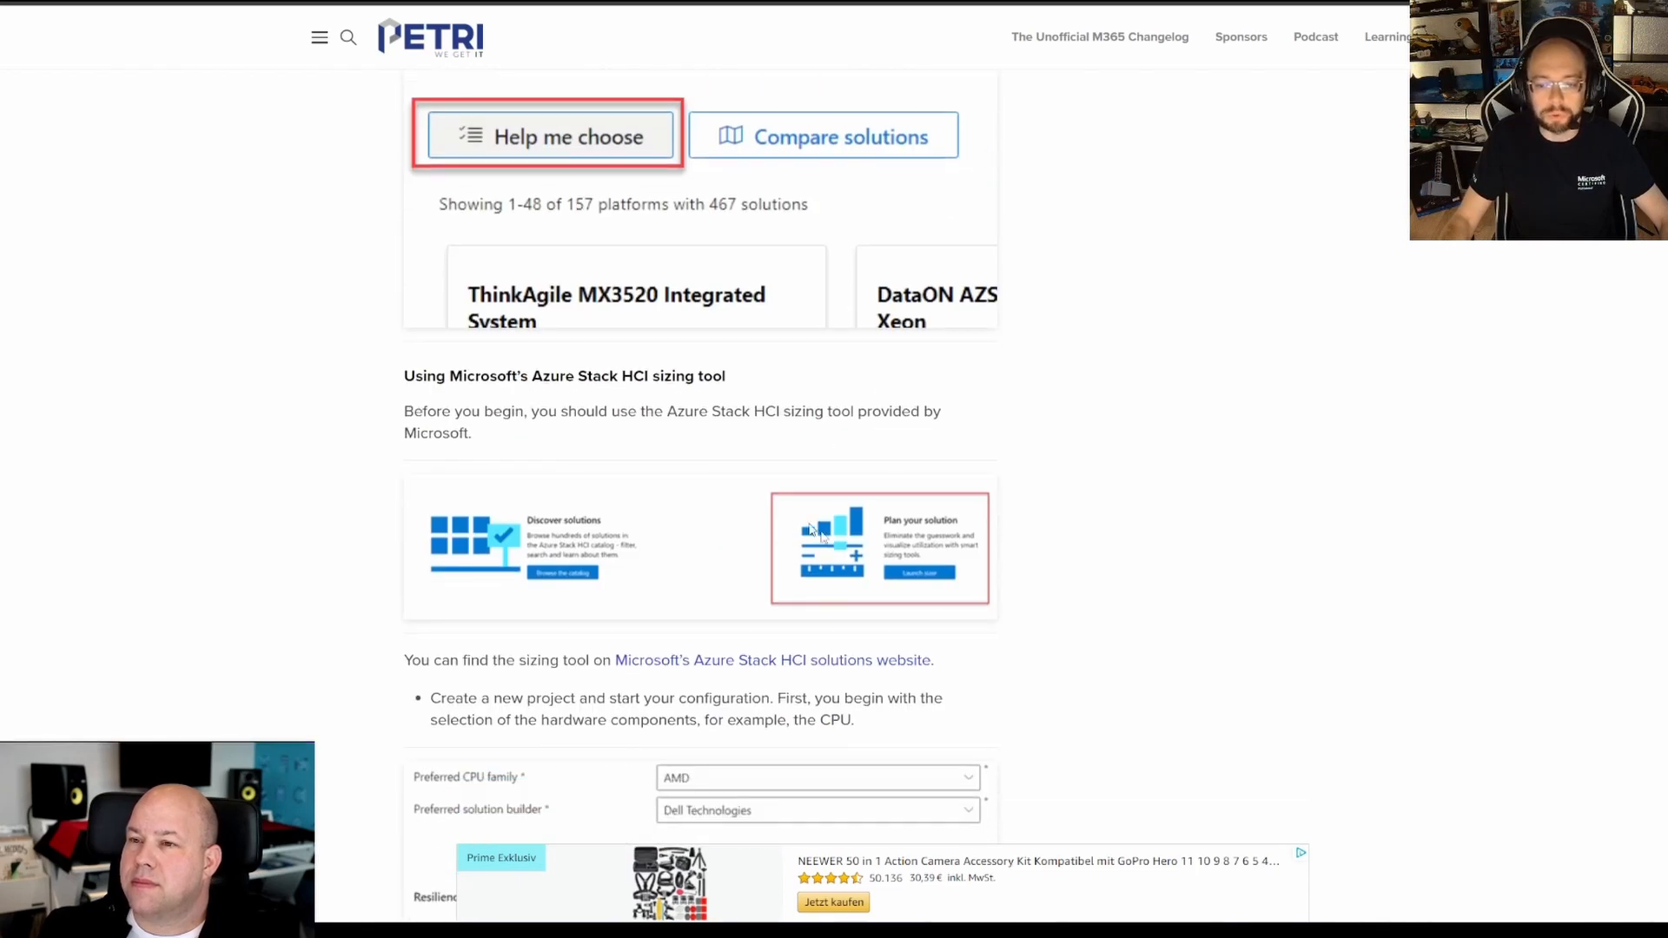
pyautogui.scroll(-3)
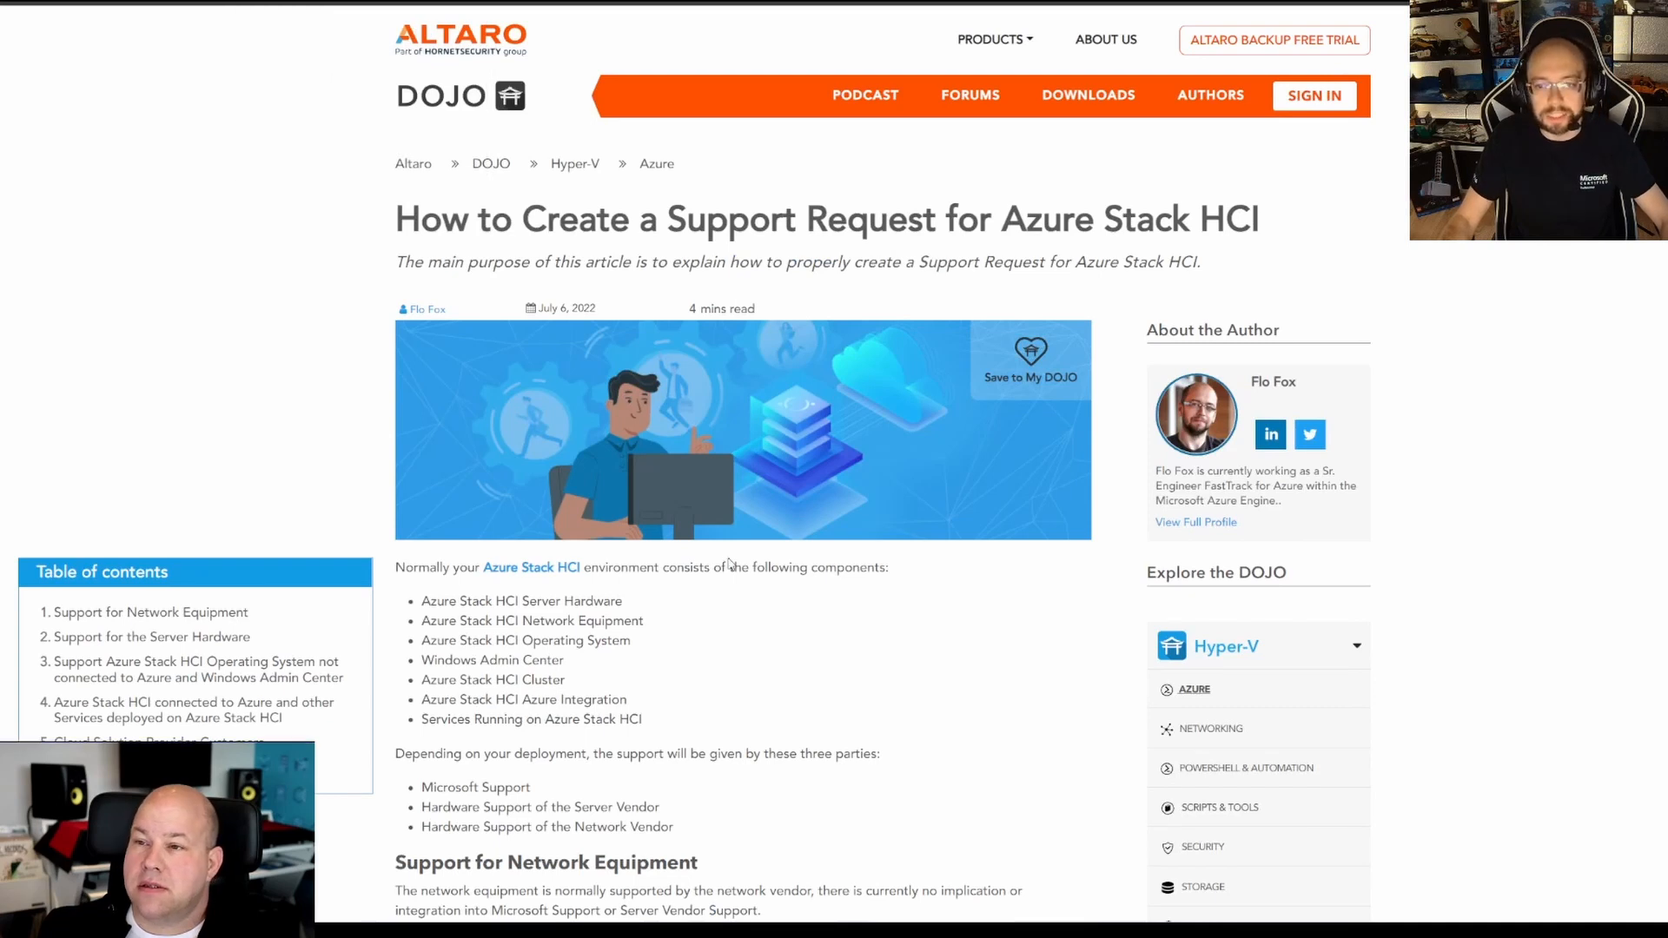
# Highlight the article title and scroll the support-request guide down to its Conclusion section.
pyautogui.moveTo(394, 219); pyautogui.dragTo(950, 219)
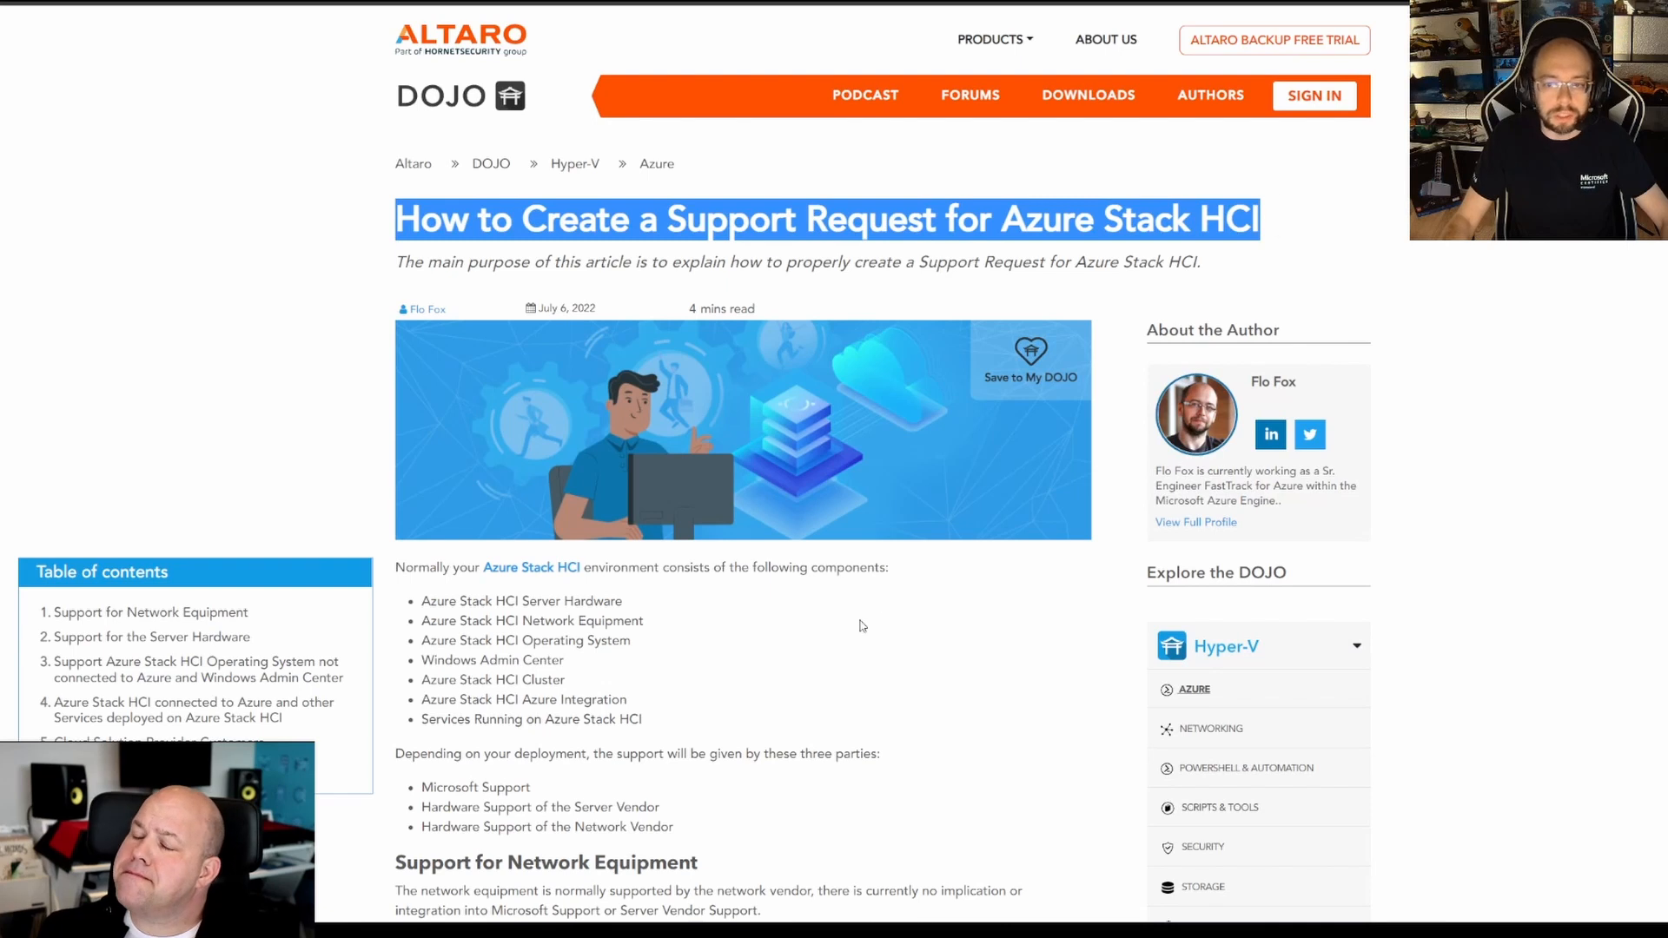
pyautogui.scroll(-3)
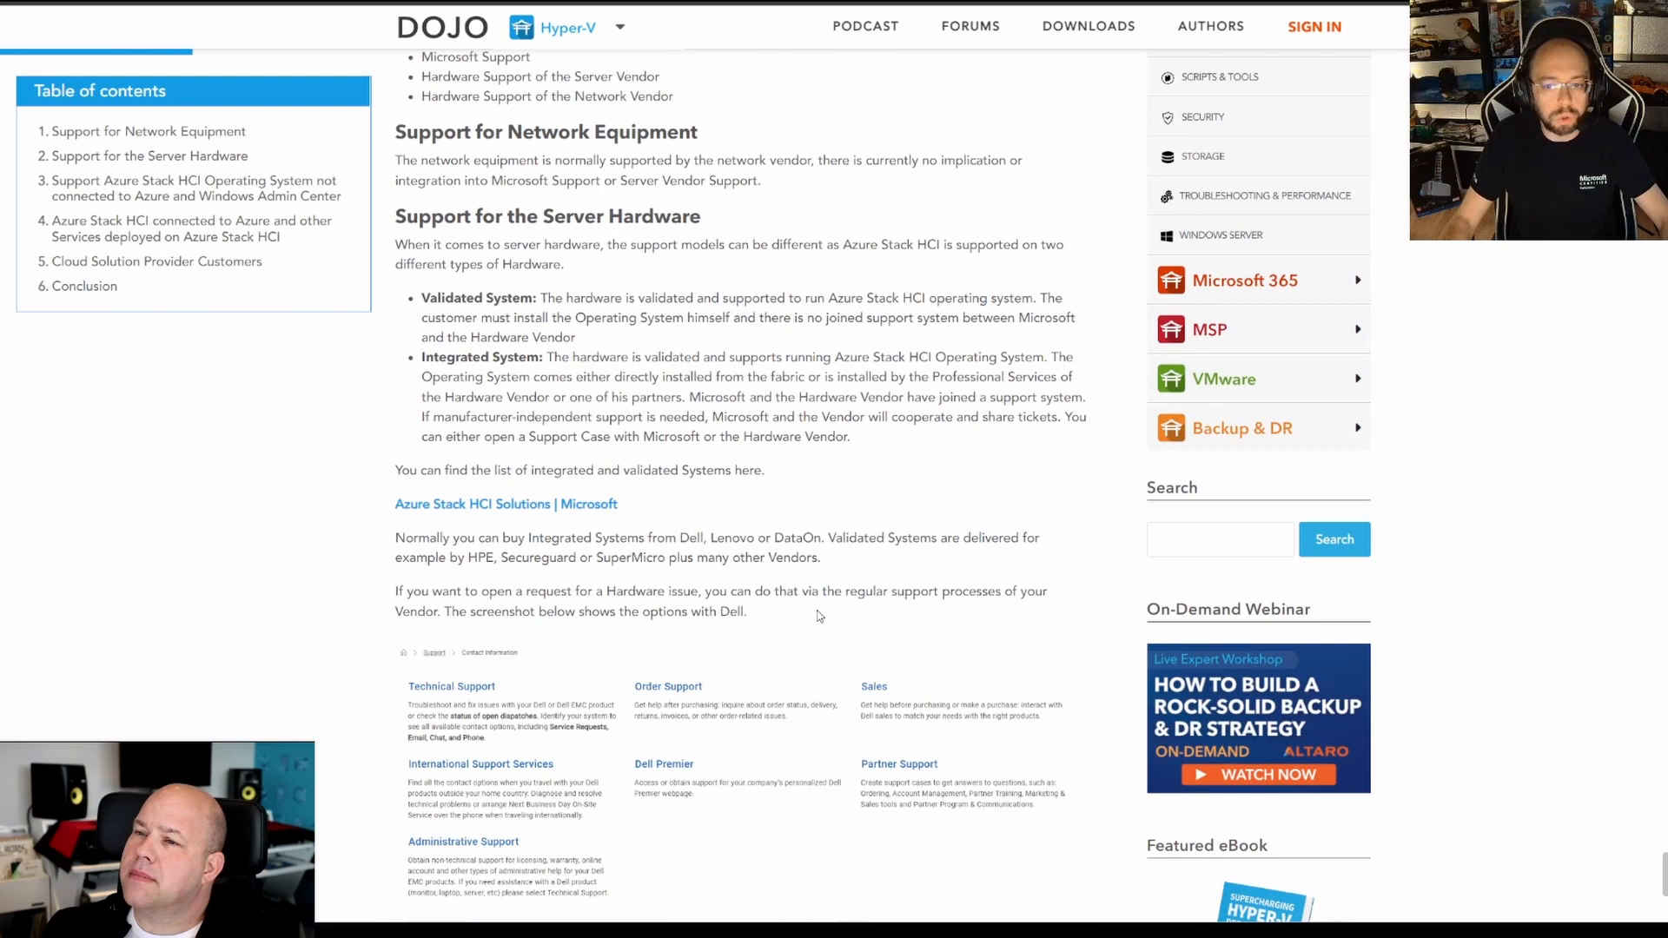
pyautogui.scroll(-3)
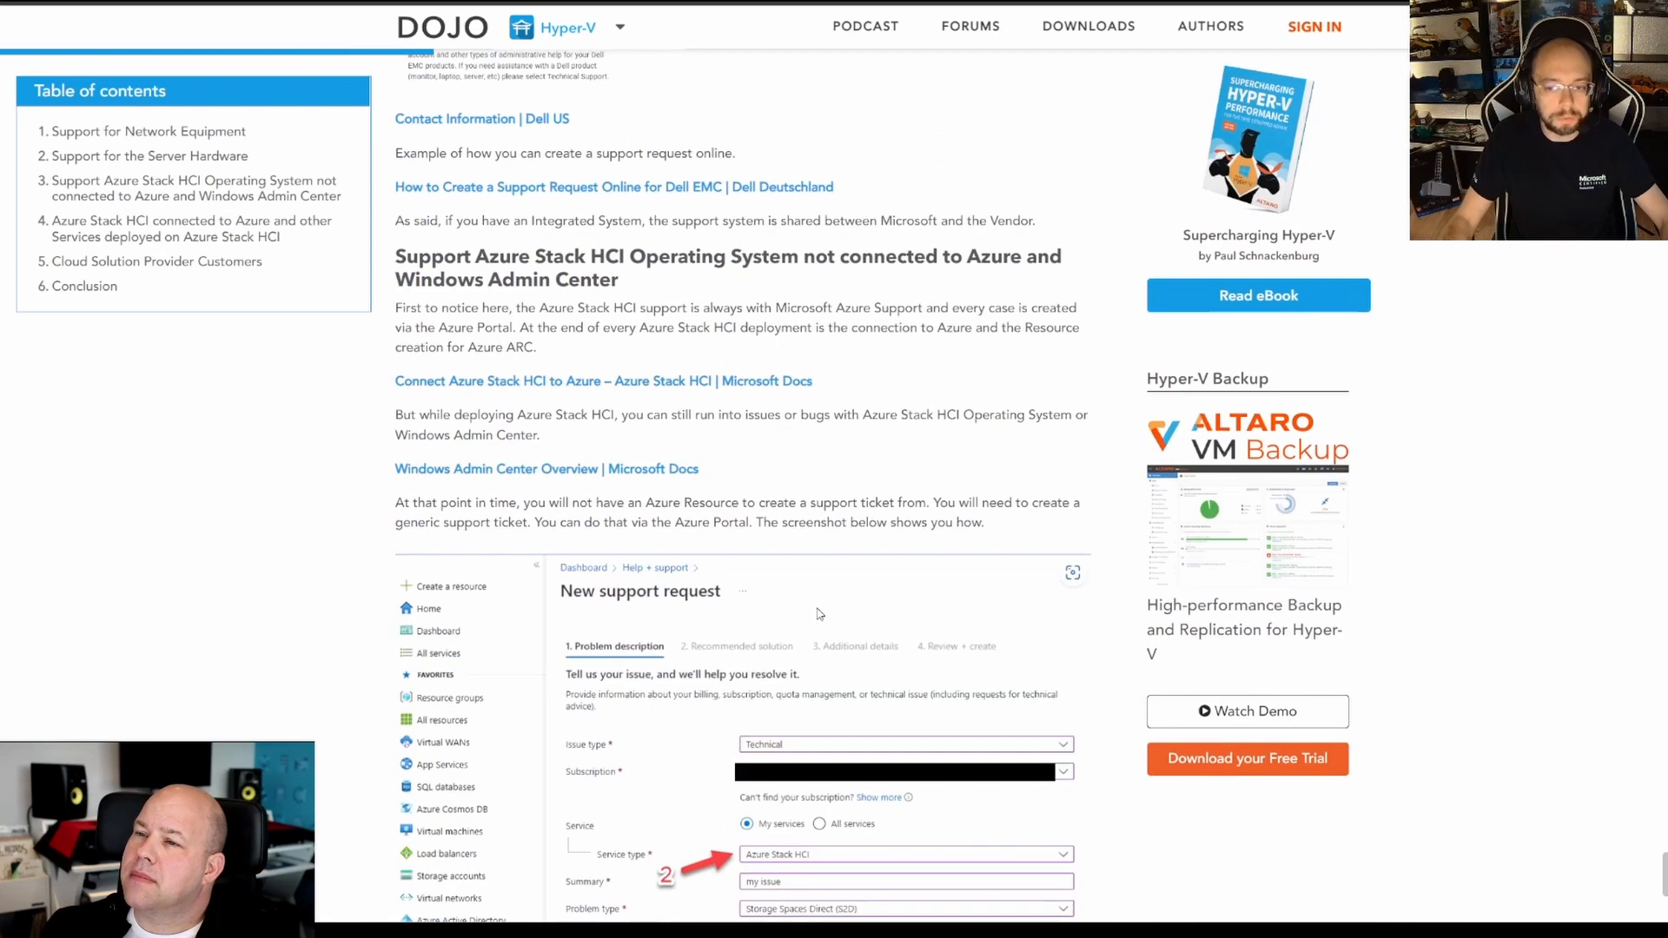
pyautogui.scroll(-3)
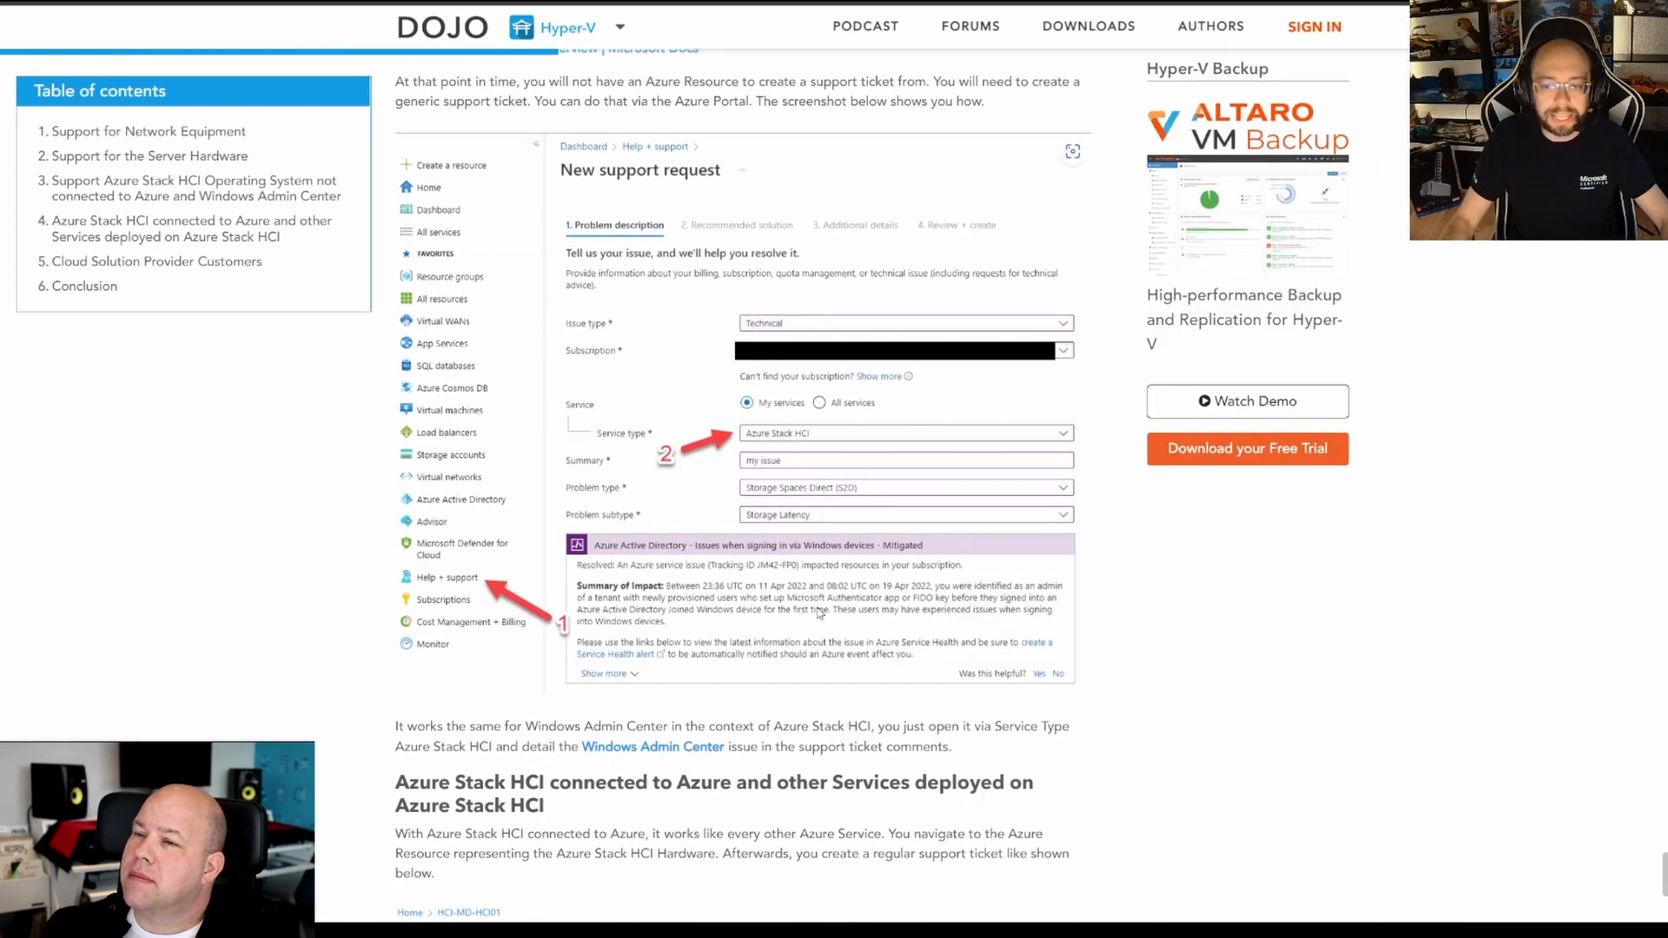
pyautogui.scroll(-3)
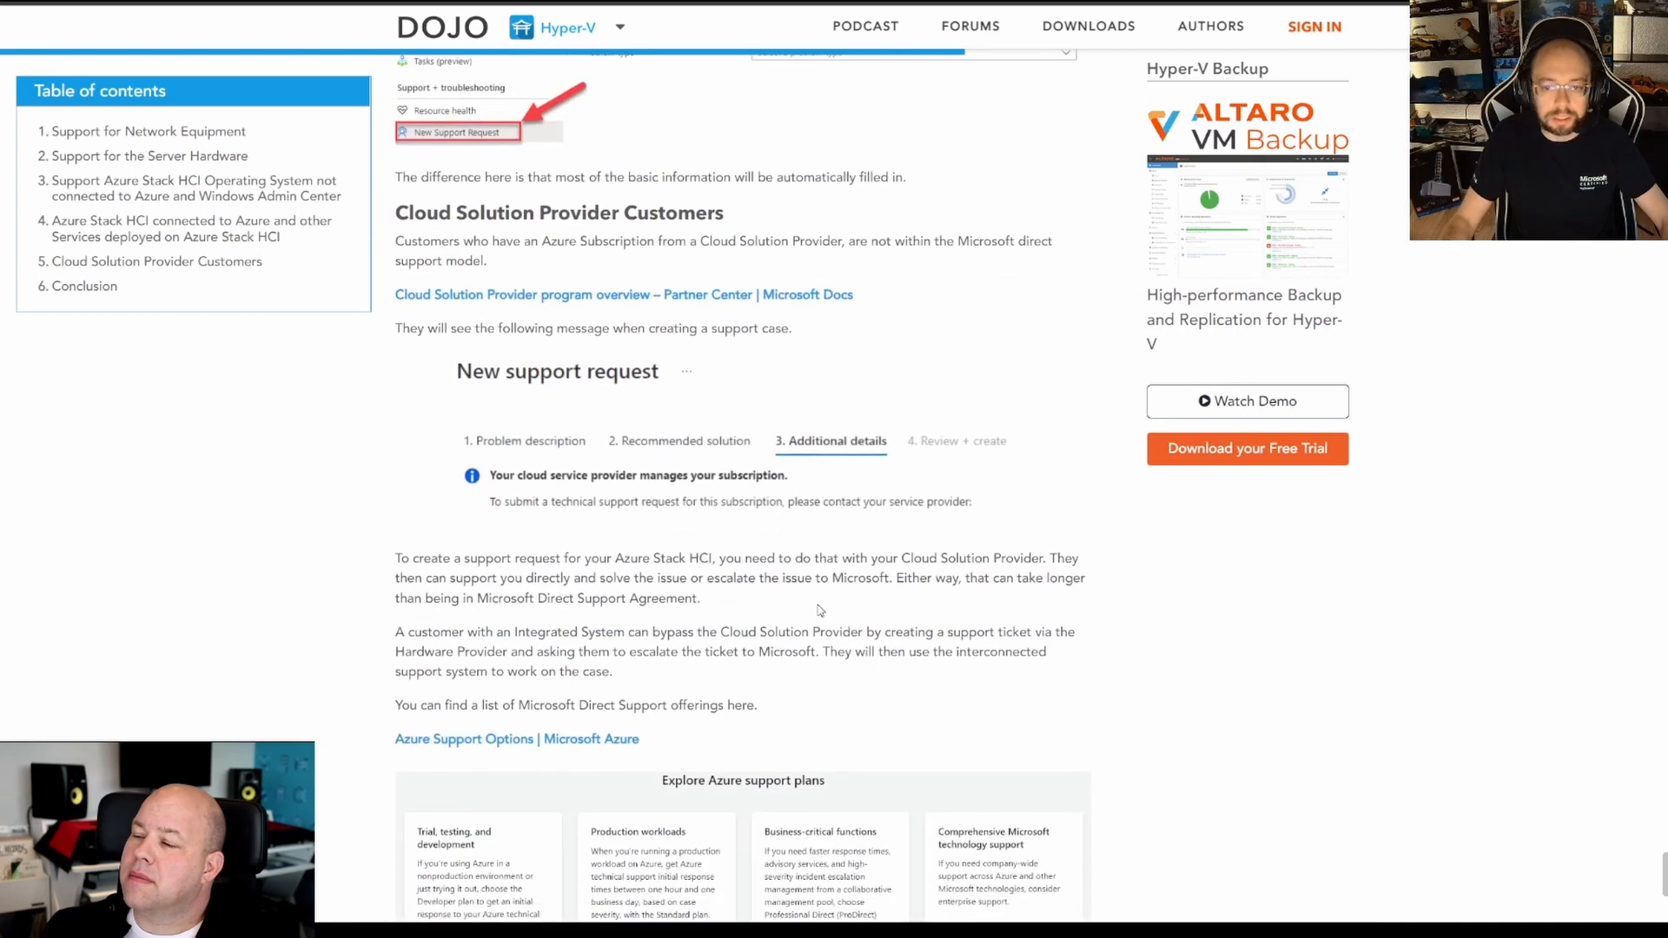
pyautogui.scroll(-3)
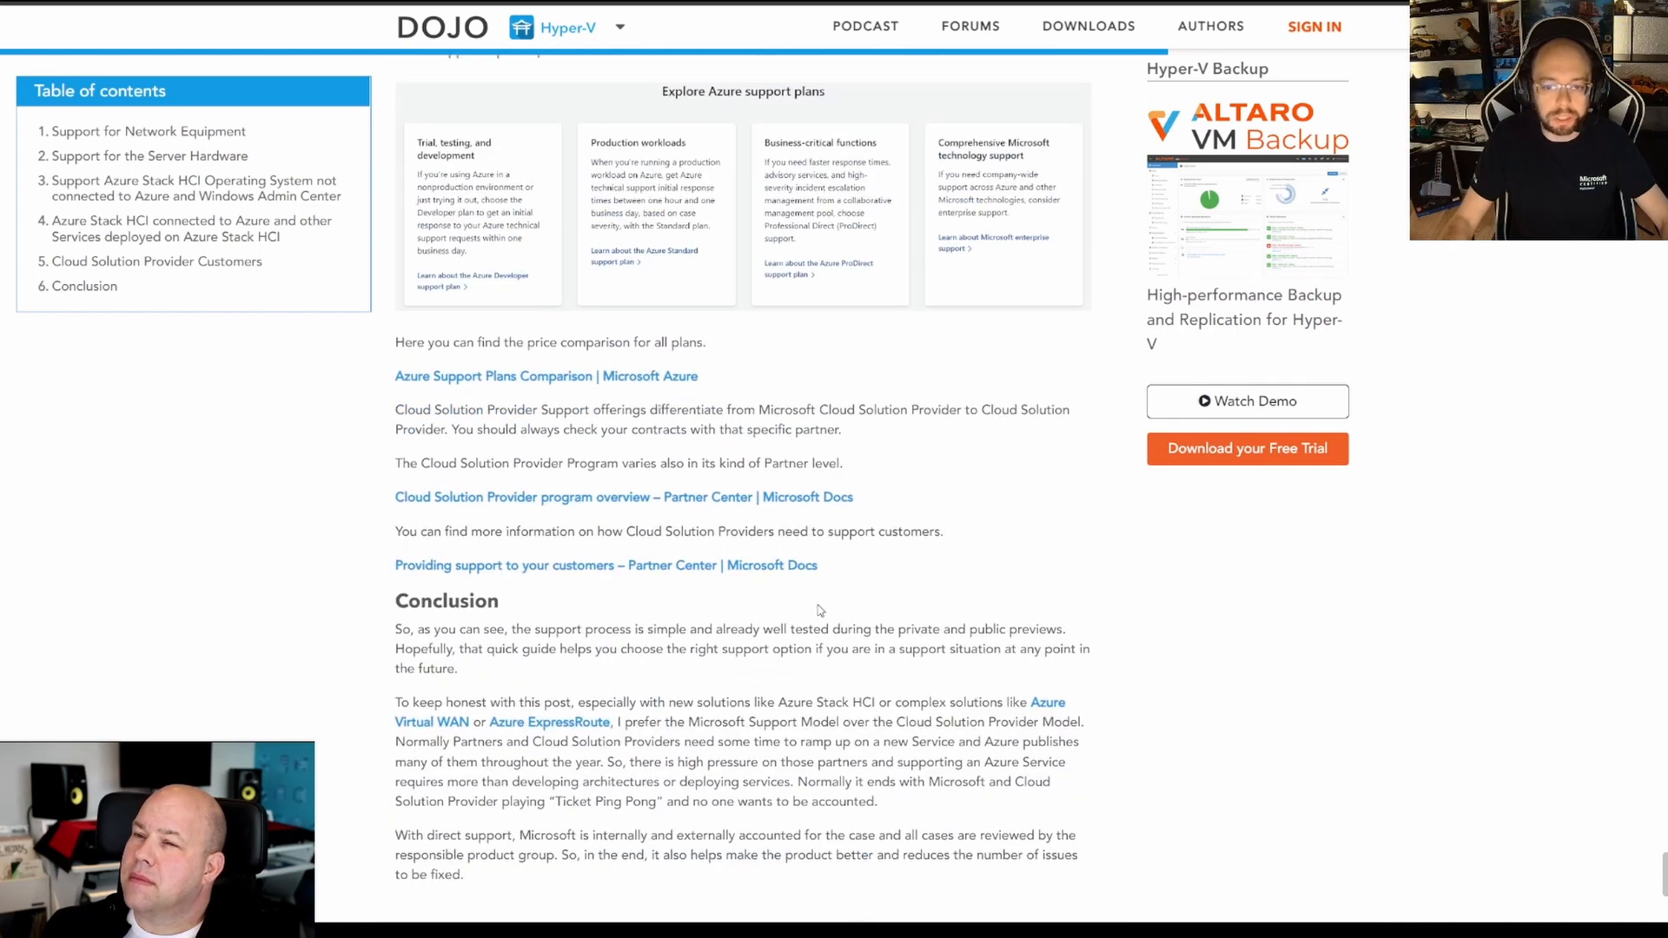